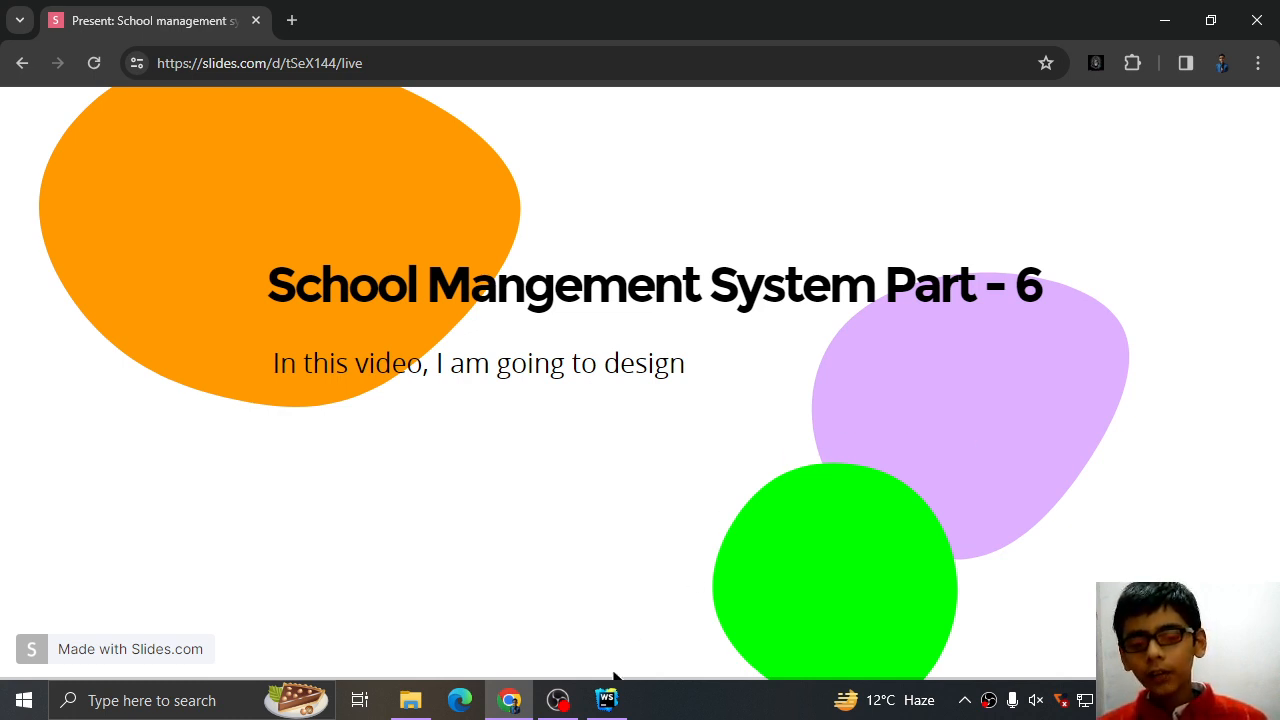
- Open signup.js and login.js, and enter npm run dev in a project terminal
left_click(608, 699)
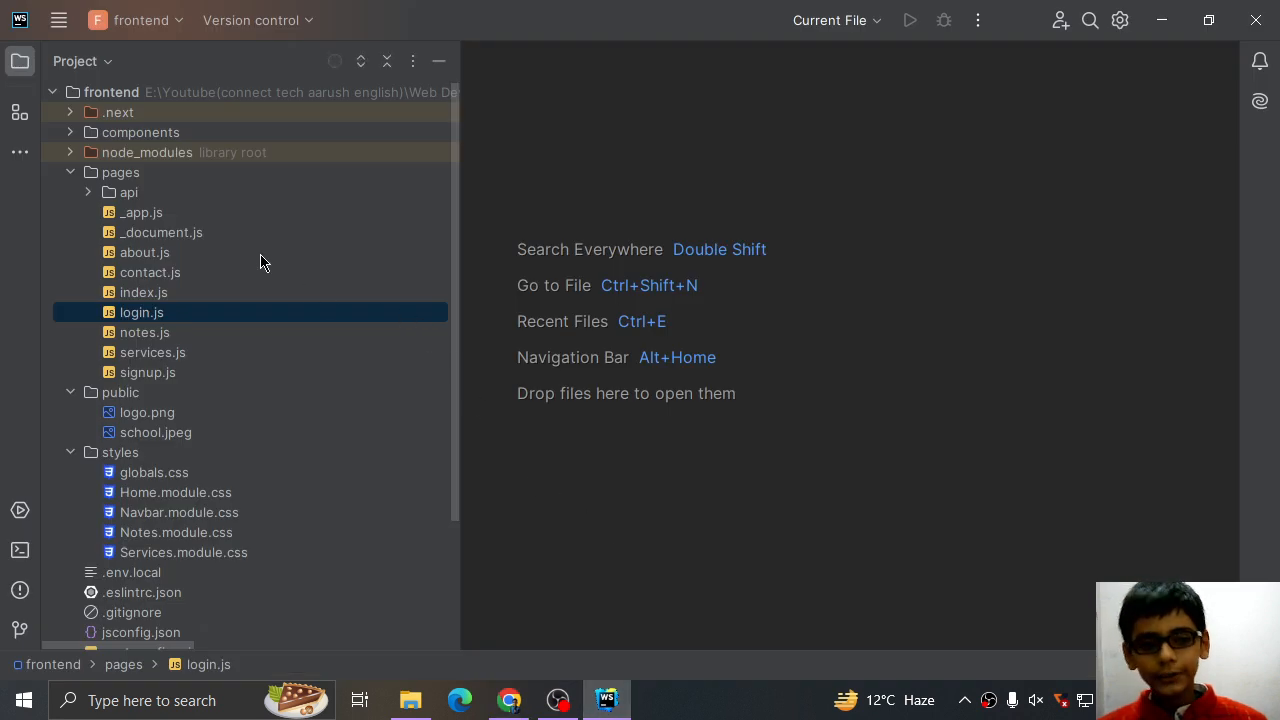
double_click(141, 312)
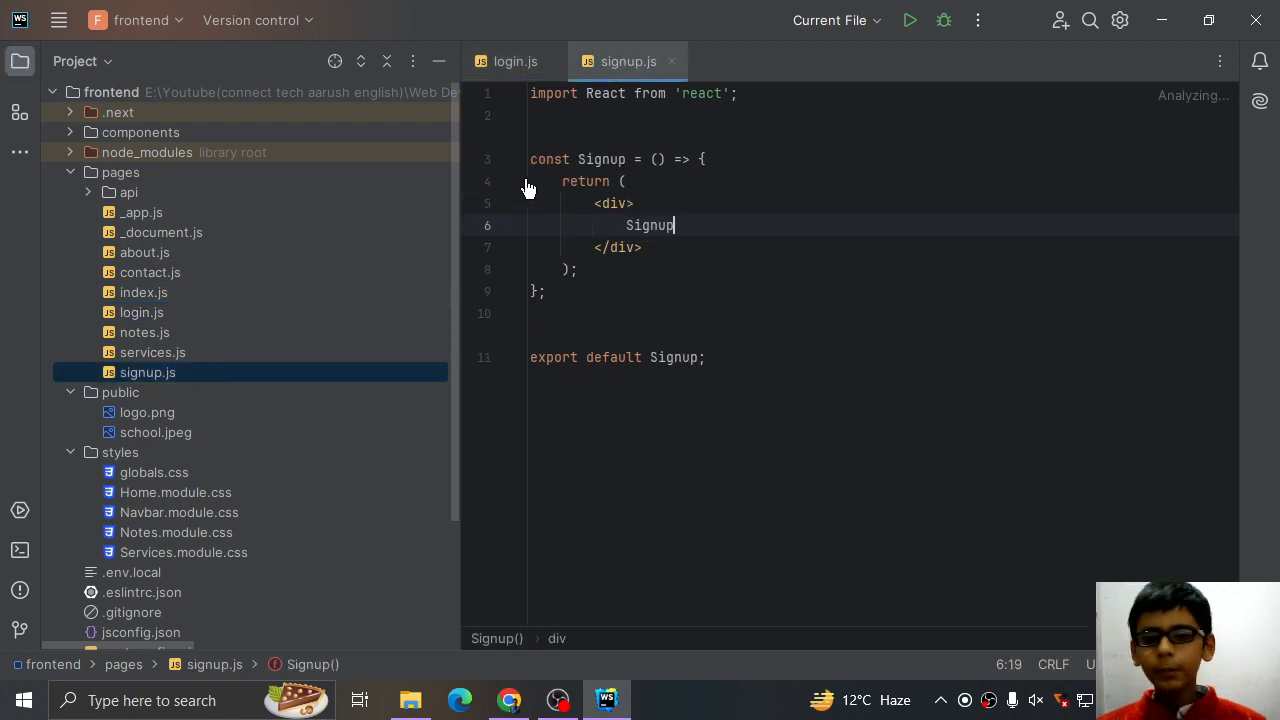
left_click(514, 61)
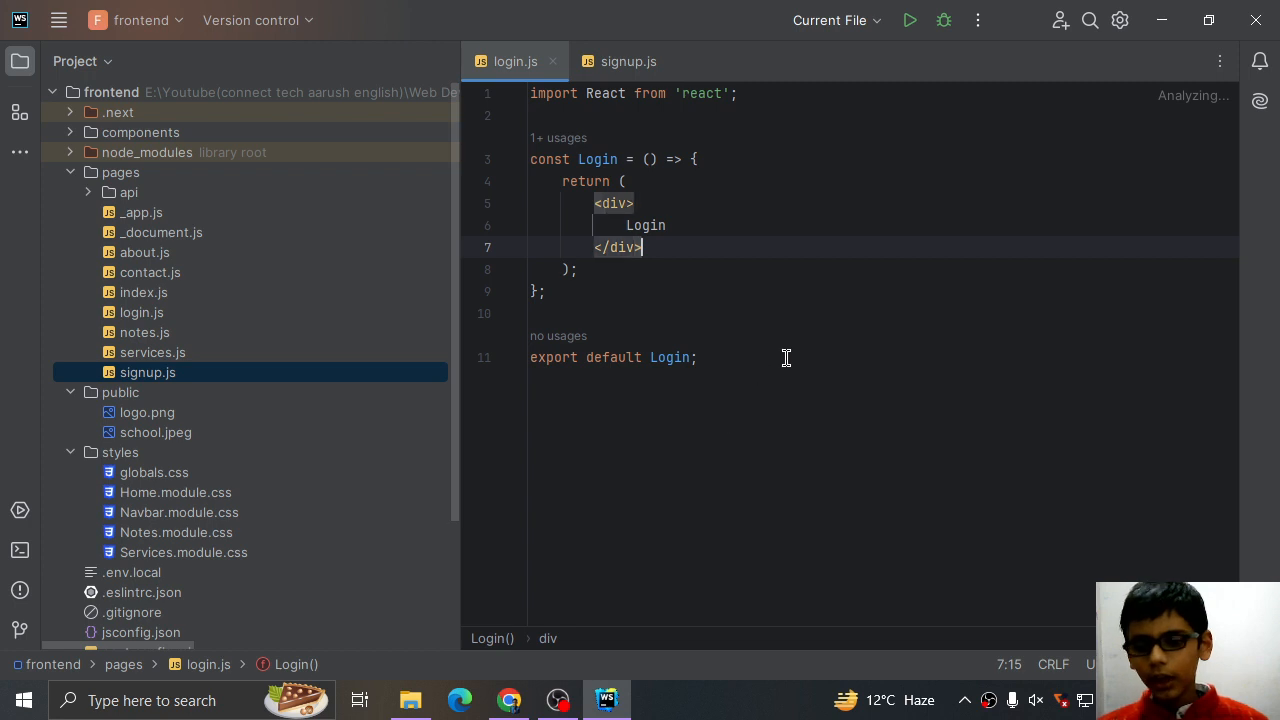
mouse_move(20, 550)
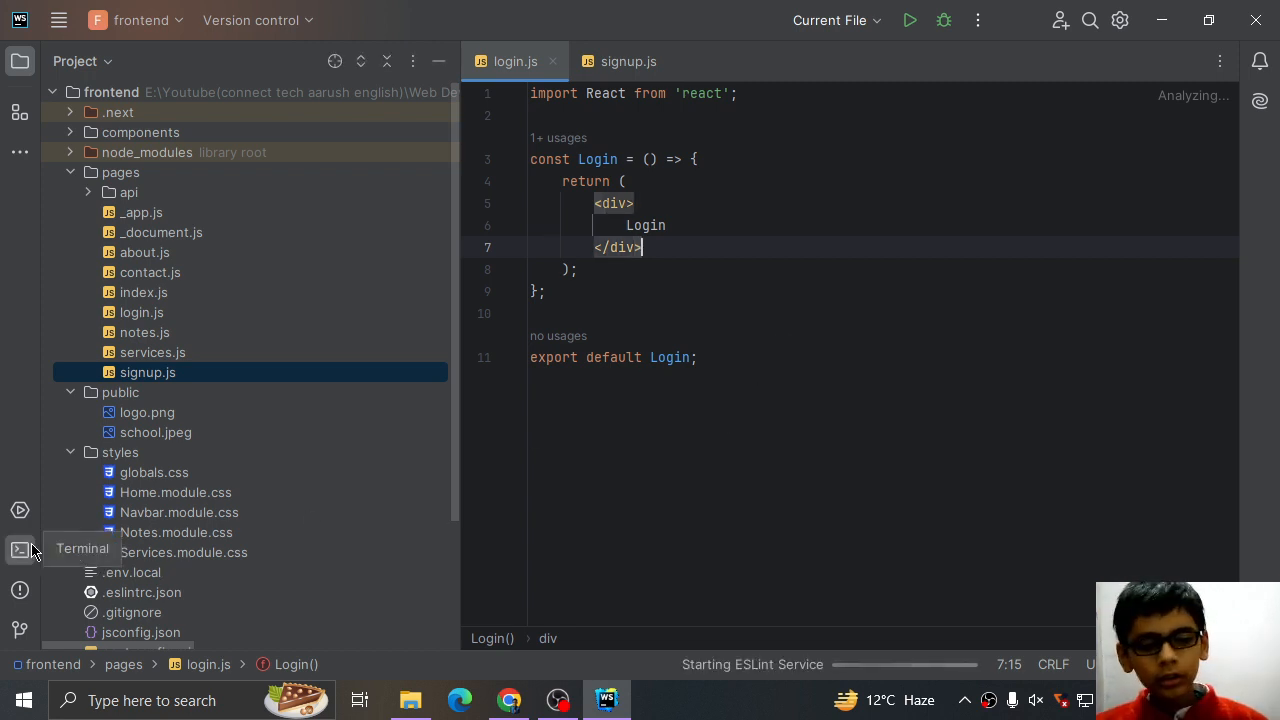
left_click(19, 550)
type("pm")
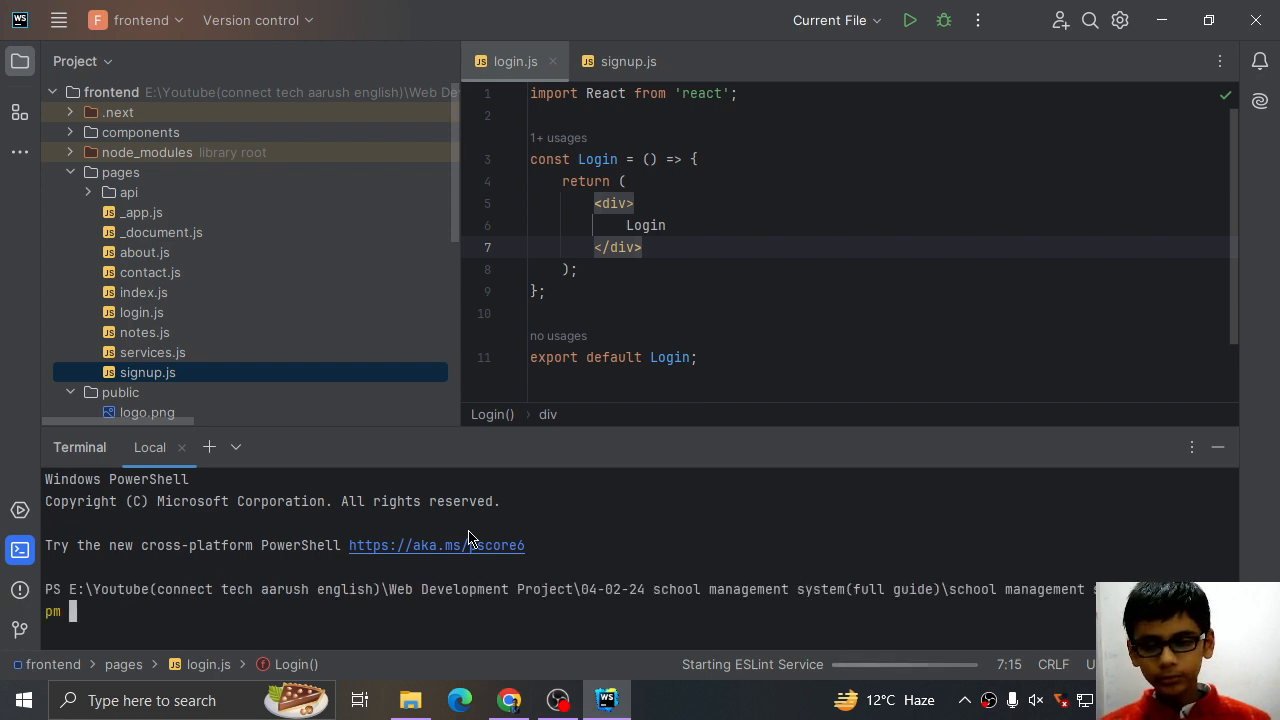
type("ryu")
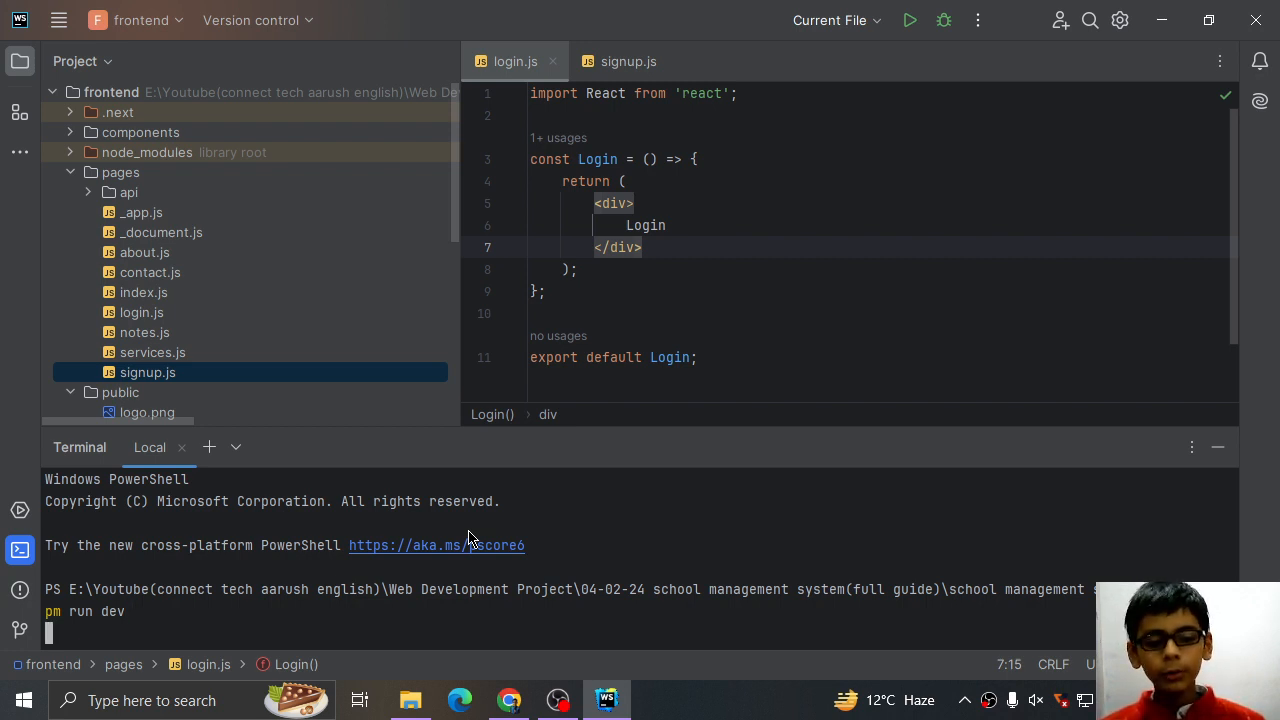
- Run npm run dev and wait until the server is Ready at localhost:3000
key("Enter")
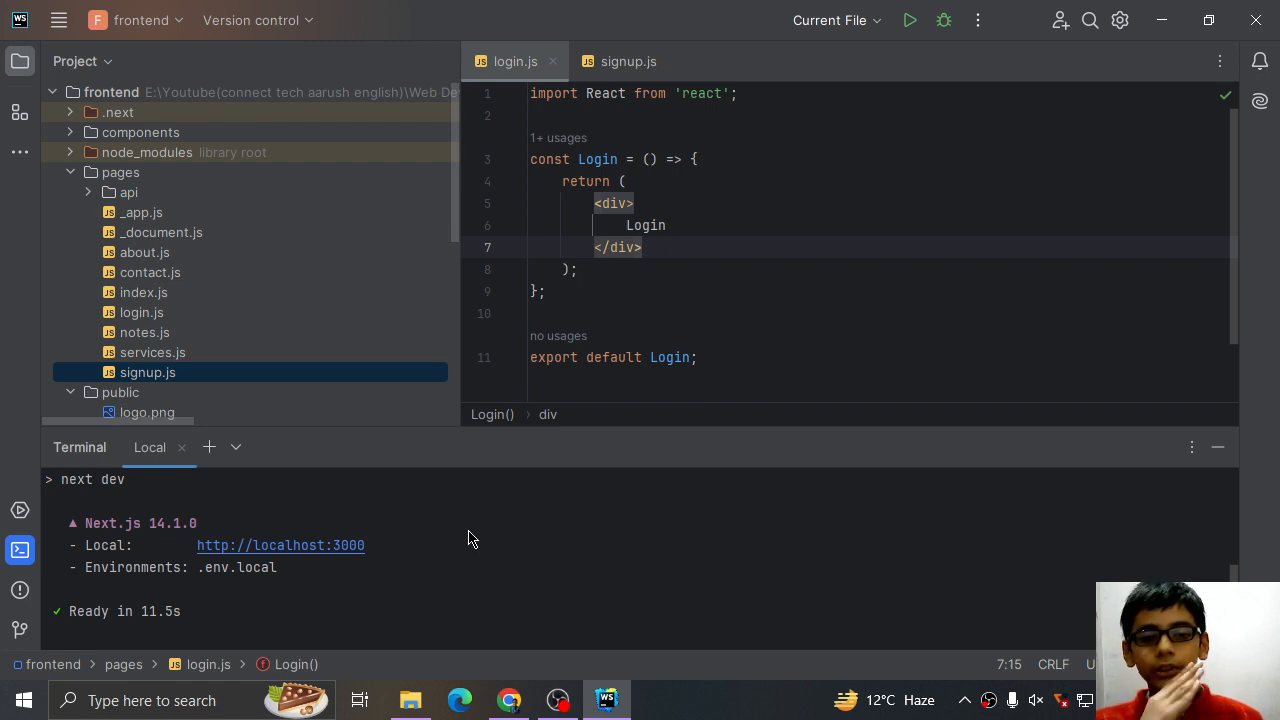
mouse_move(333, 551)
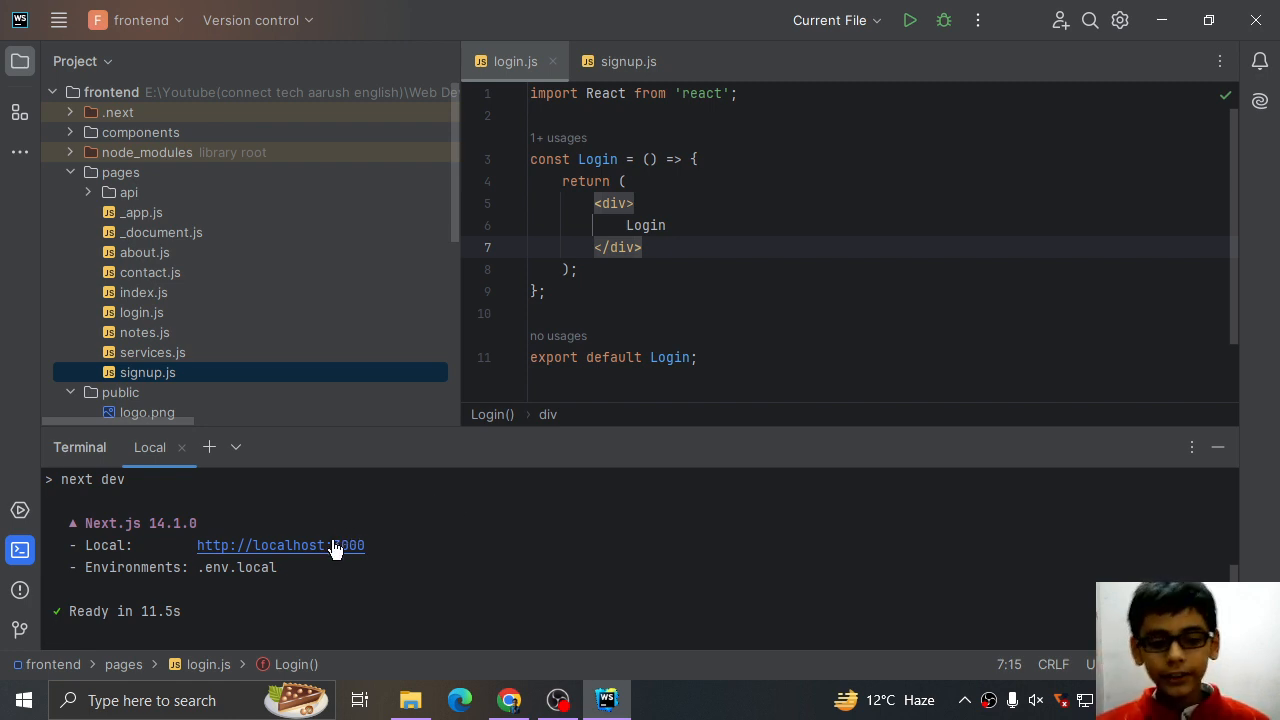
mouse_move(487, 578)
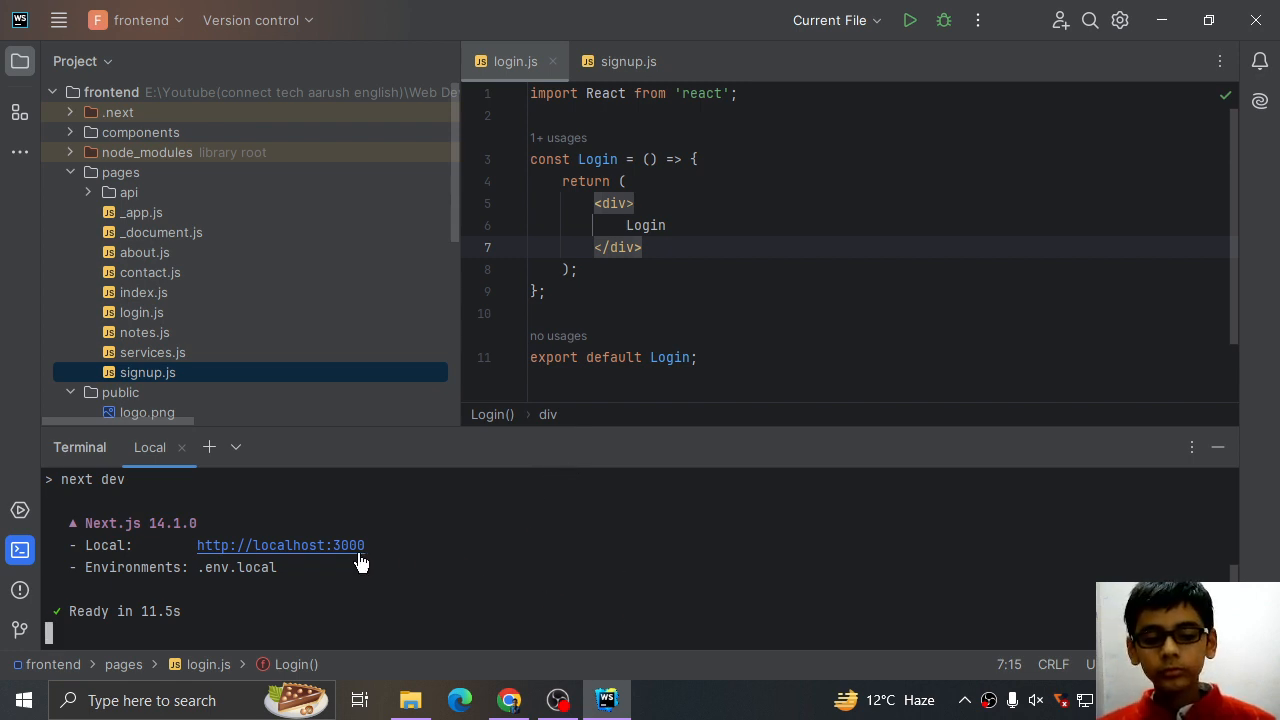
mouse_move(324, 551)
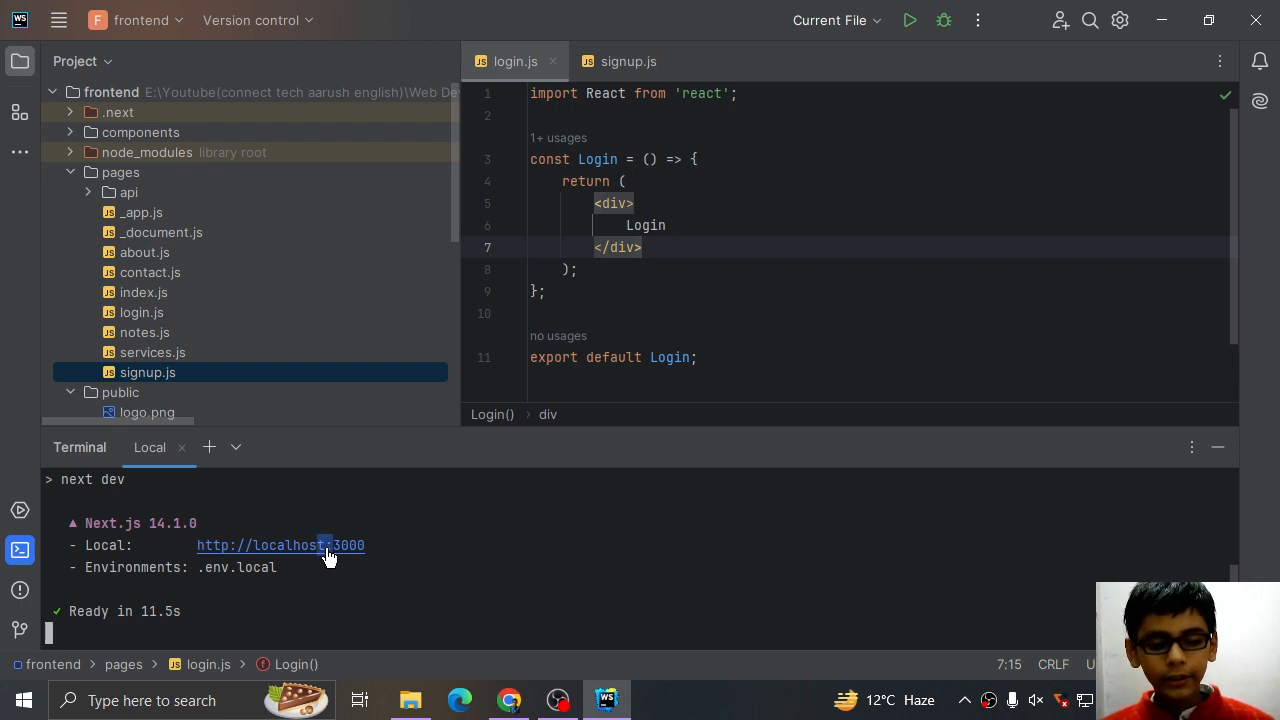
mouse_move(288, 558)
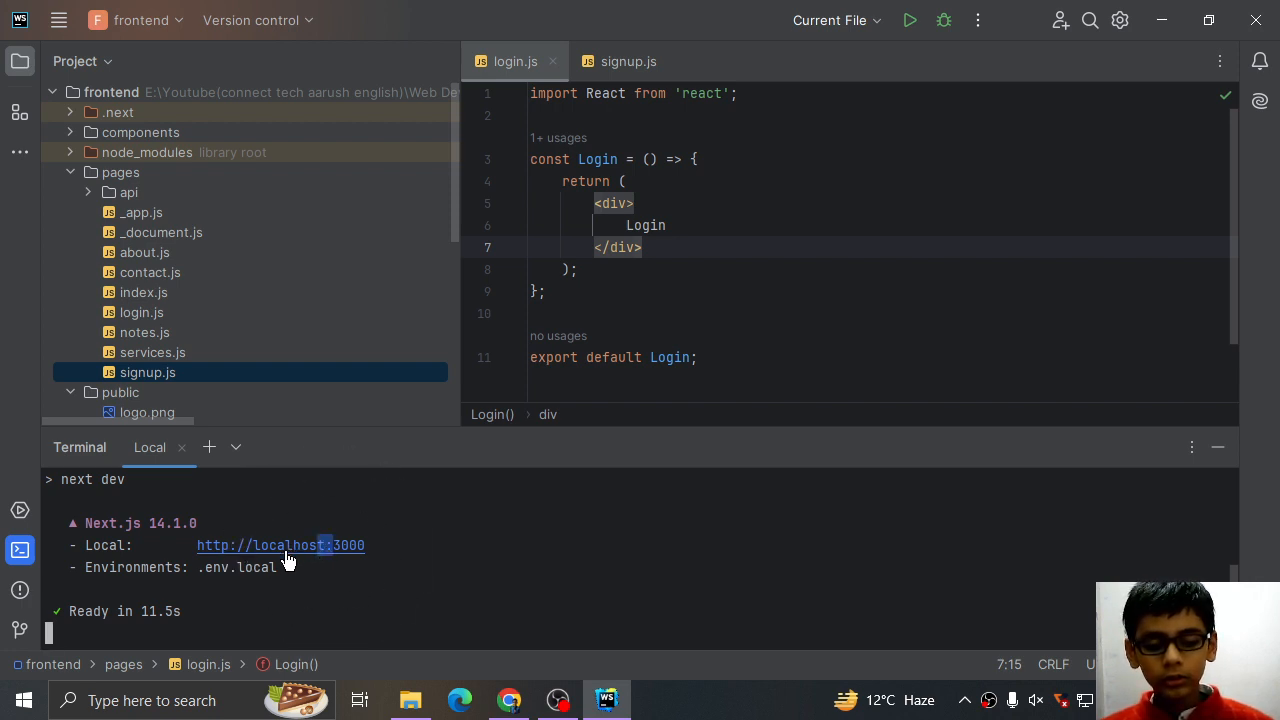
mouse_move(328, 560)
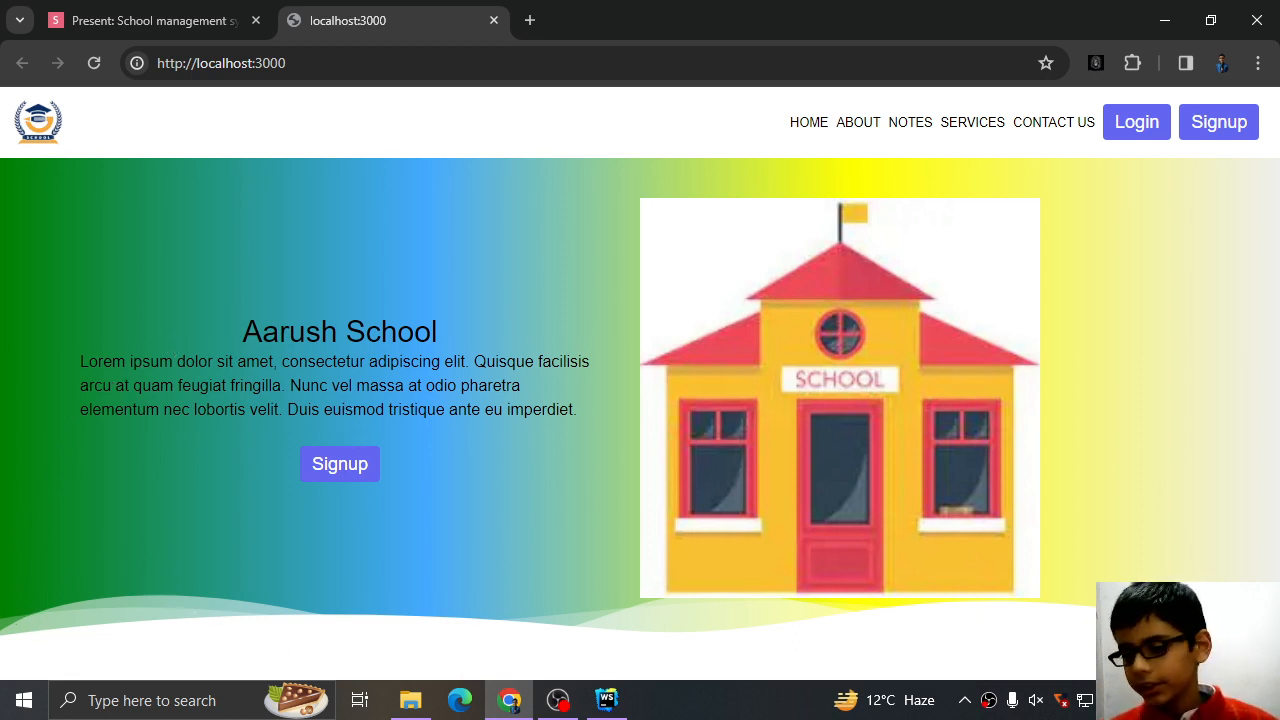
mouse_move(809, 127)
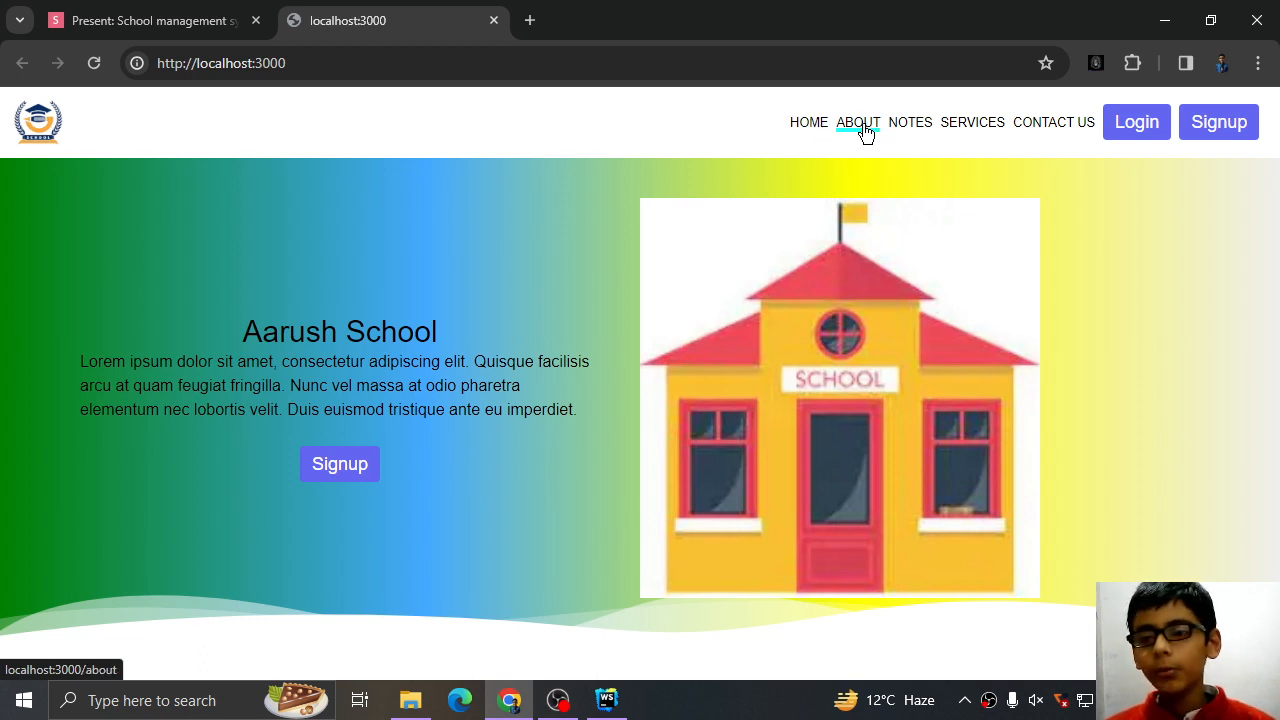
- Visit the About, Notes, Services, Contact Us, Login and Signup pages, ending on Login
left_click(858, 122)
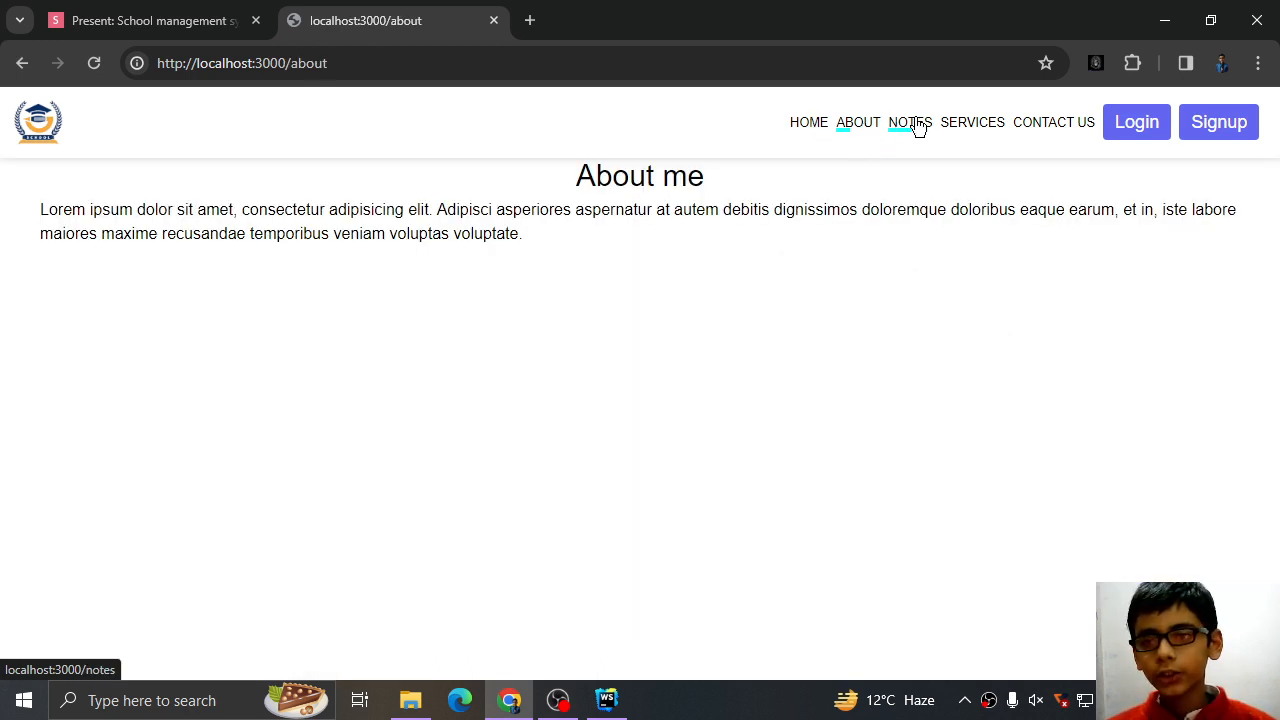
left_click(902, 122)
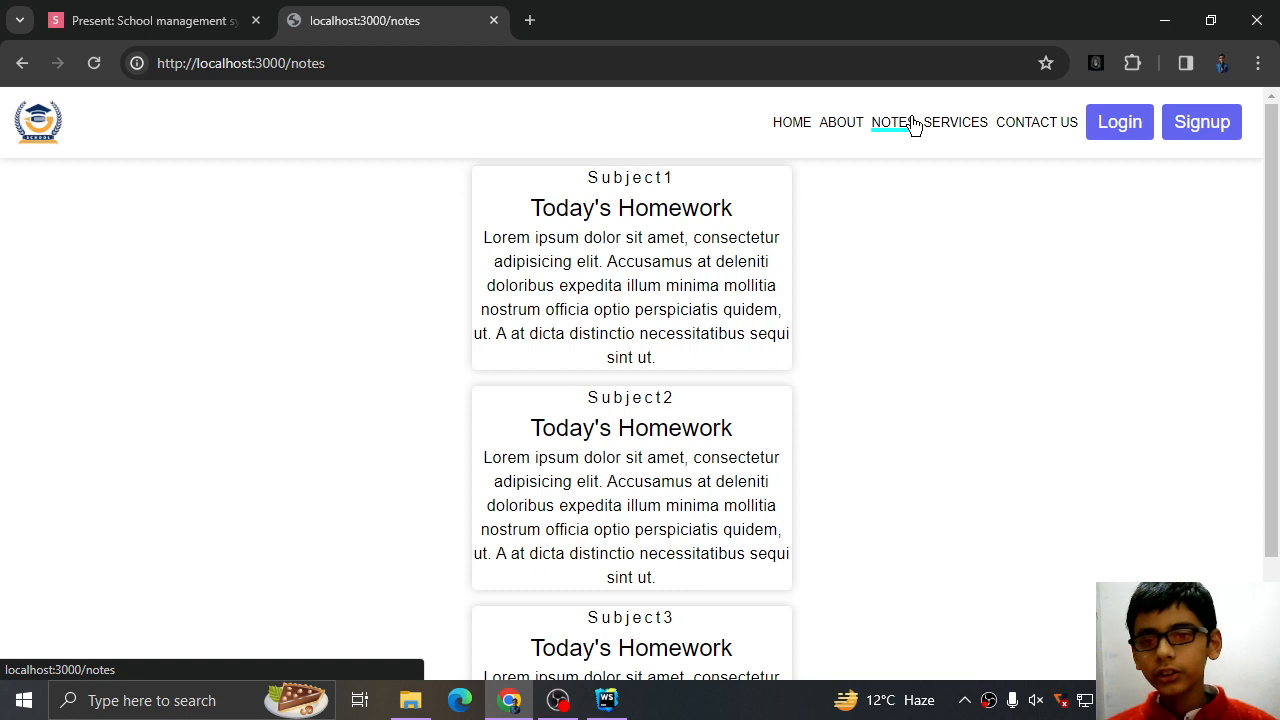
left_click(955, 122)
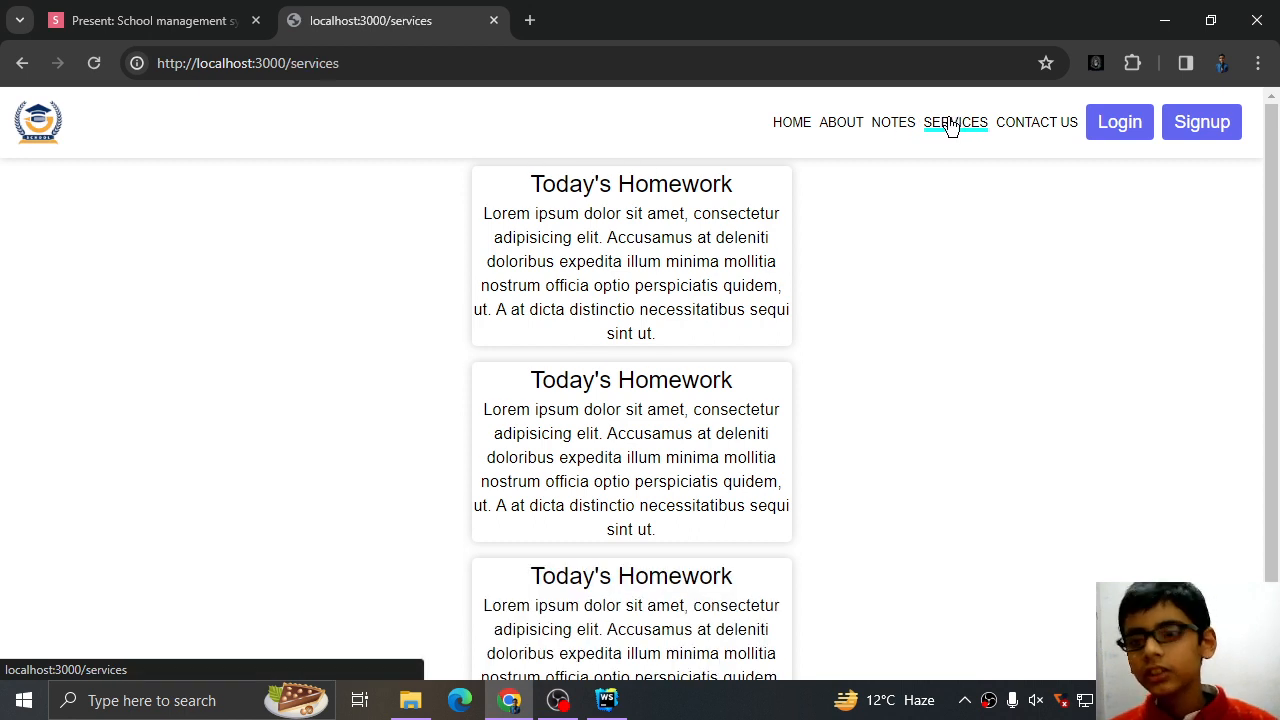
left_click(1038, 122)
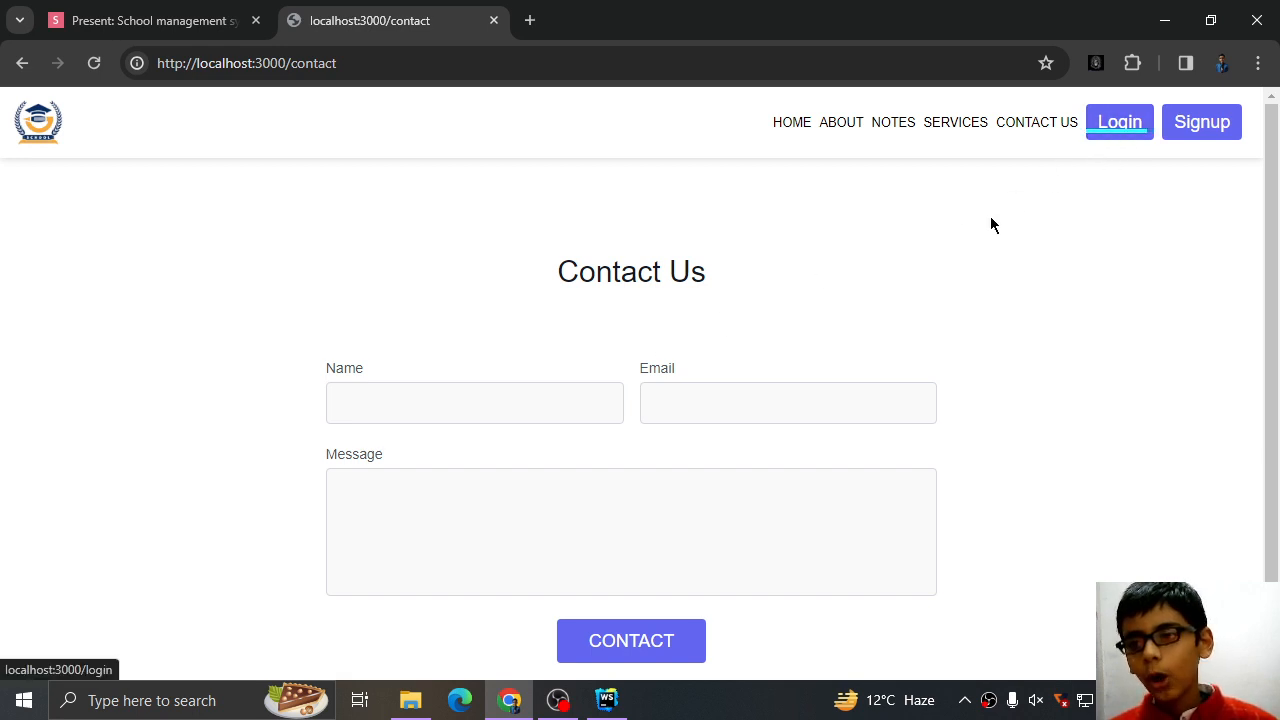
left_click(1119, 121)
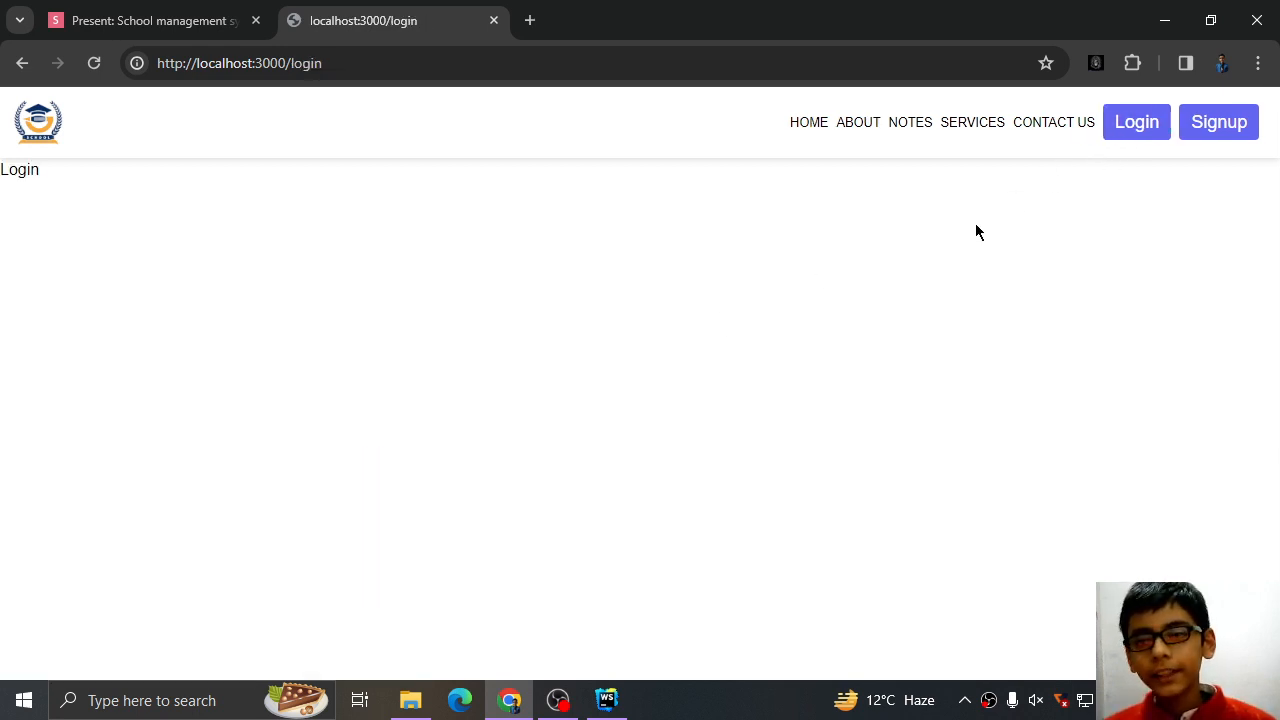
left_click(1218, 121)
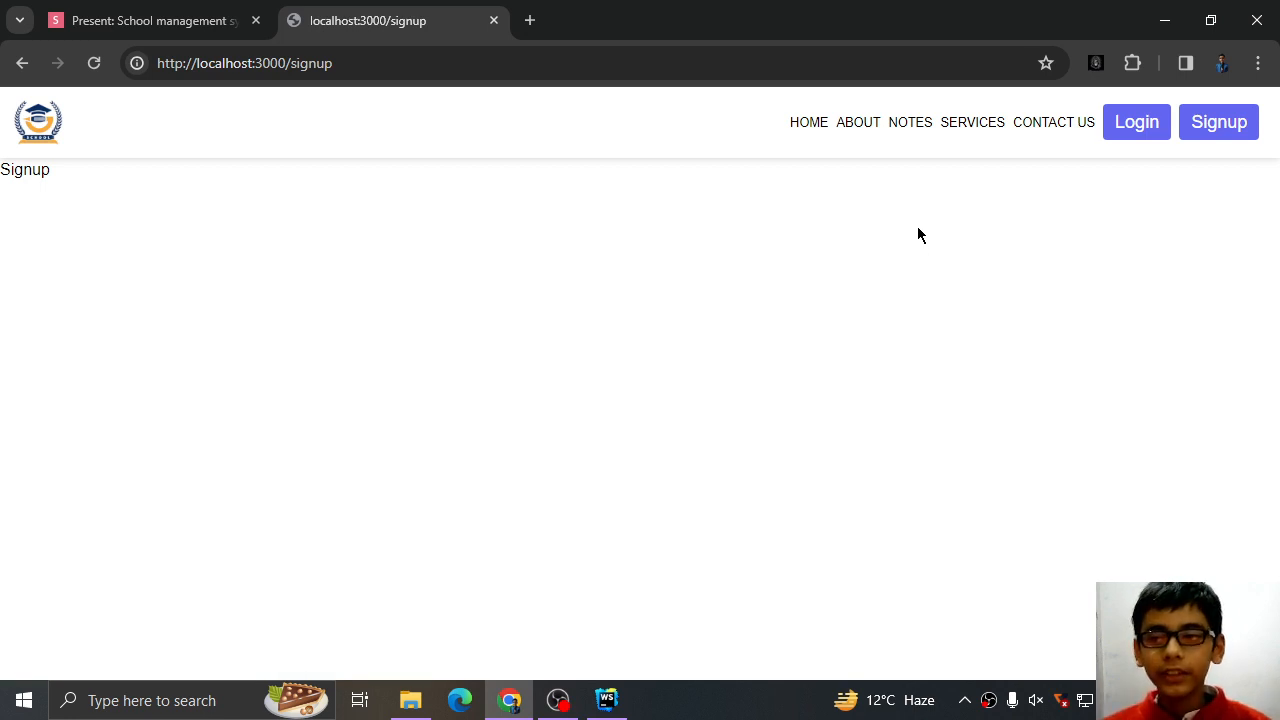
left_click(1136, 121)
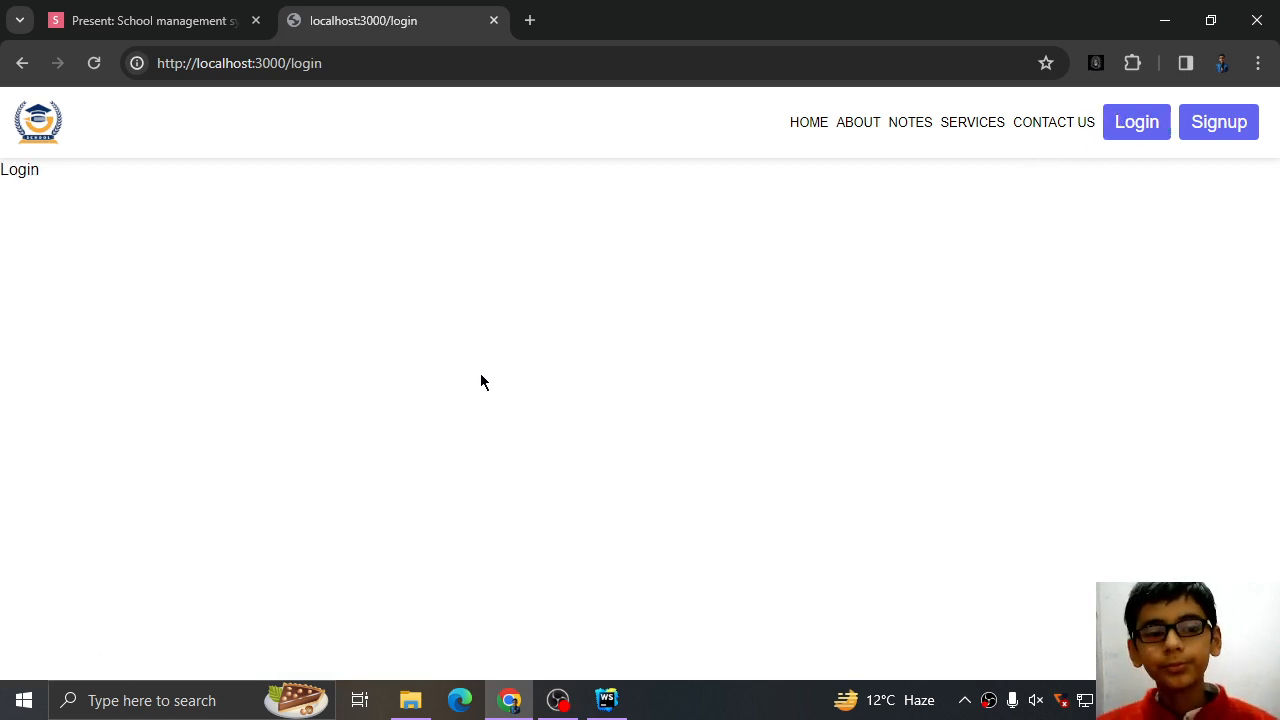
left_click(536, 20)
type("https://tailblocks.cc")
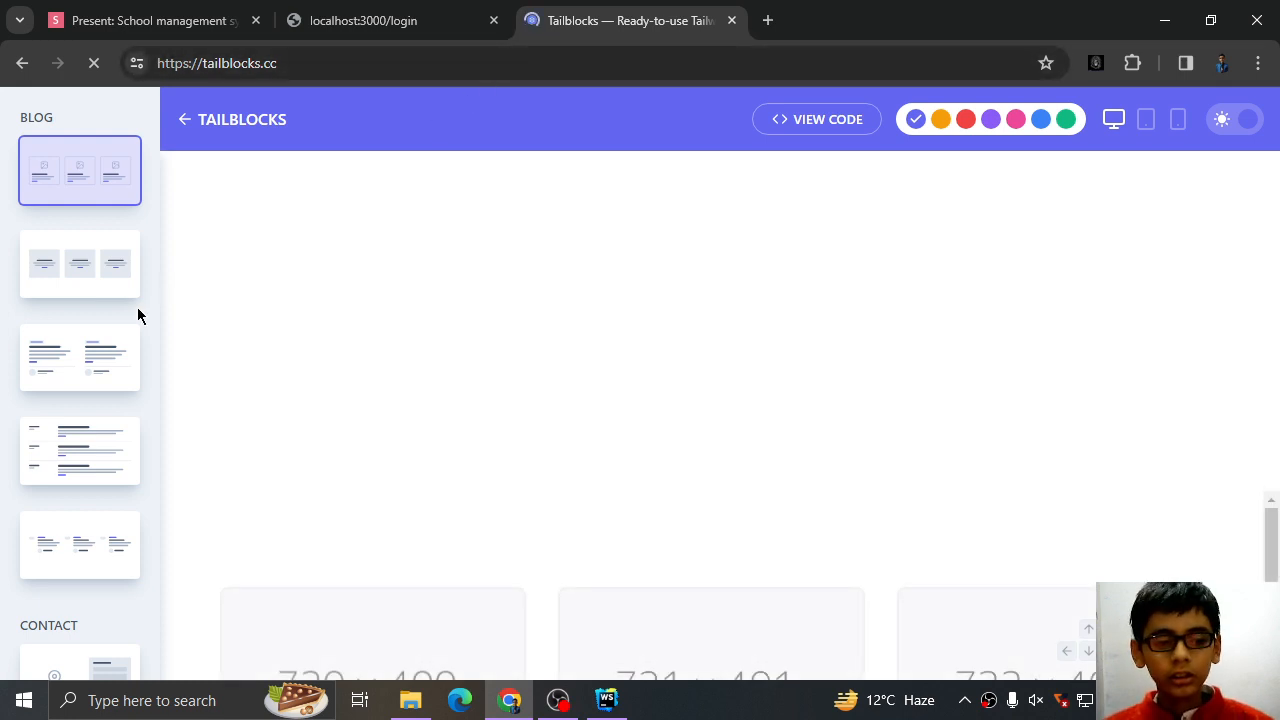
- Preview the Tailblocks hero block with a Sign Up form and copy its code
scroll("down", 3)
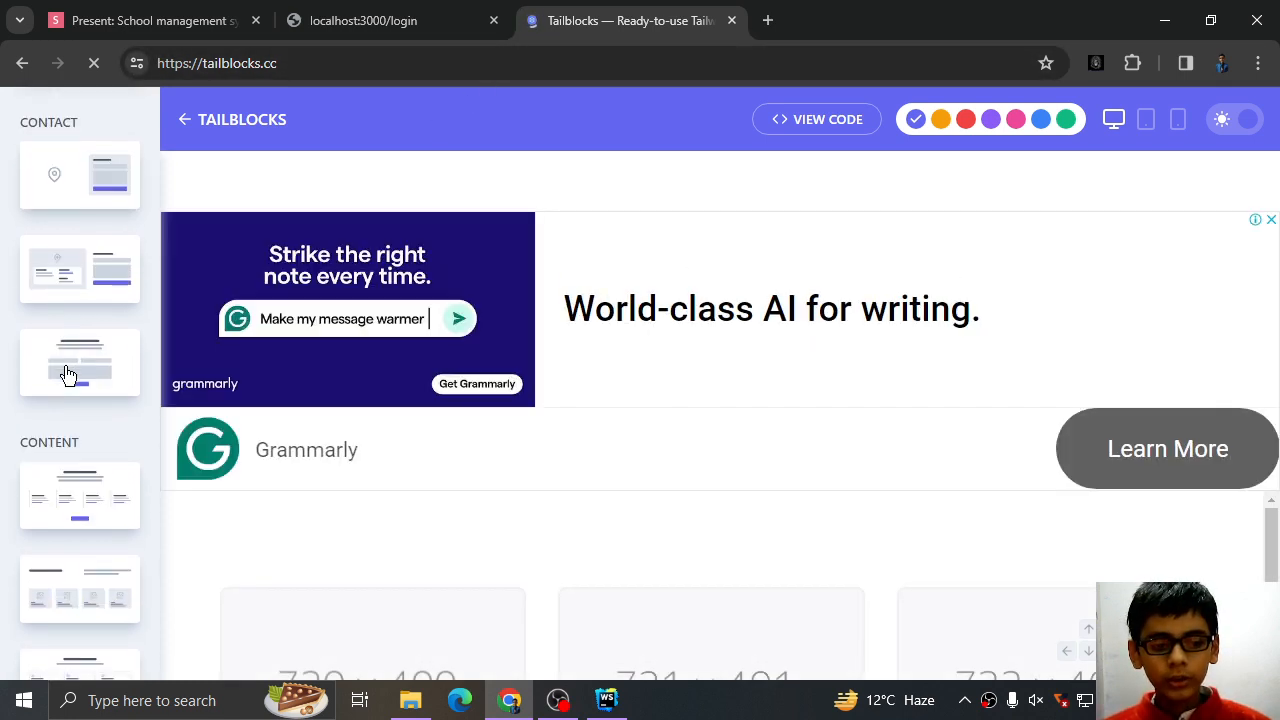
scroll("down", 3)
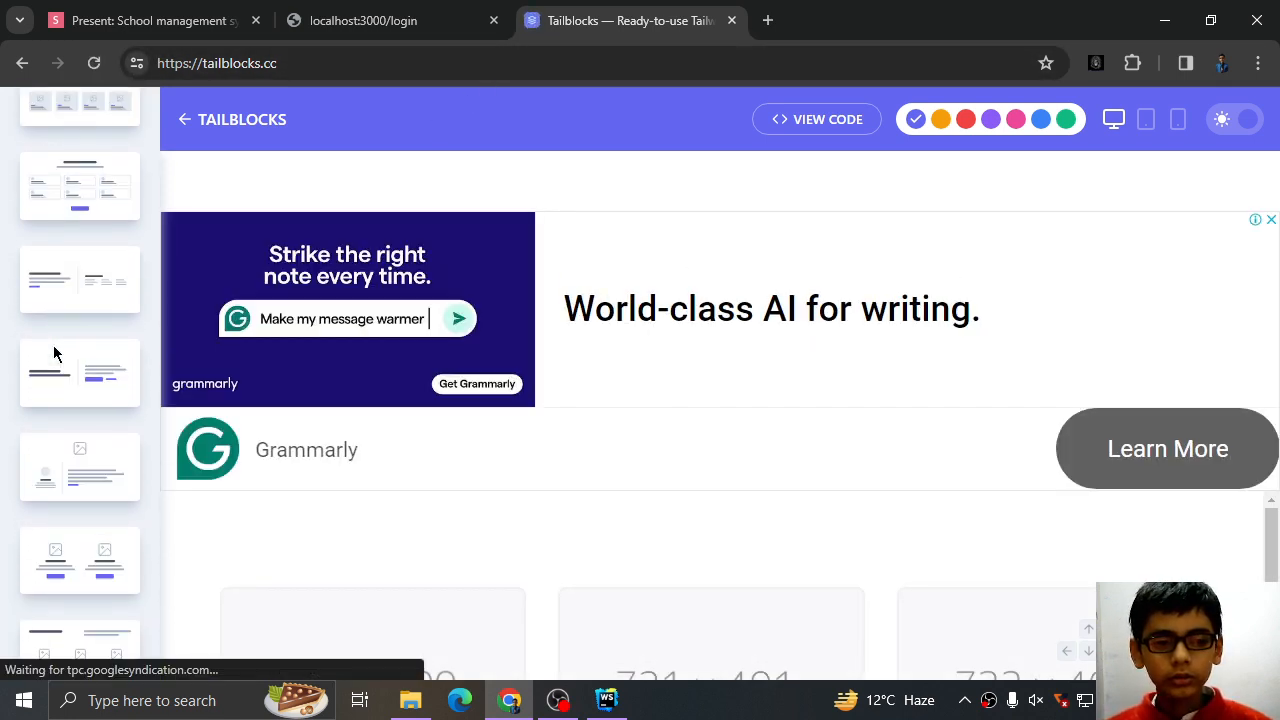
scroll("down", 3)
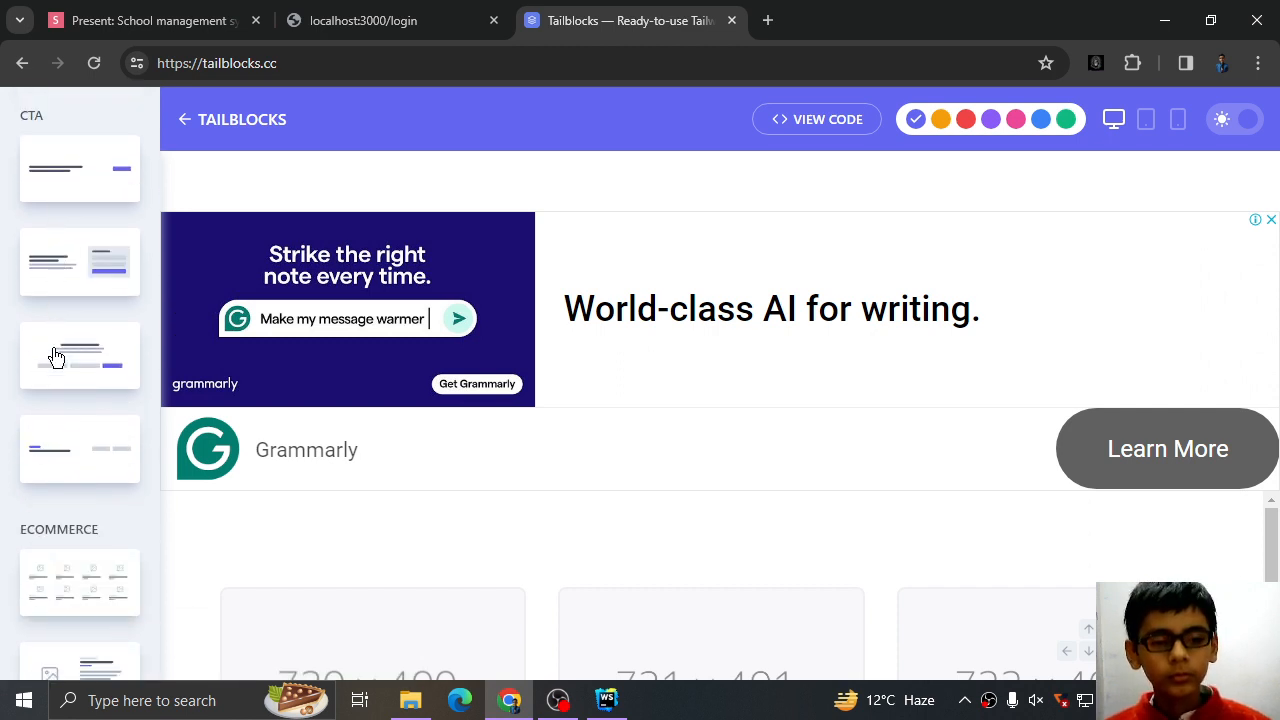
scroll("down", 3)
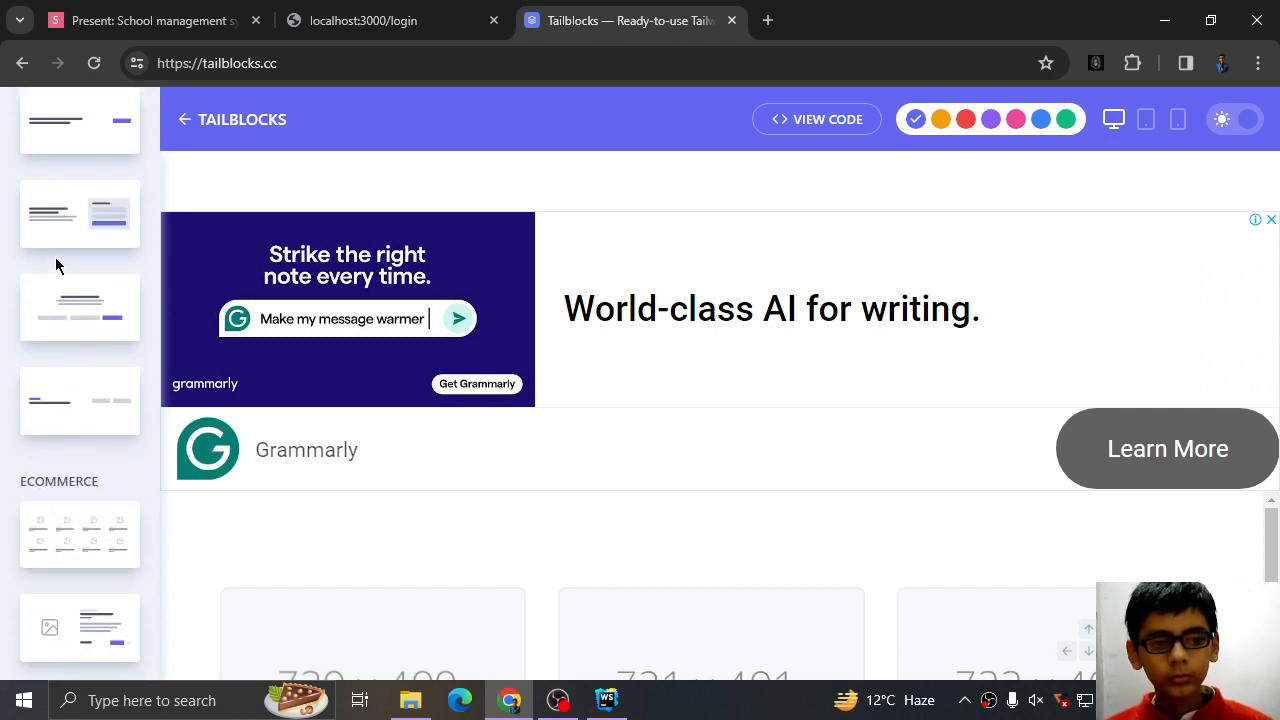
left_click(79, 213)
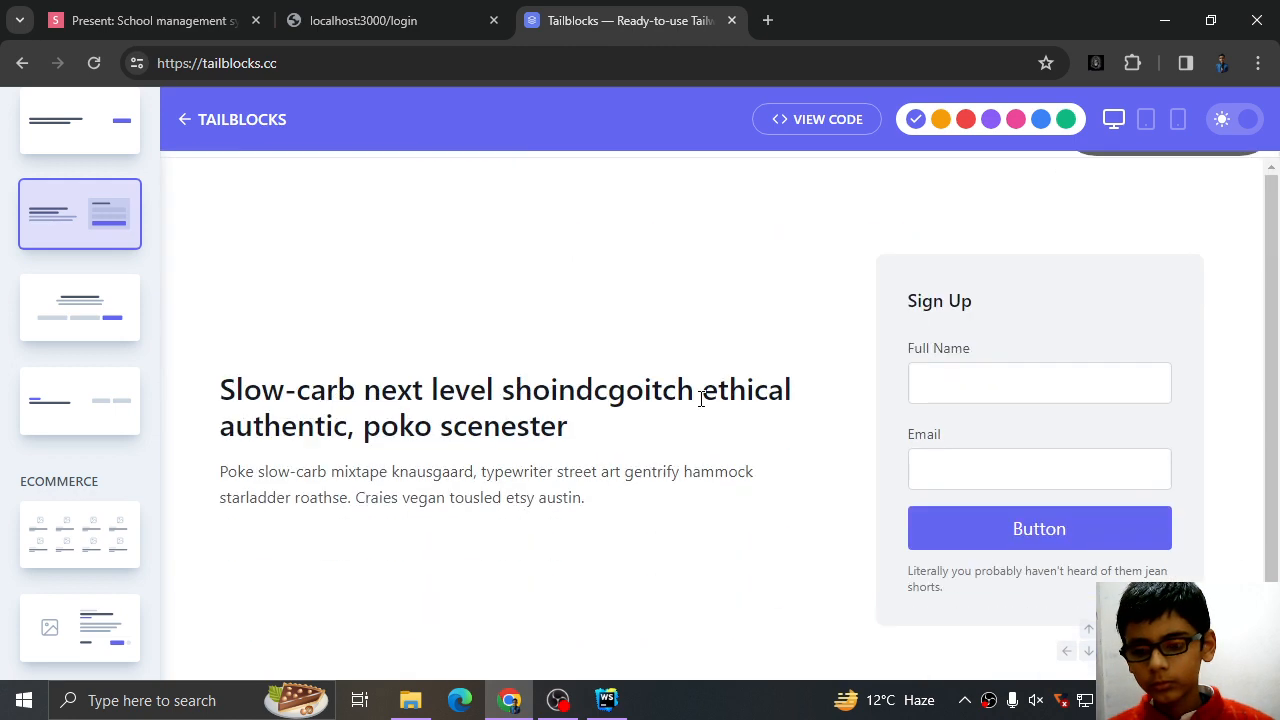
scroll("down", 3)
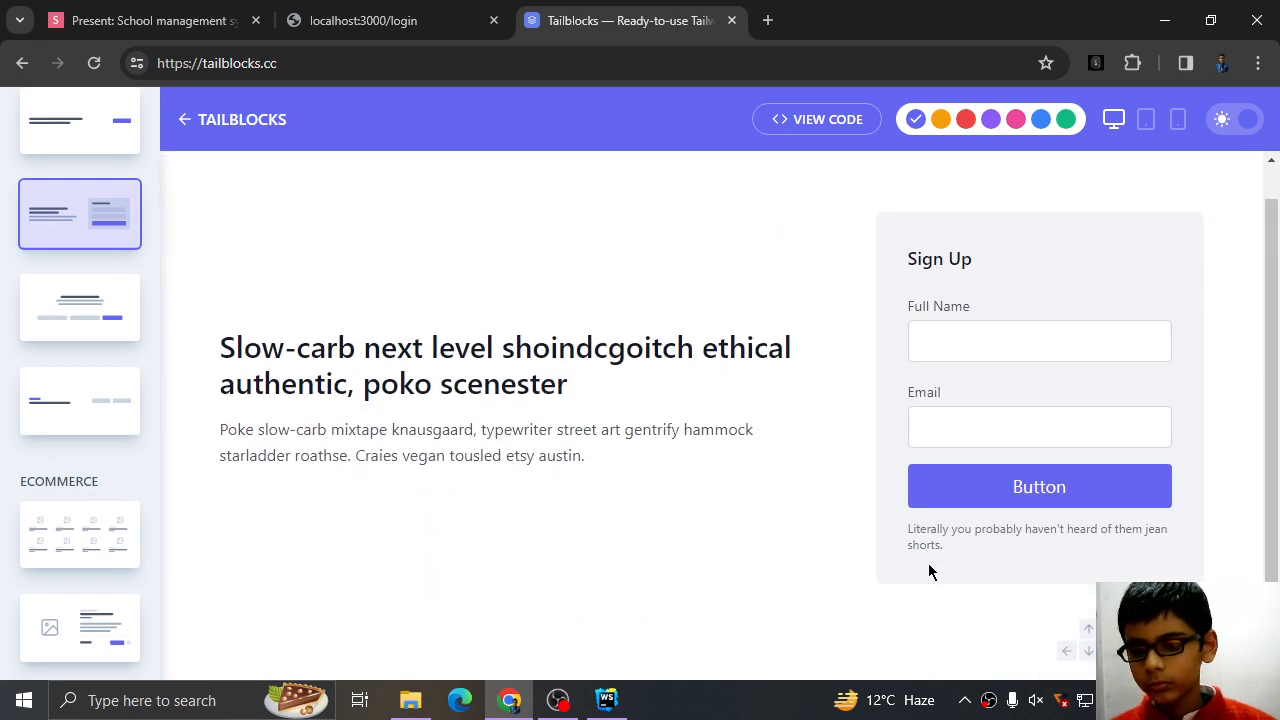
mouse_move(682, 289)
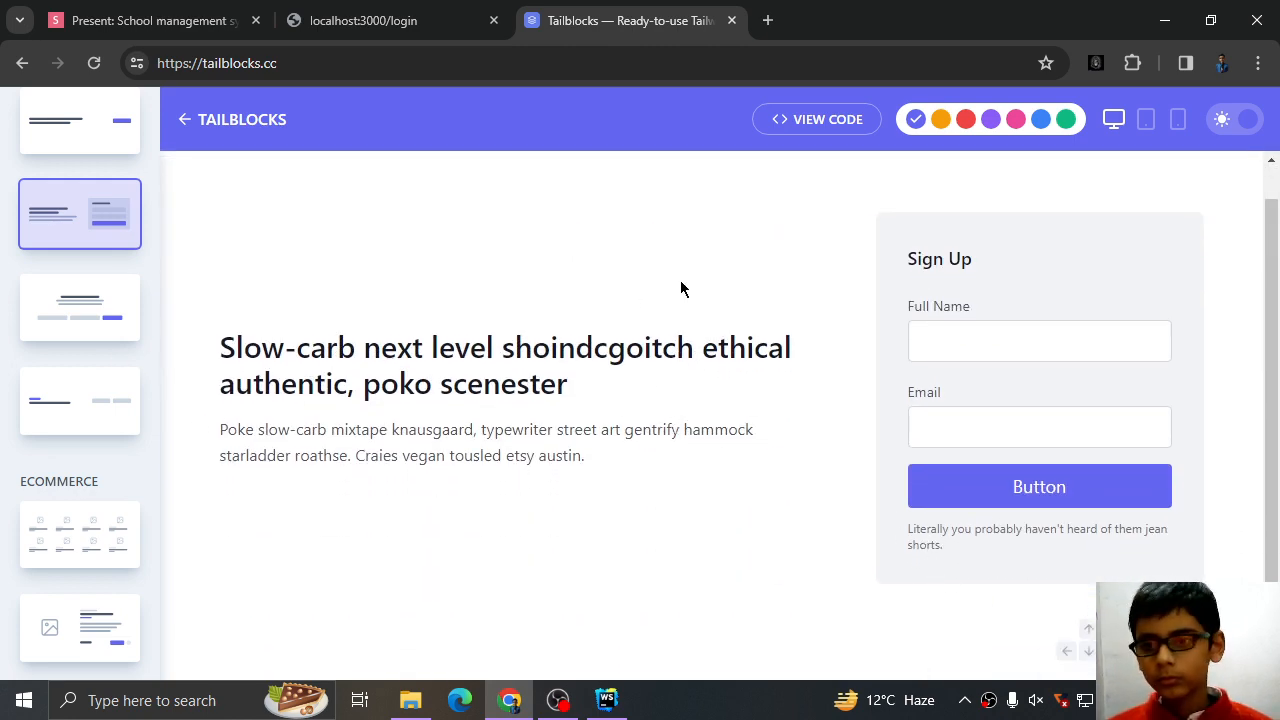
left_click(816, 119)
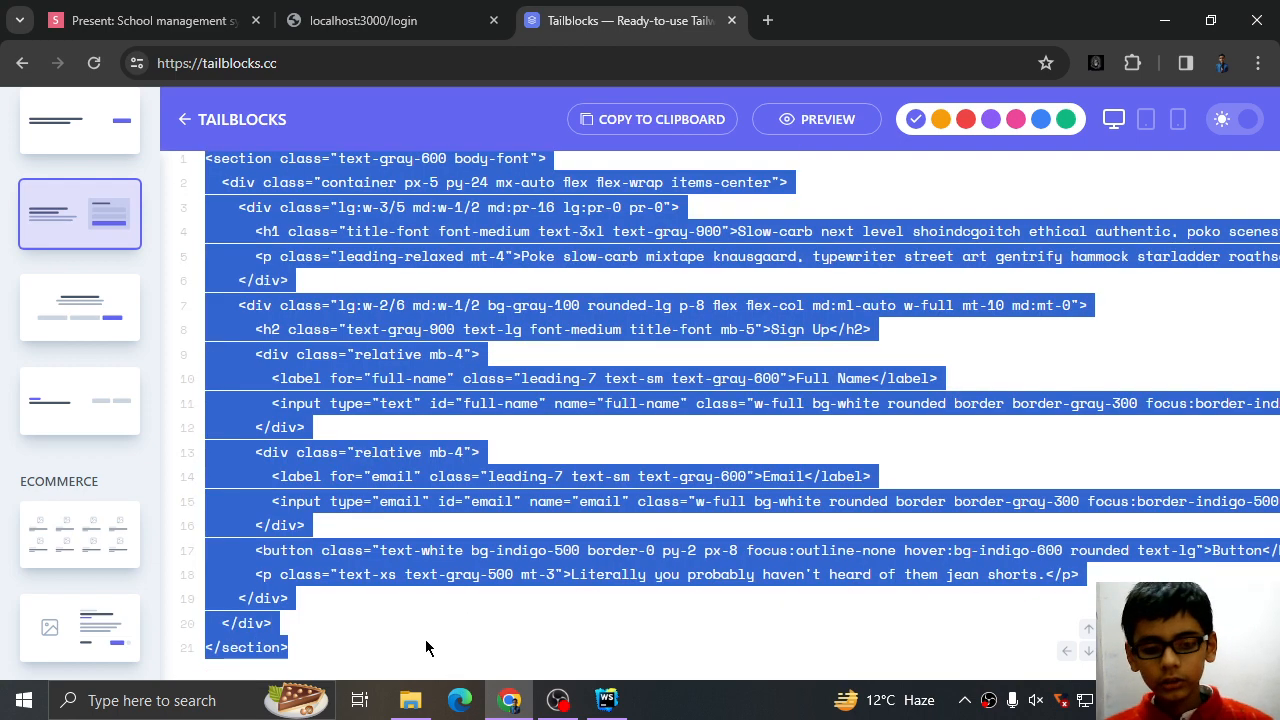
left_click(603, 698)
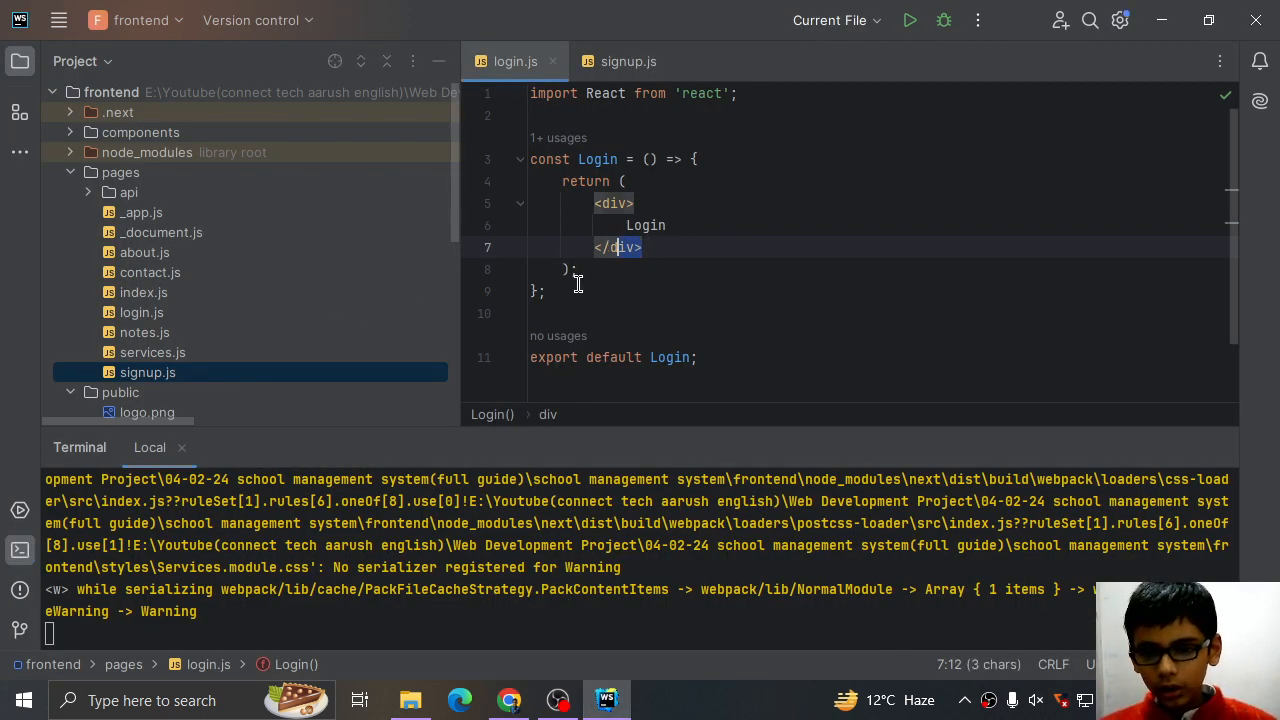
- Replace the placeholder div in login.js with the copied Tailblocks Sign Up markup
left_click_drag(618, 181, 578, 269)
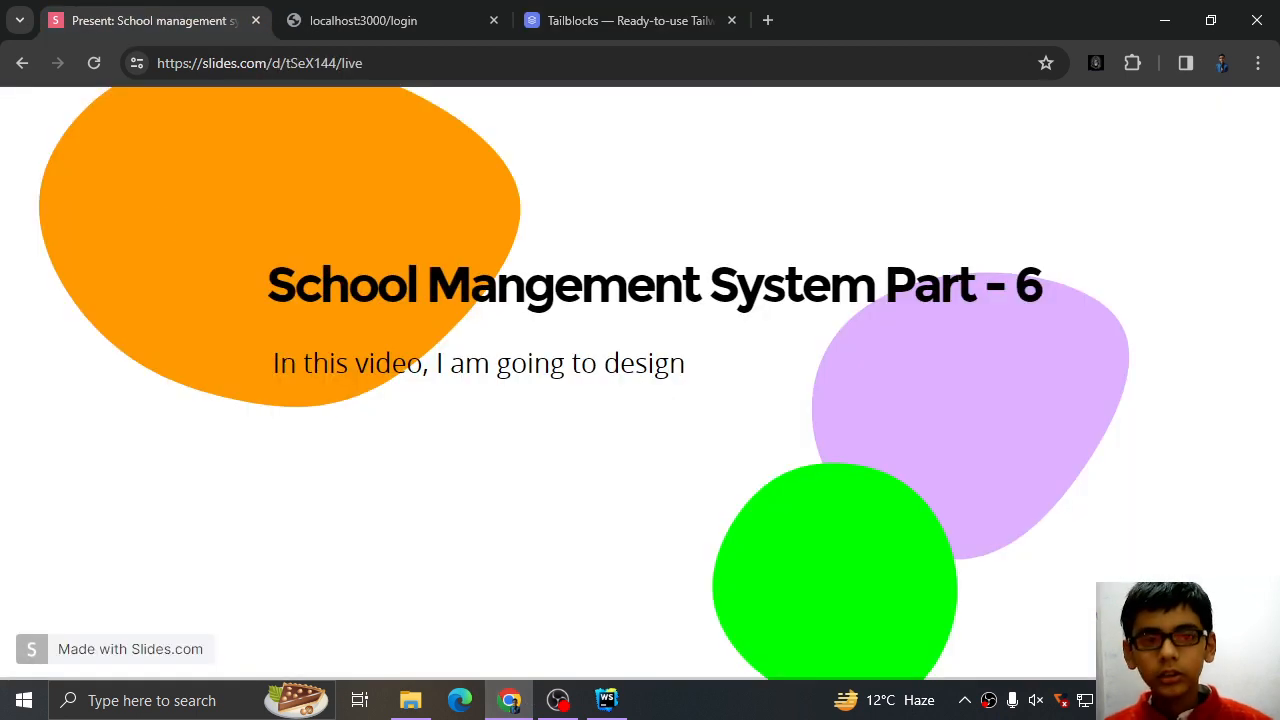
left_click(363, 20)
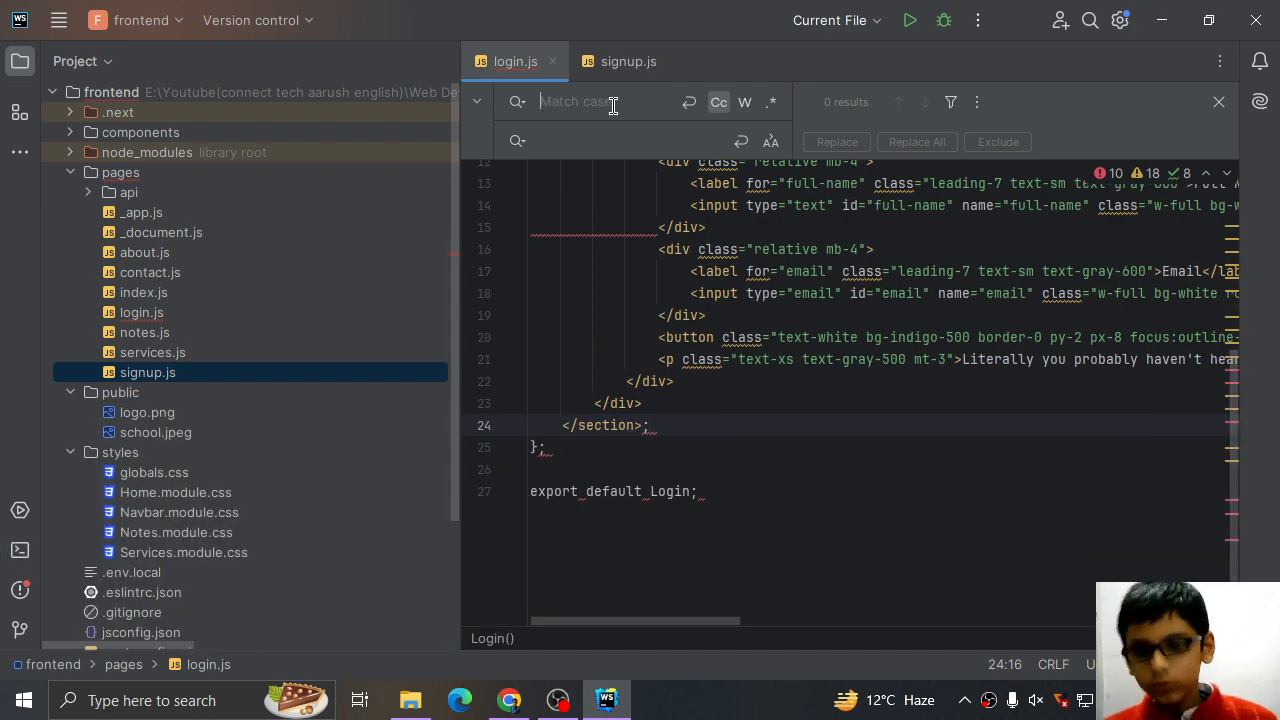
- Replace all 'class' with 'className' in login.js, then close the Replace bar
type("class")
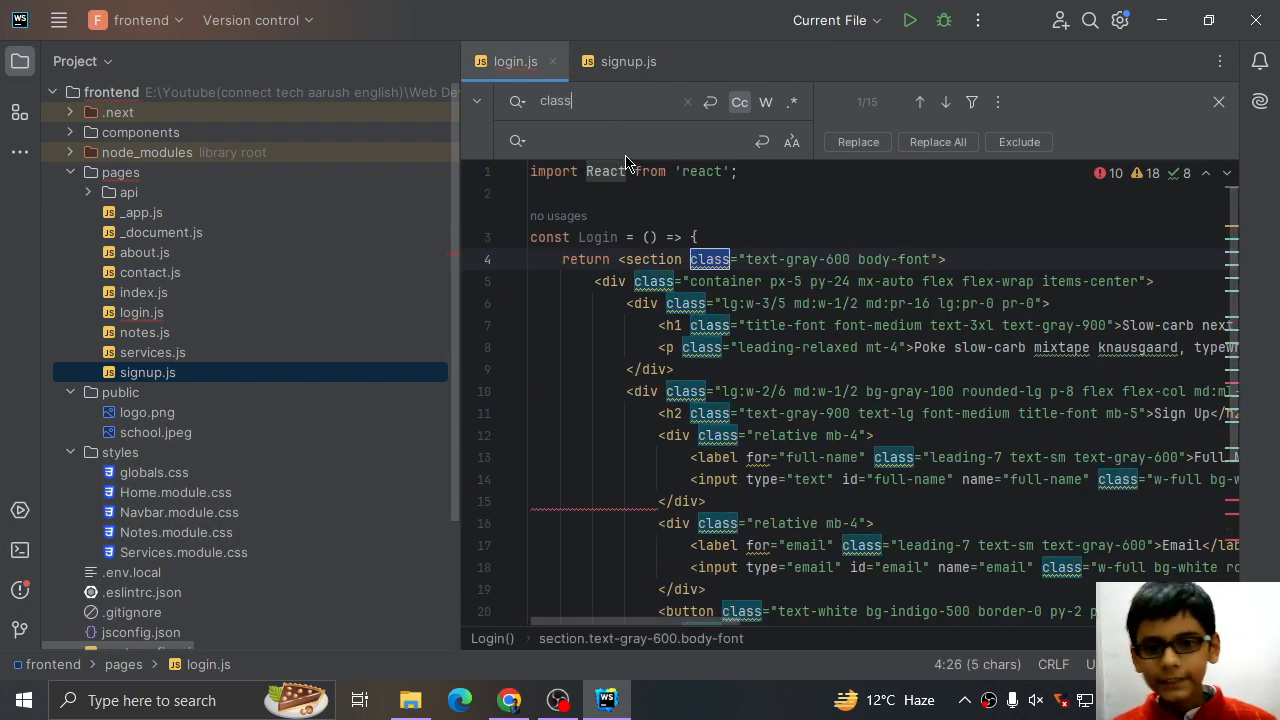
type("cl")
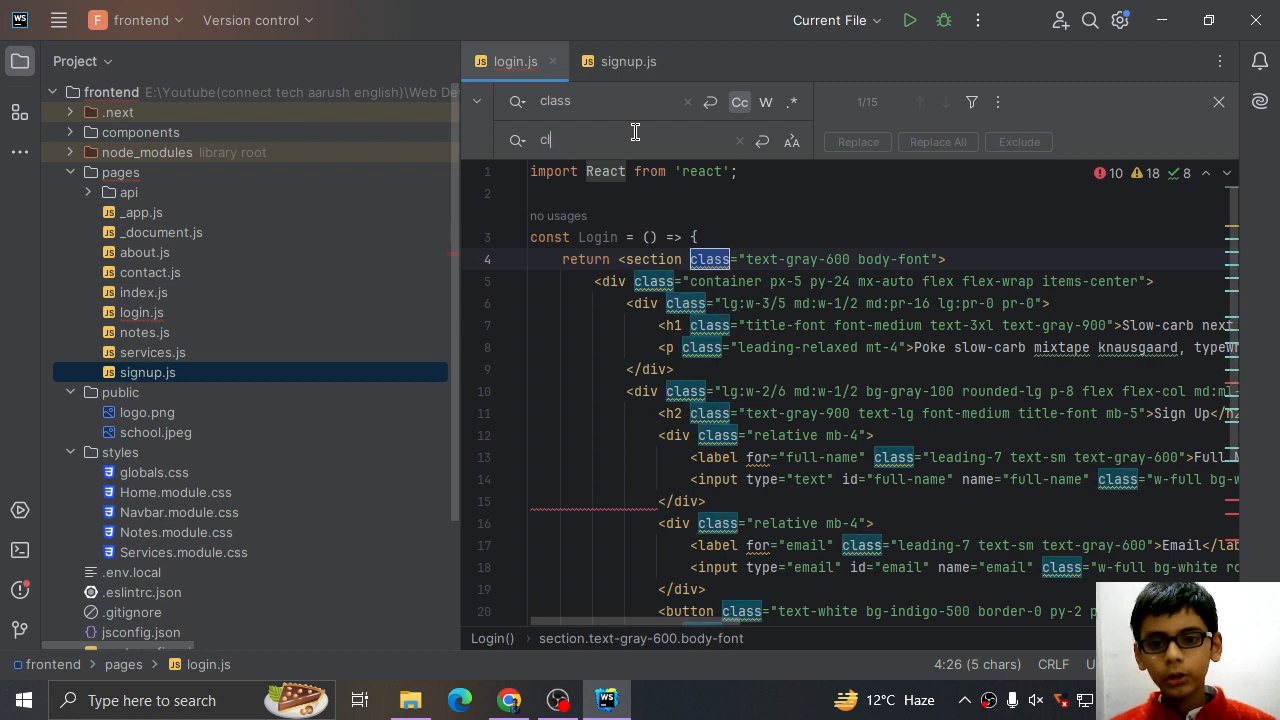
type("classNAme")
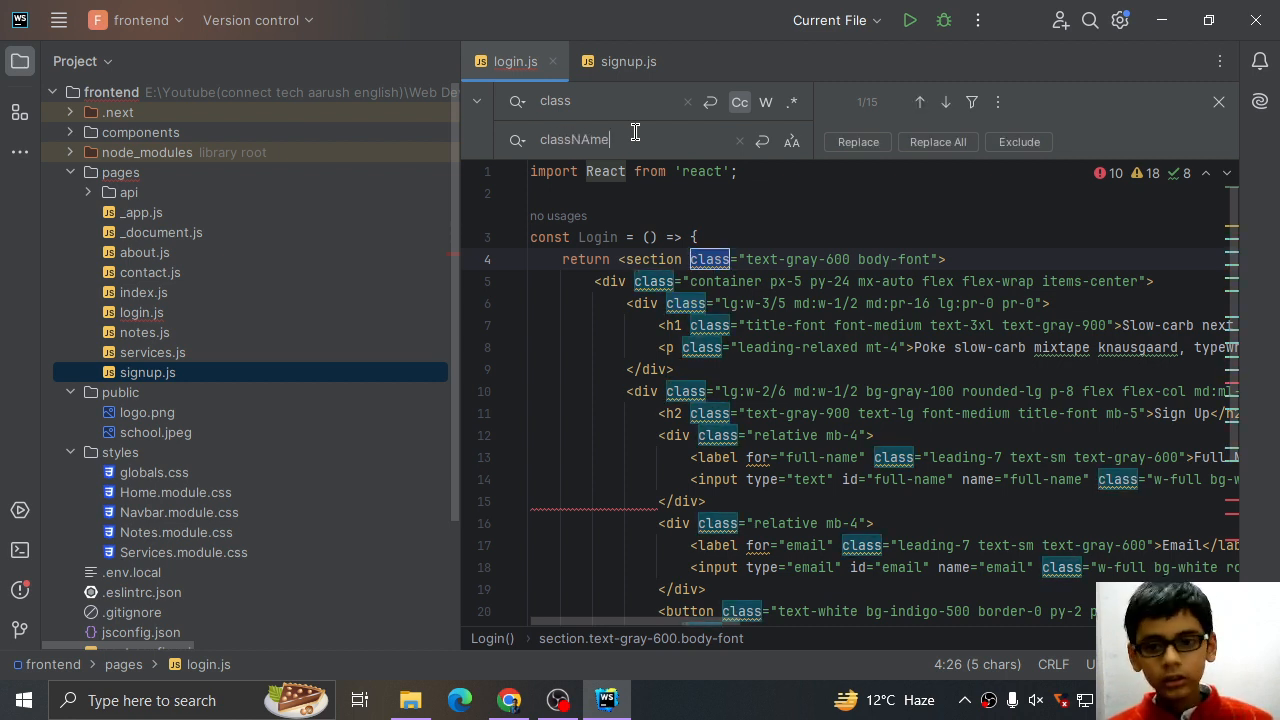
type("className")
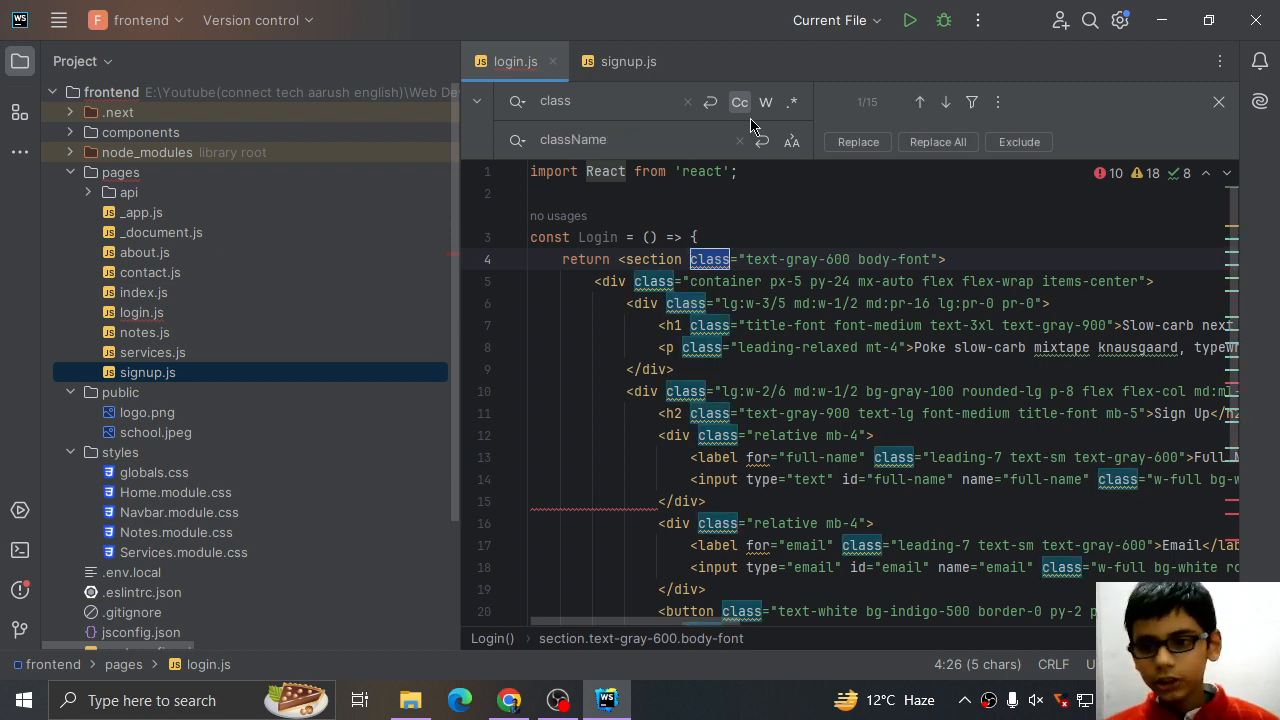
left_click(937, 141)
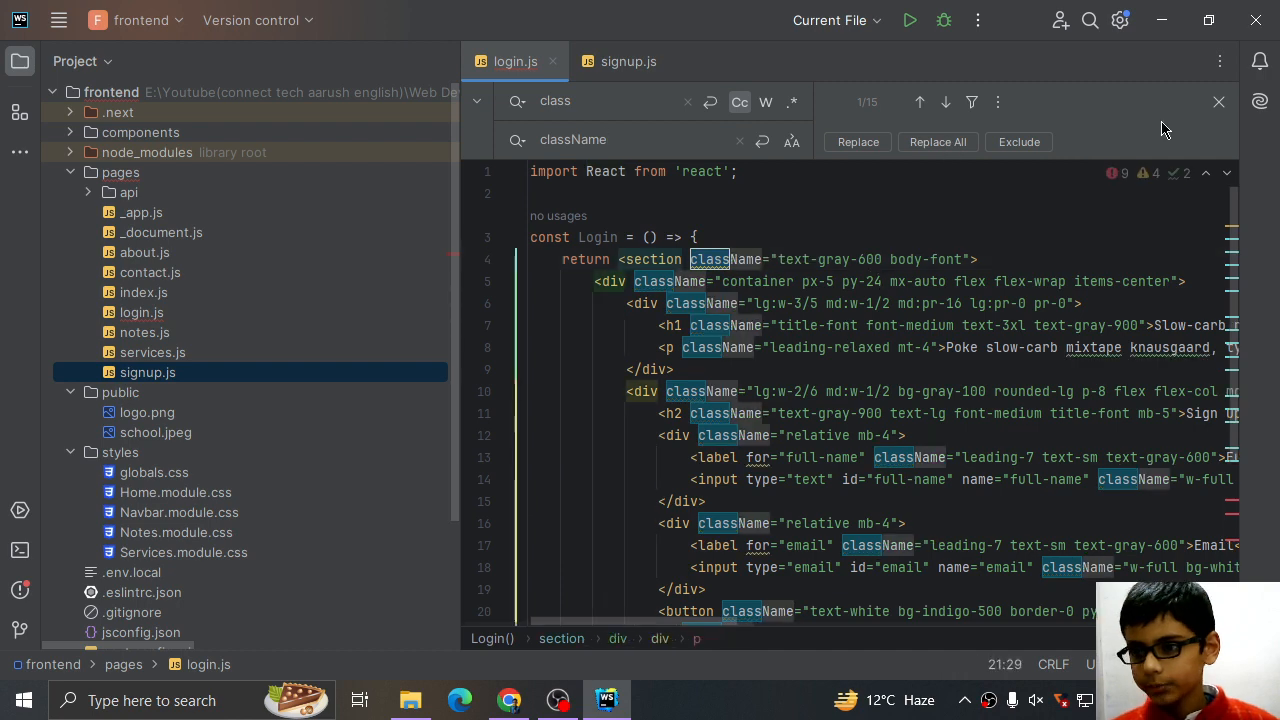
left_click(1218, 101)
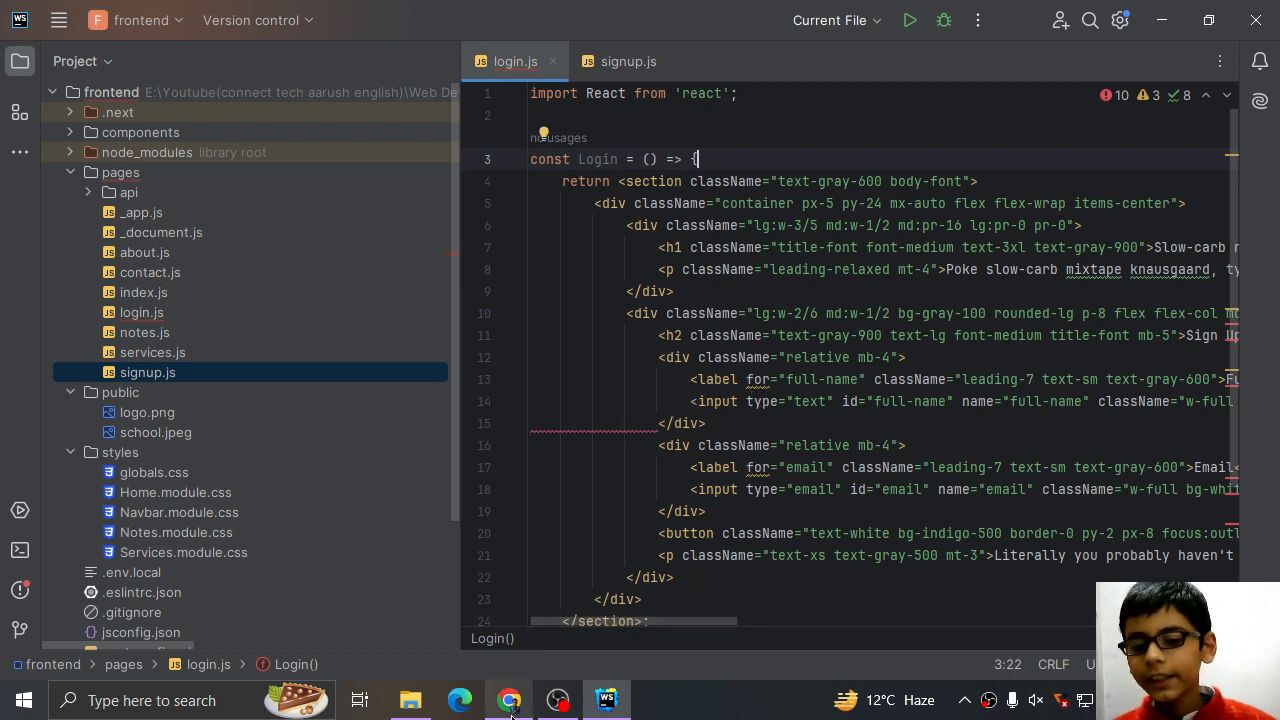
left_click(508, 700)
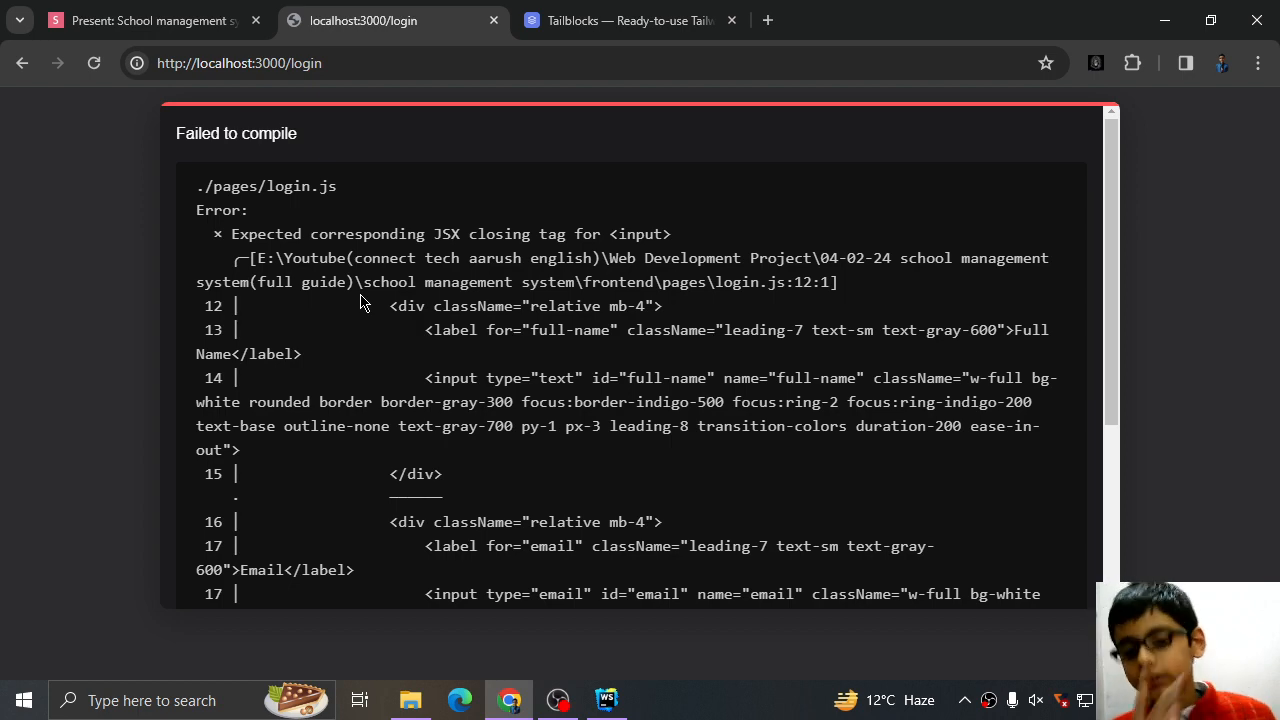
mouse_move(511, 417)
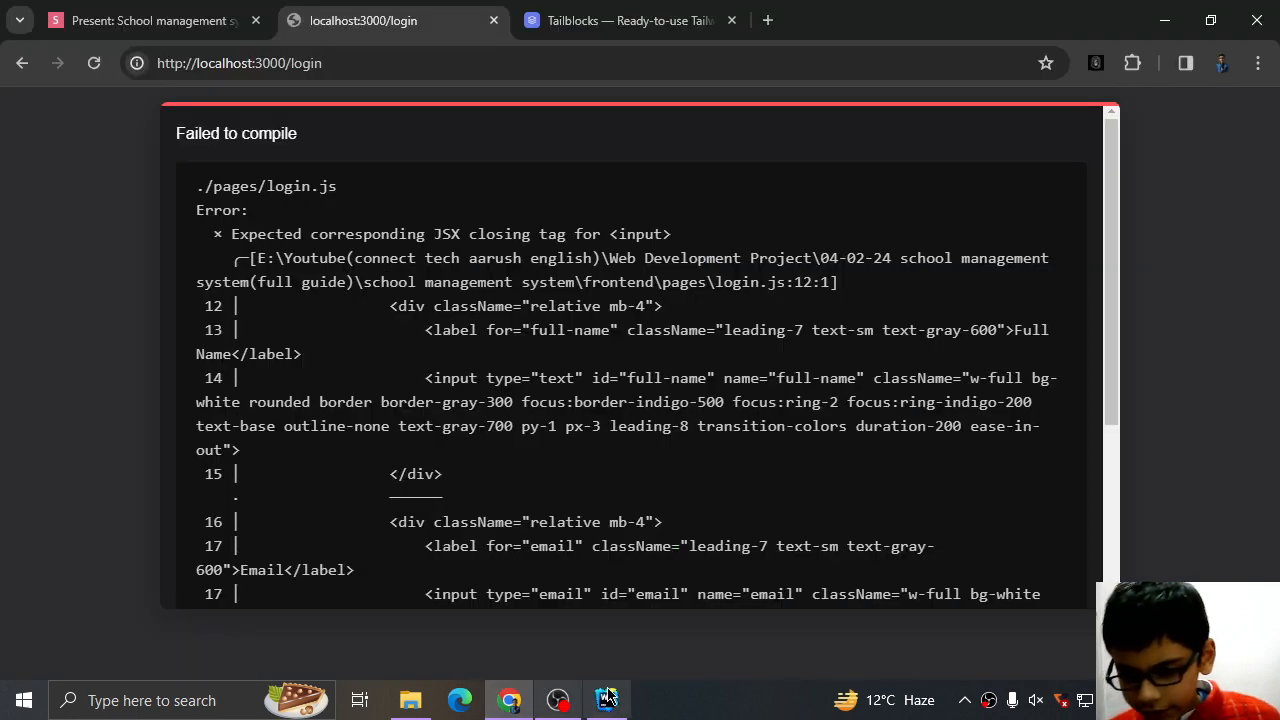
left_click(606, 699)
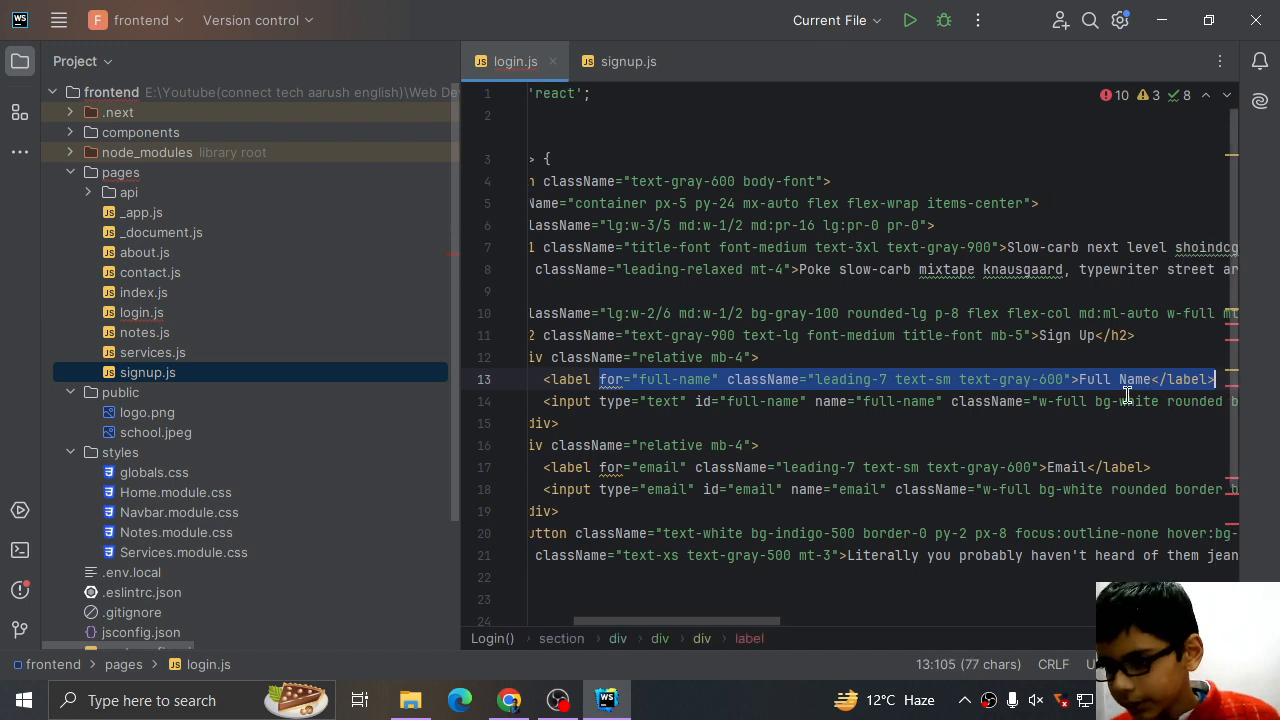
left_click(1115, 402)
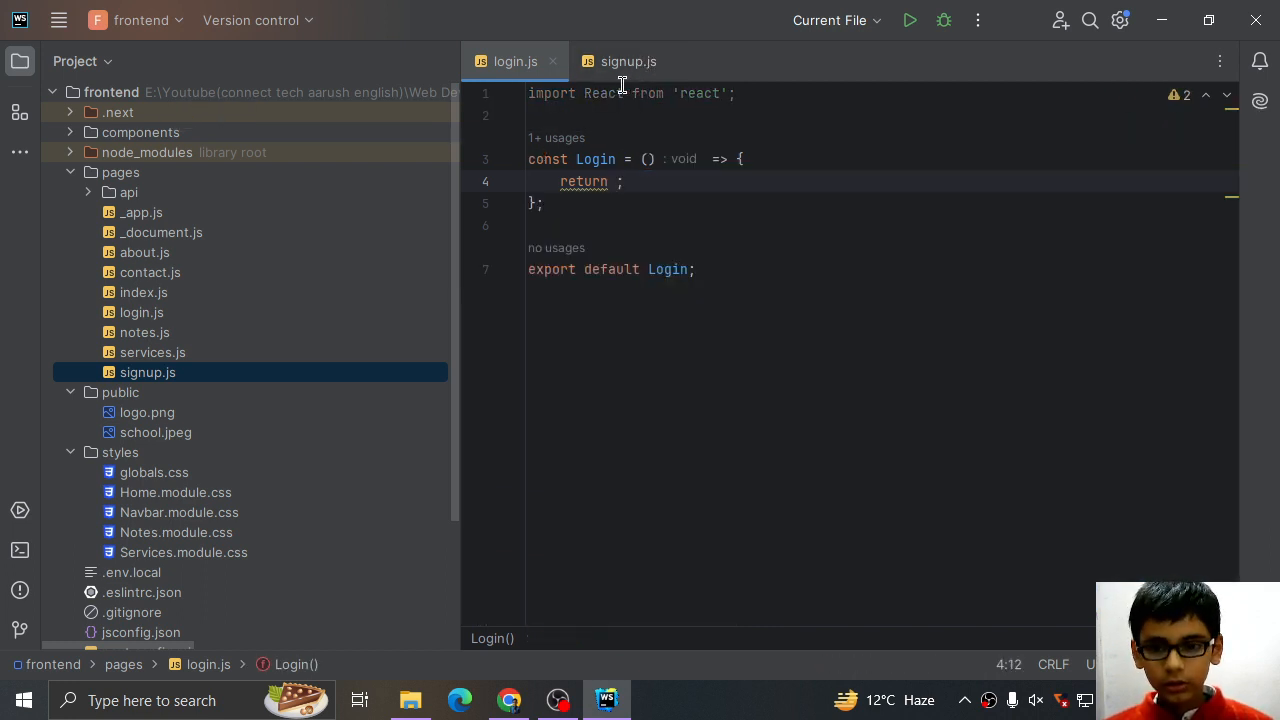
- Select the placeholder div in signup.js to receive the cut Sign Up section
left_click(629, 61)
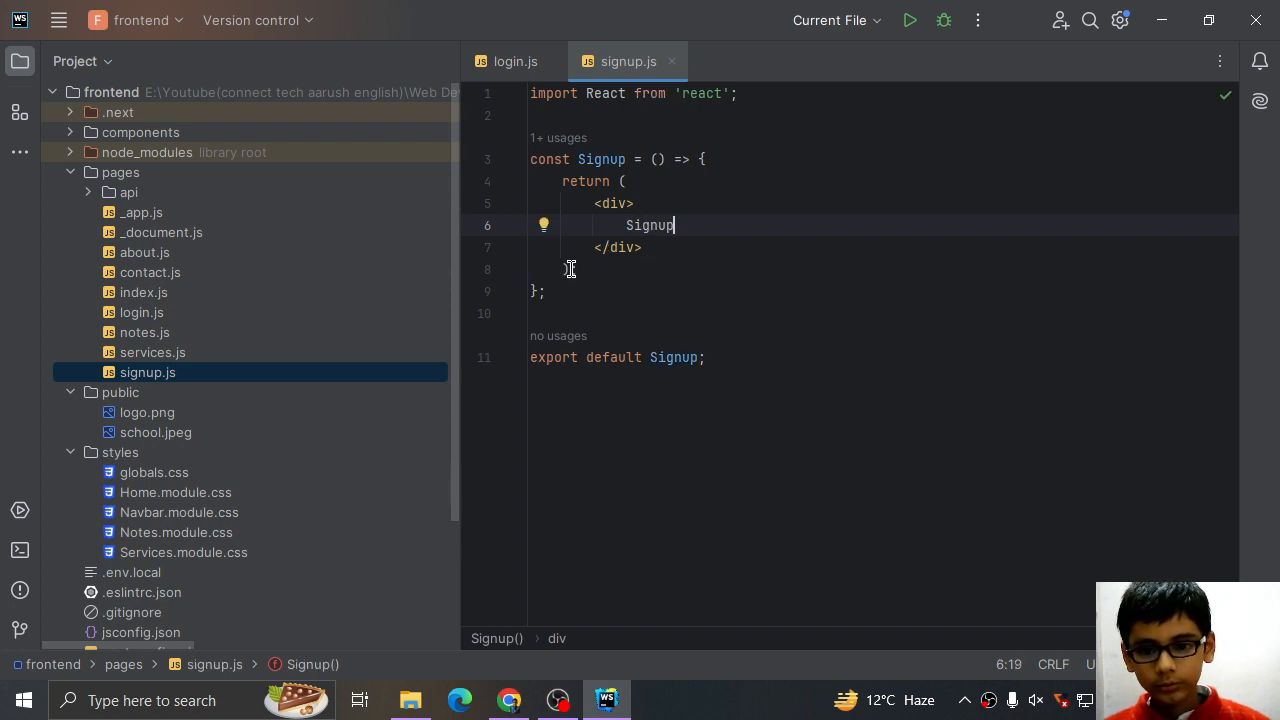
left_click_drag(624, 181, 577, 269)
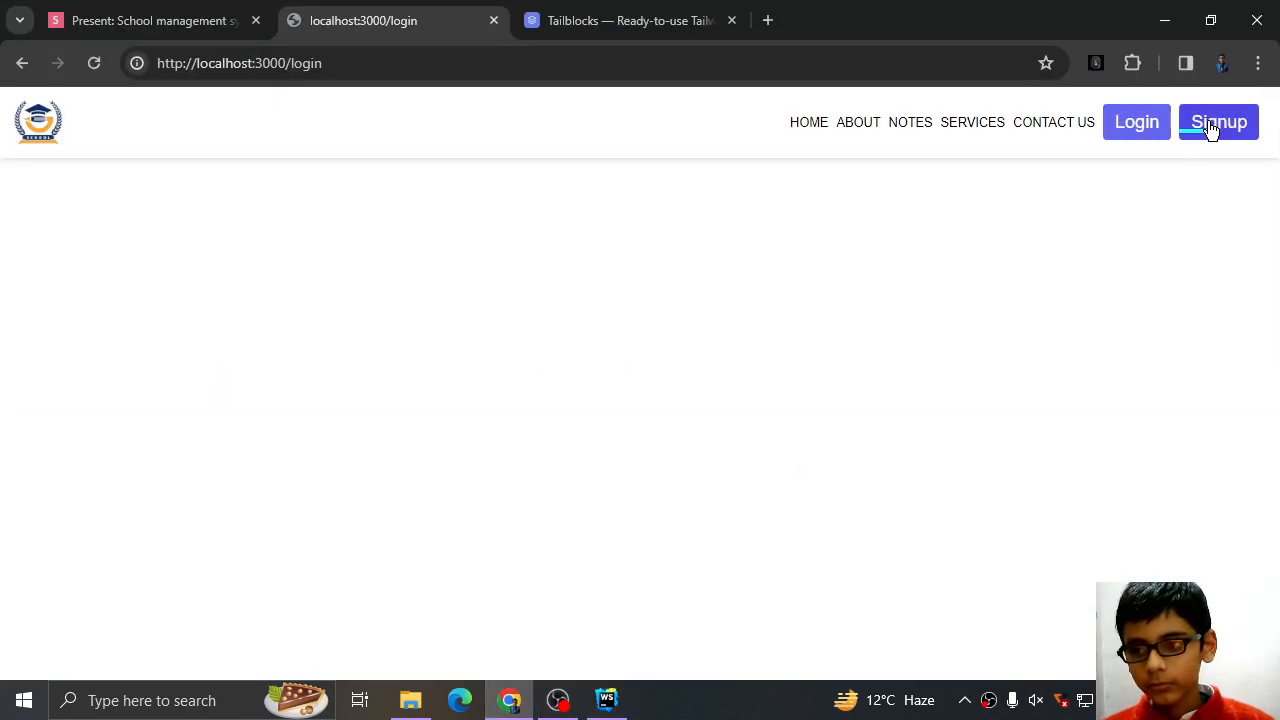
- Retitle the signup hero 'Aarush School' with text-center, checking it in Chrome
left_click(1218, 121)
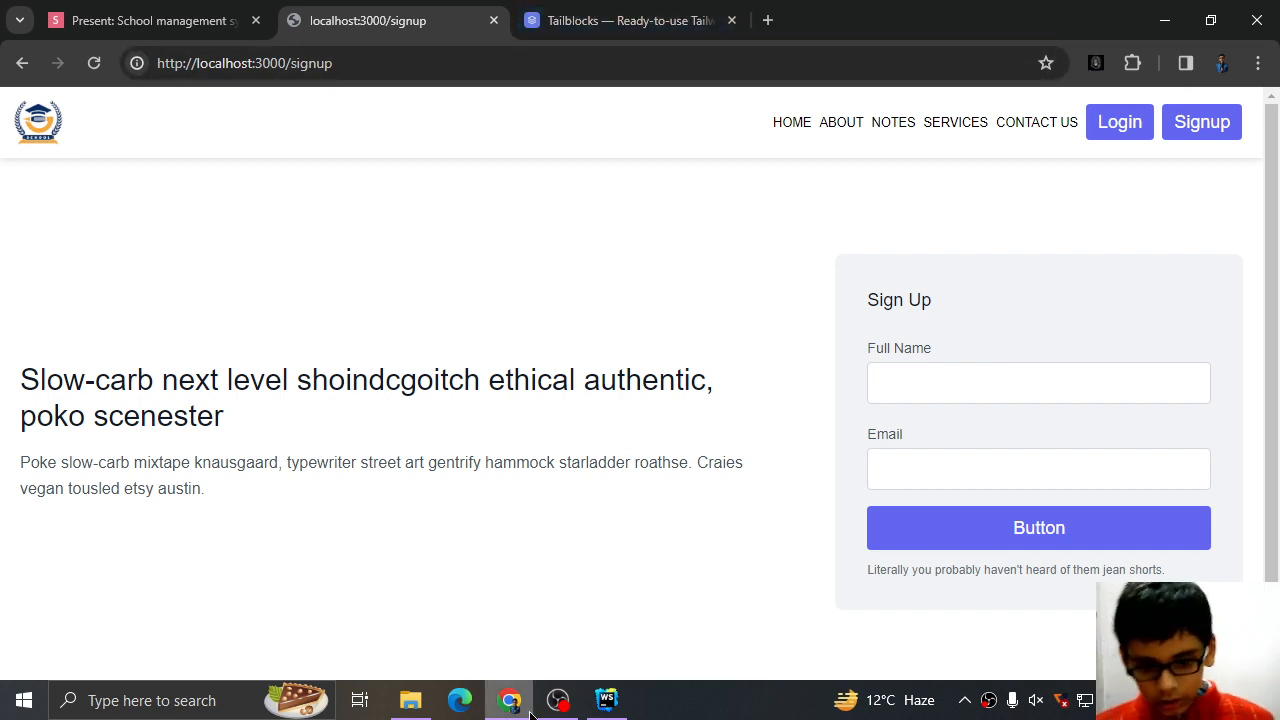
left_click(604, 699)
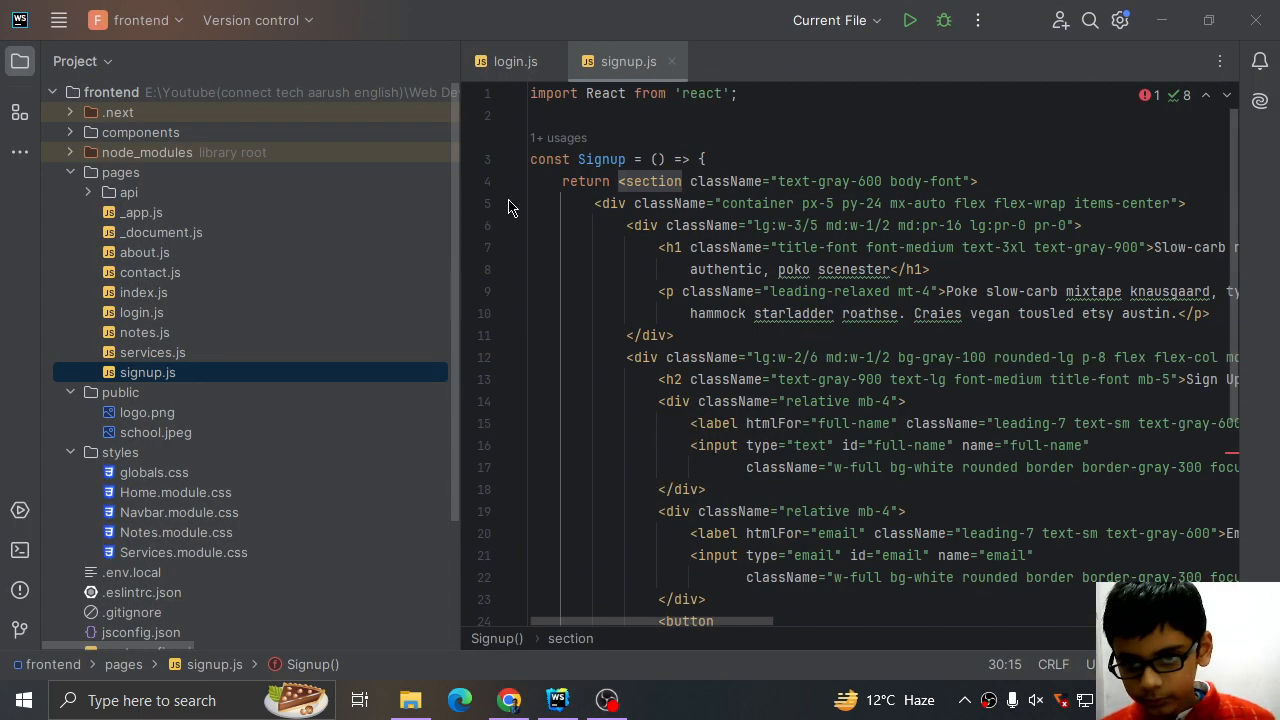
mouse_move(953, 230)
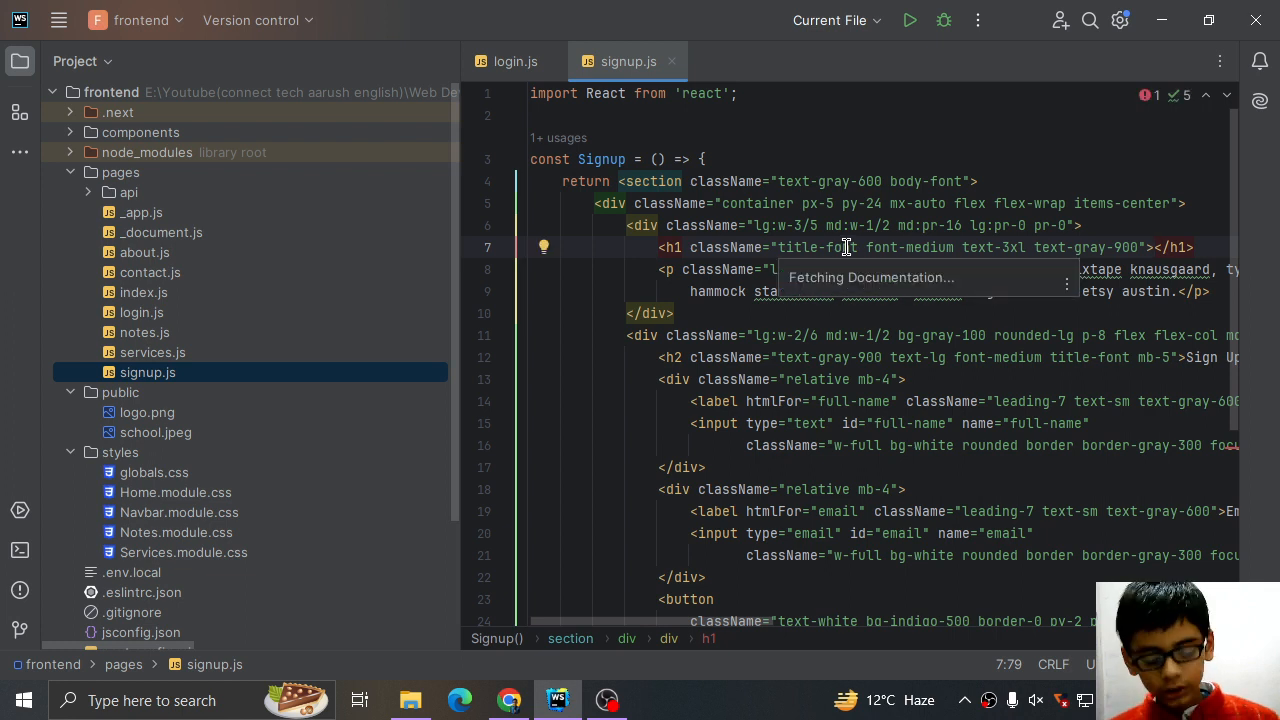
type("Aarush")
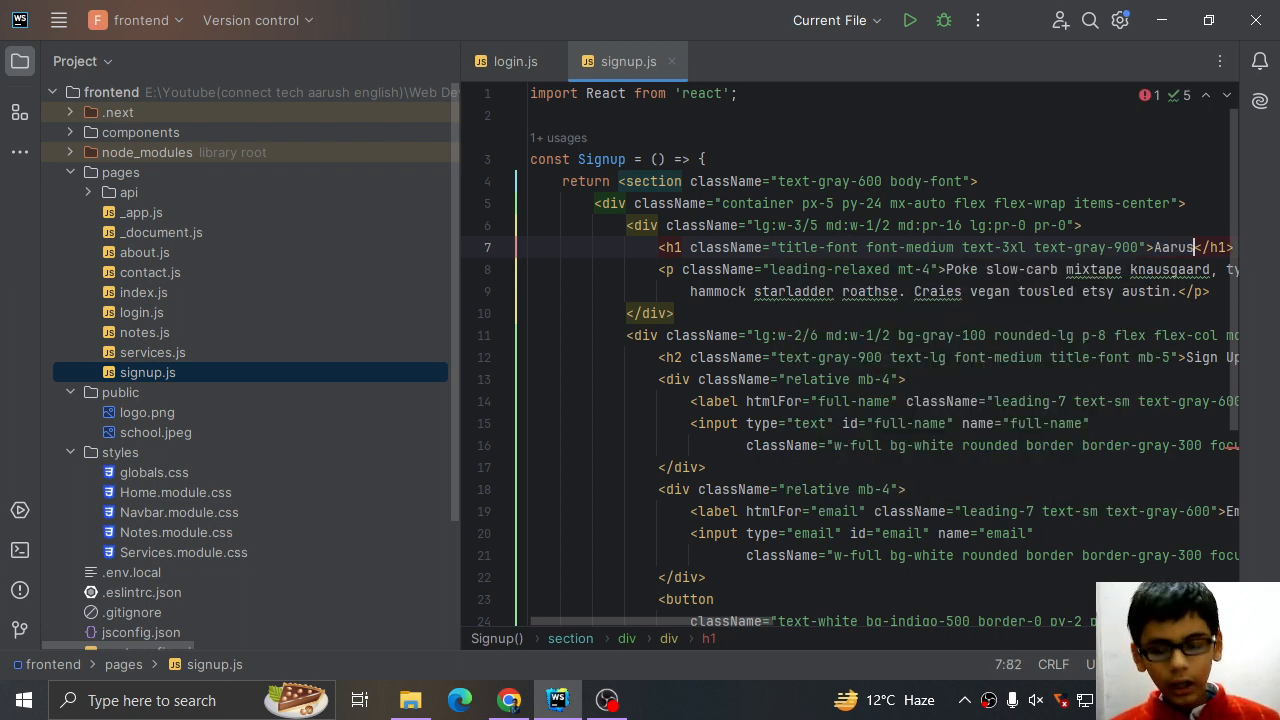
type("Scho")
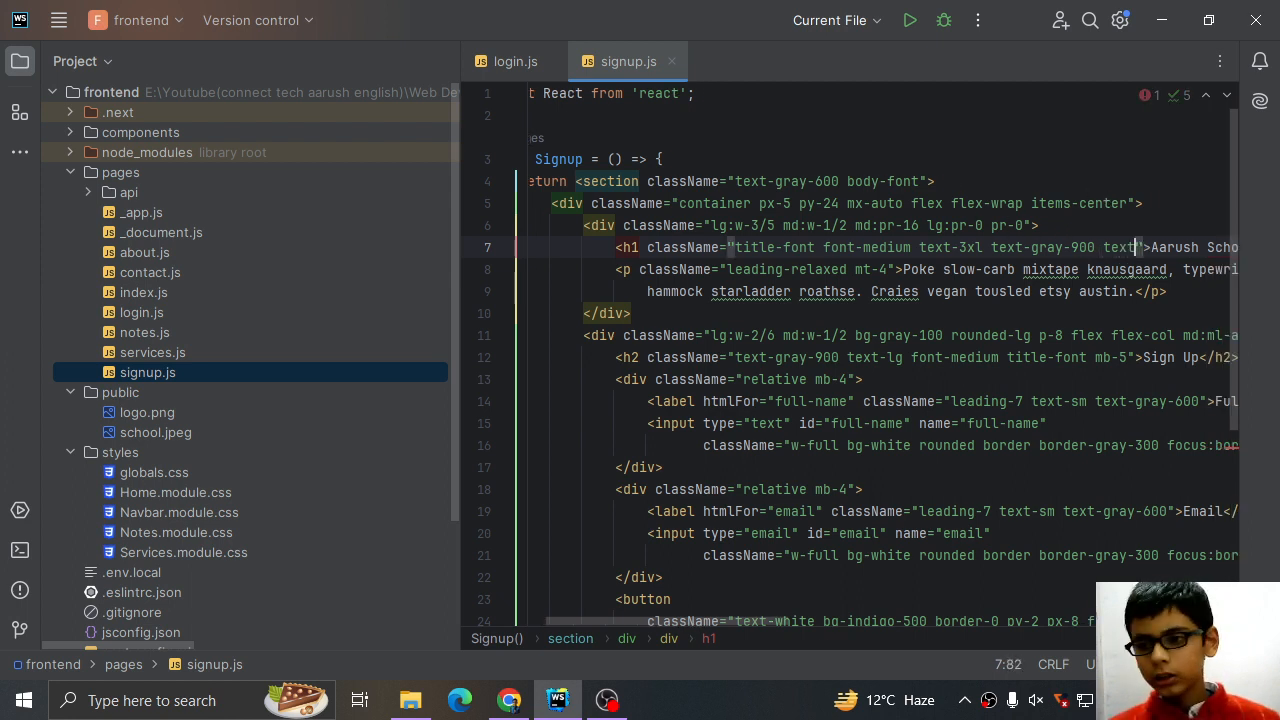
type("-cen")
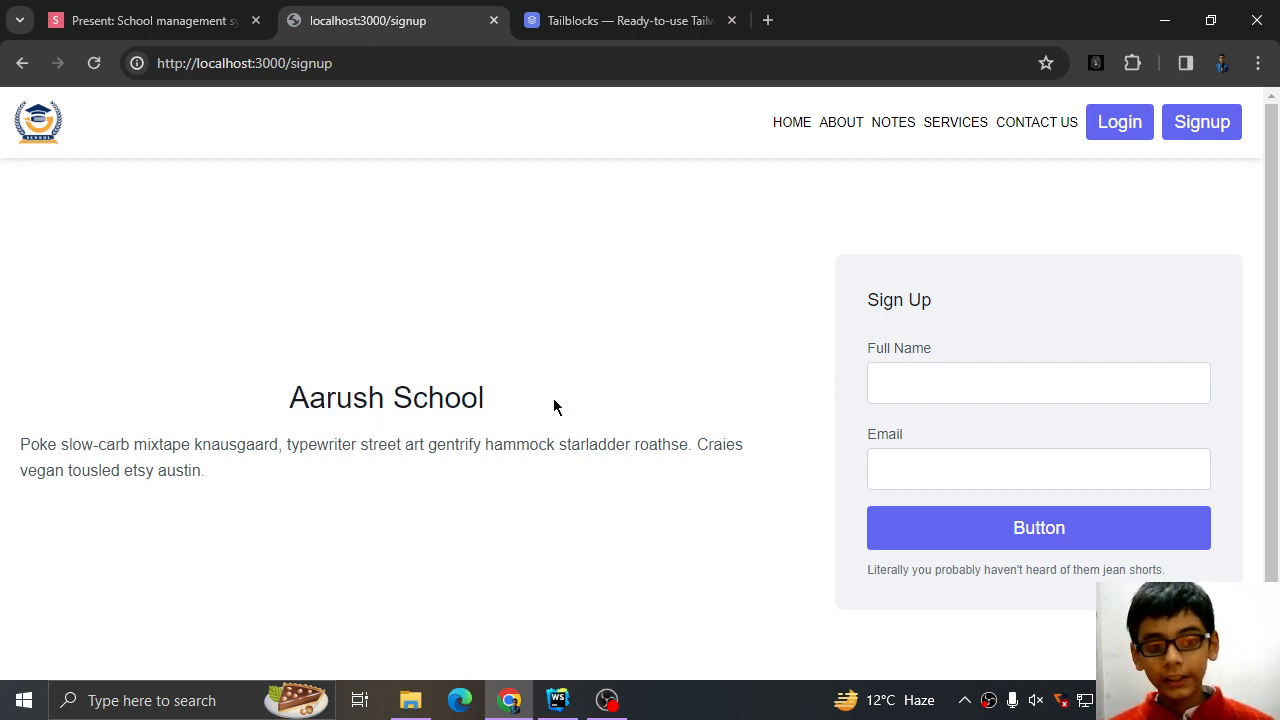
left_click(557, 700)
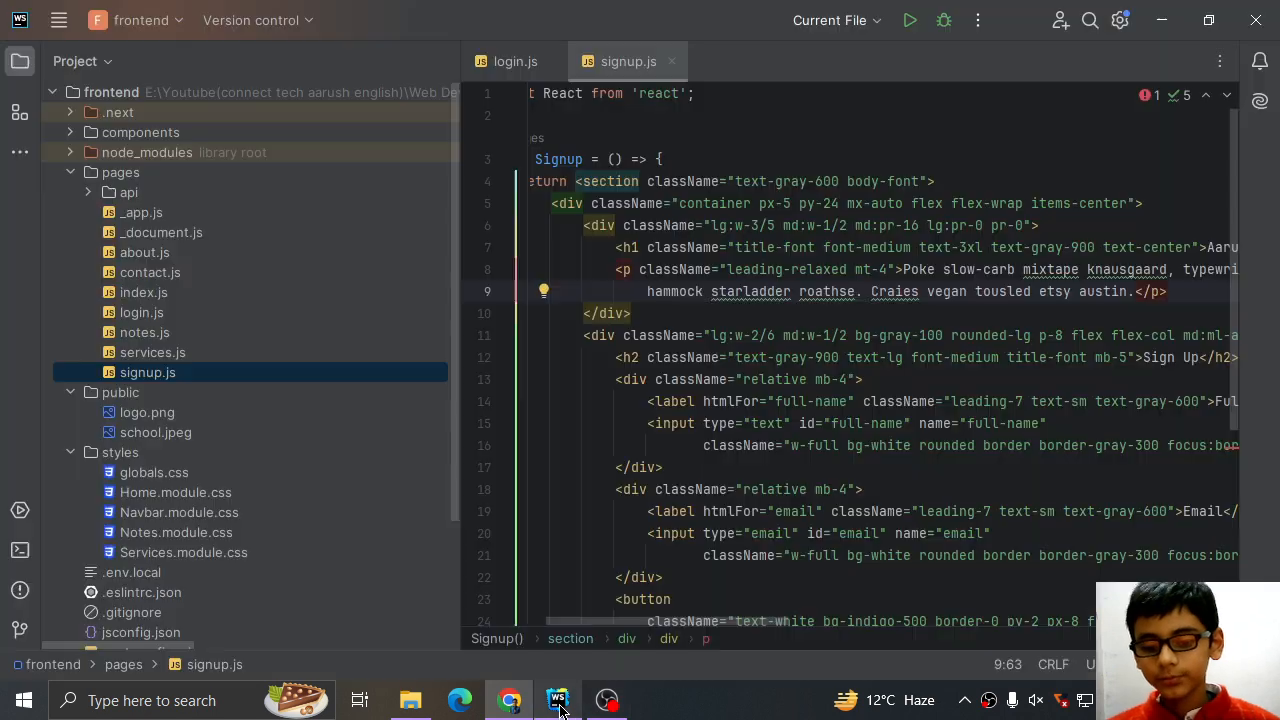
- Swap the hero paragraph text in signup.js for lorem ipsum and preview it
double_click(912, 269)
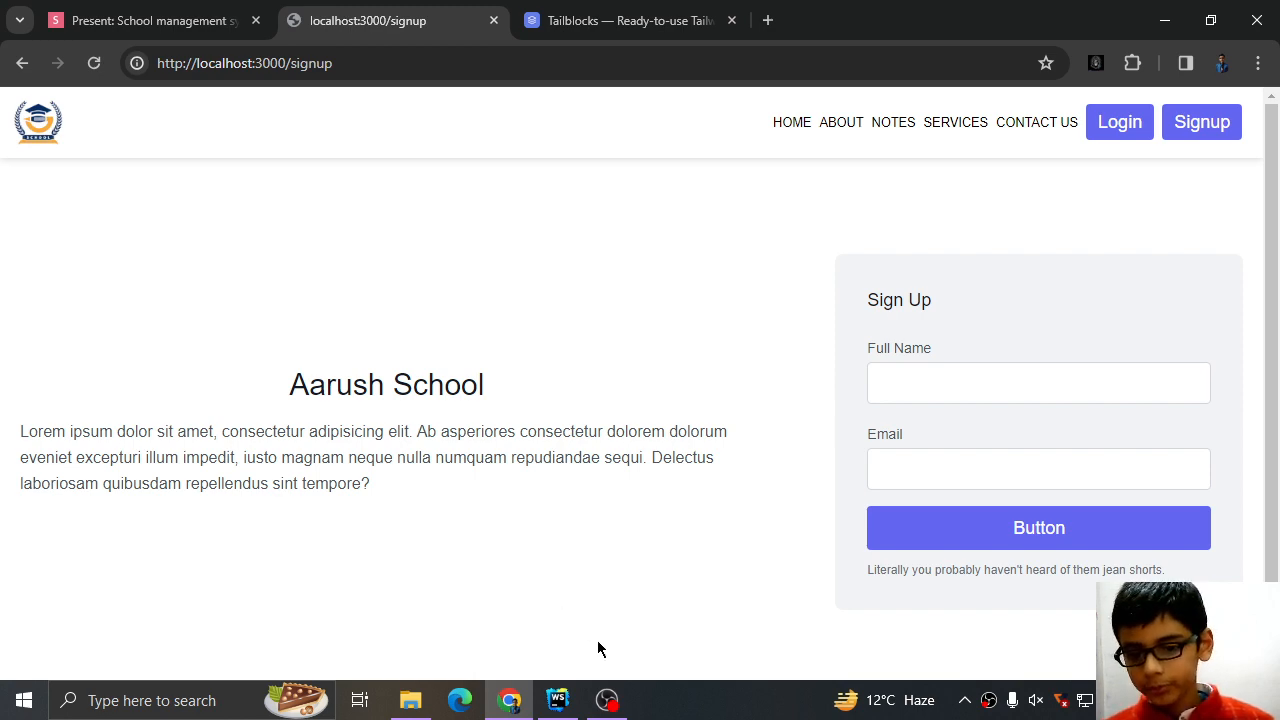
left_click(557, 699)
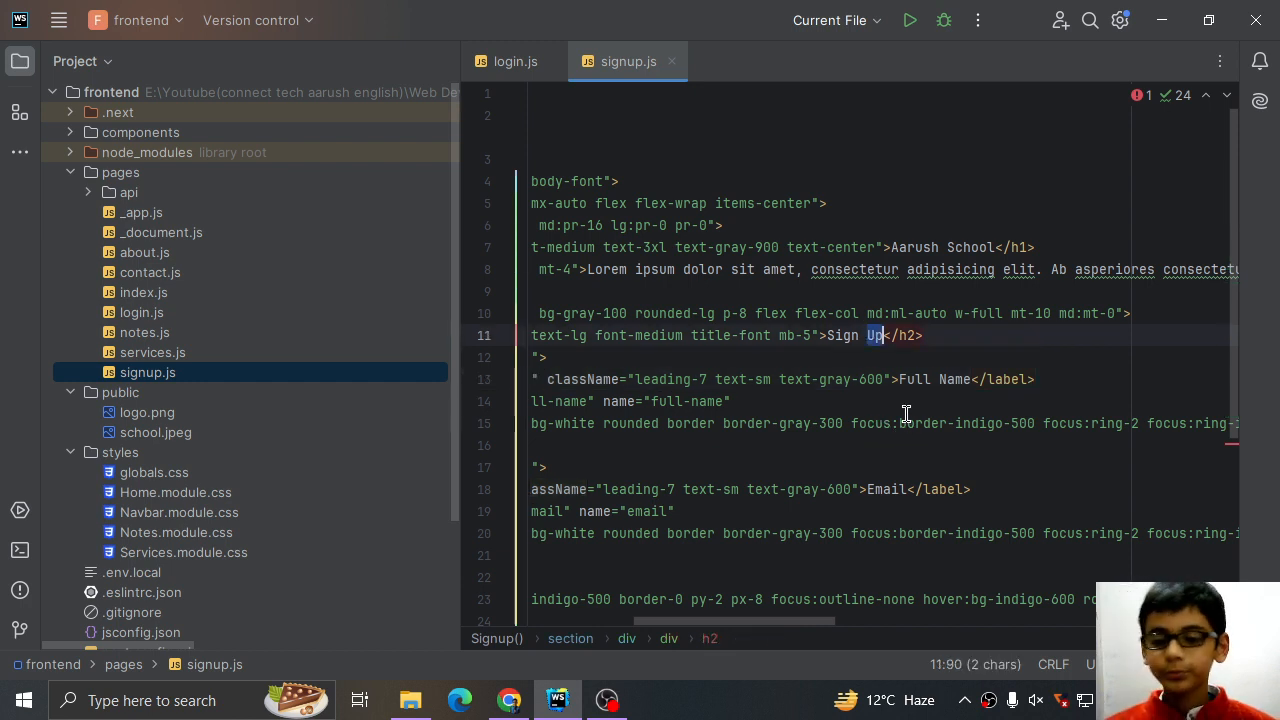
- Add text-center to the Sign Up form heading and confirm it's centered in Chrome
scroll("down", 3)
type(" text-")
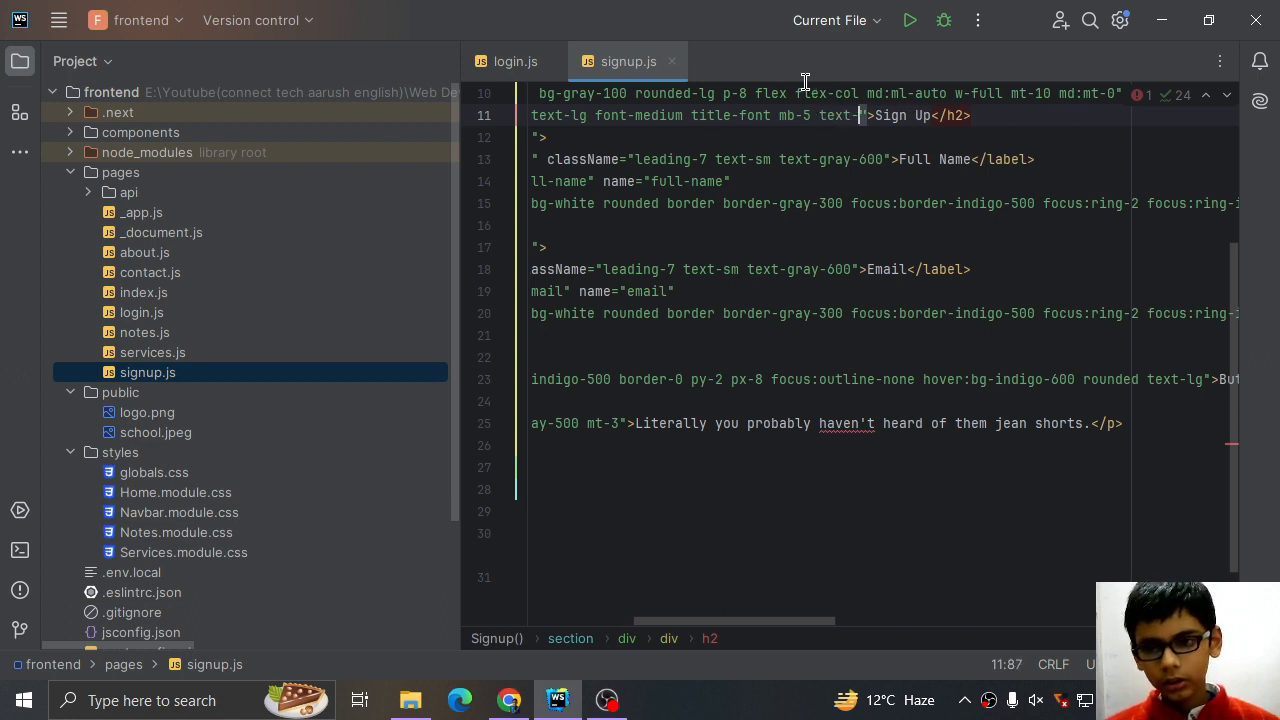
type("center")
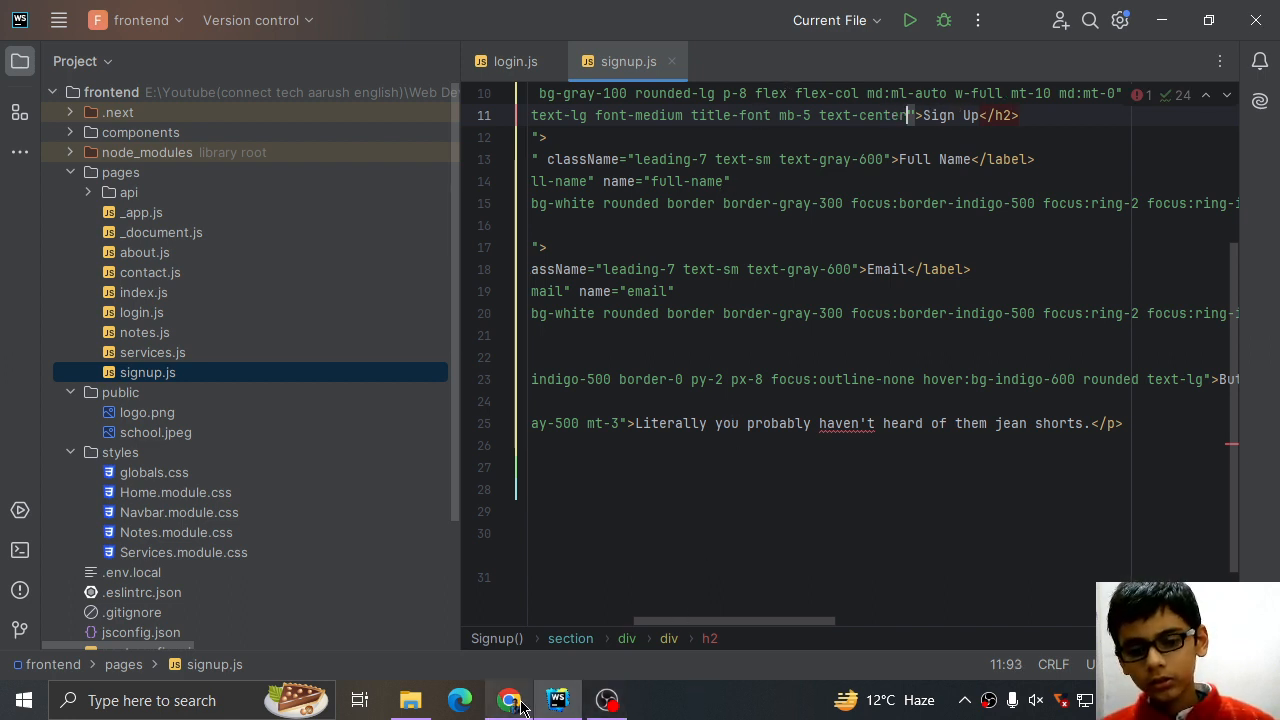
left_click(507, 700)
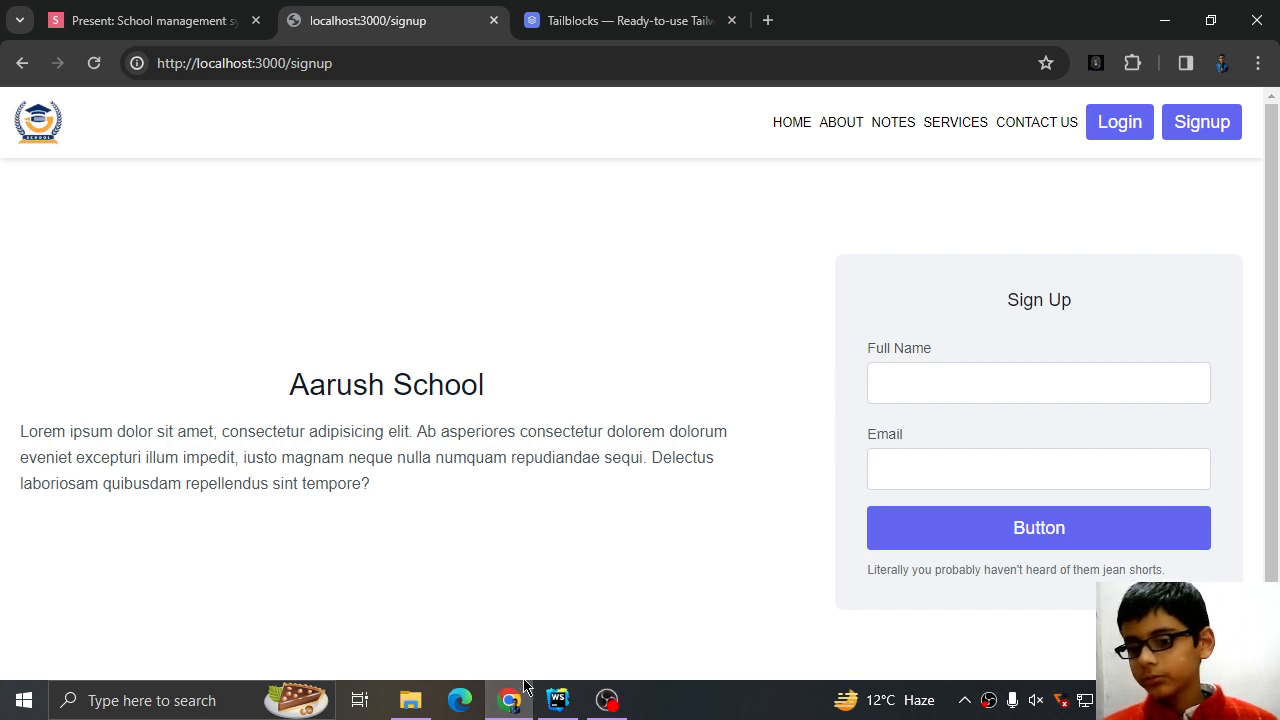
left_click(557, 700)
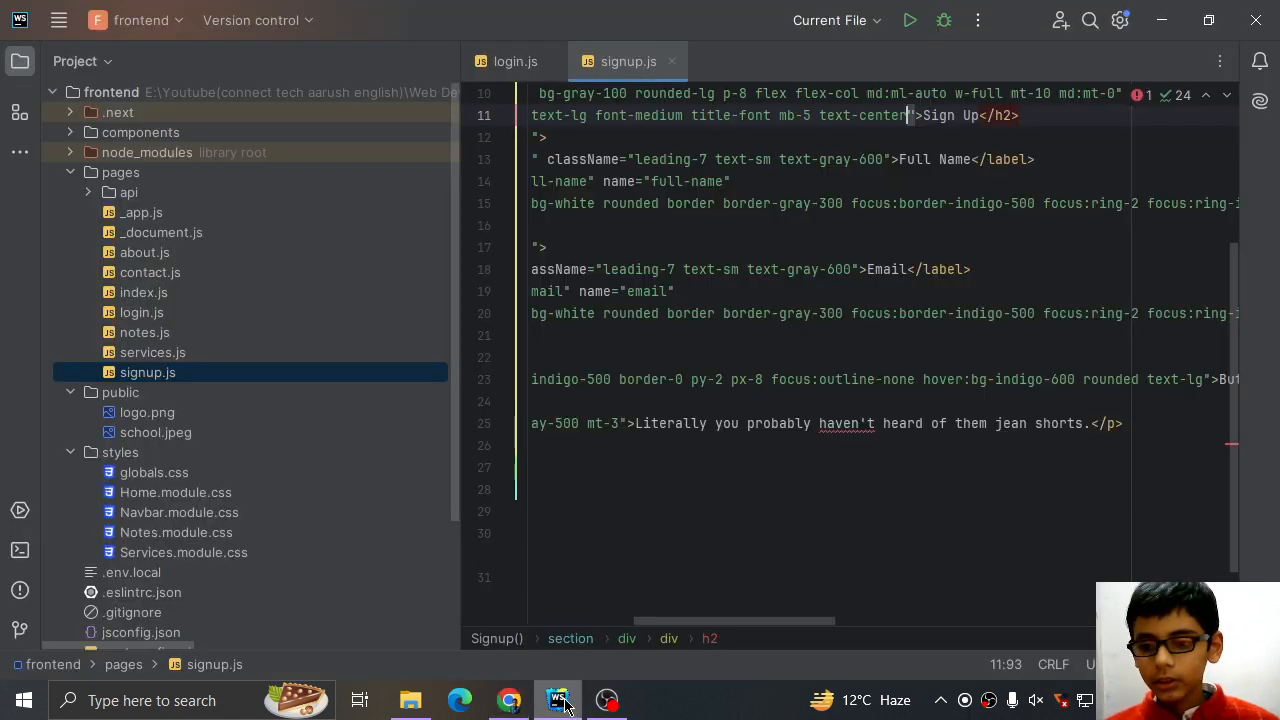
- Replace the Full Name label with Email and type the Password label
double_click(916, 159)
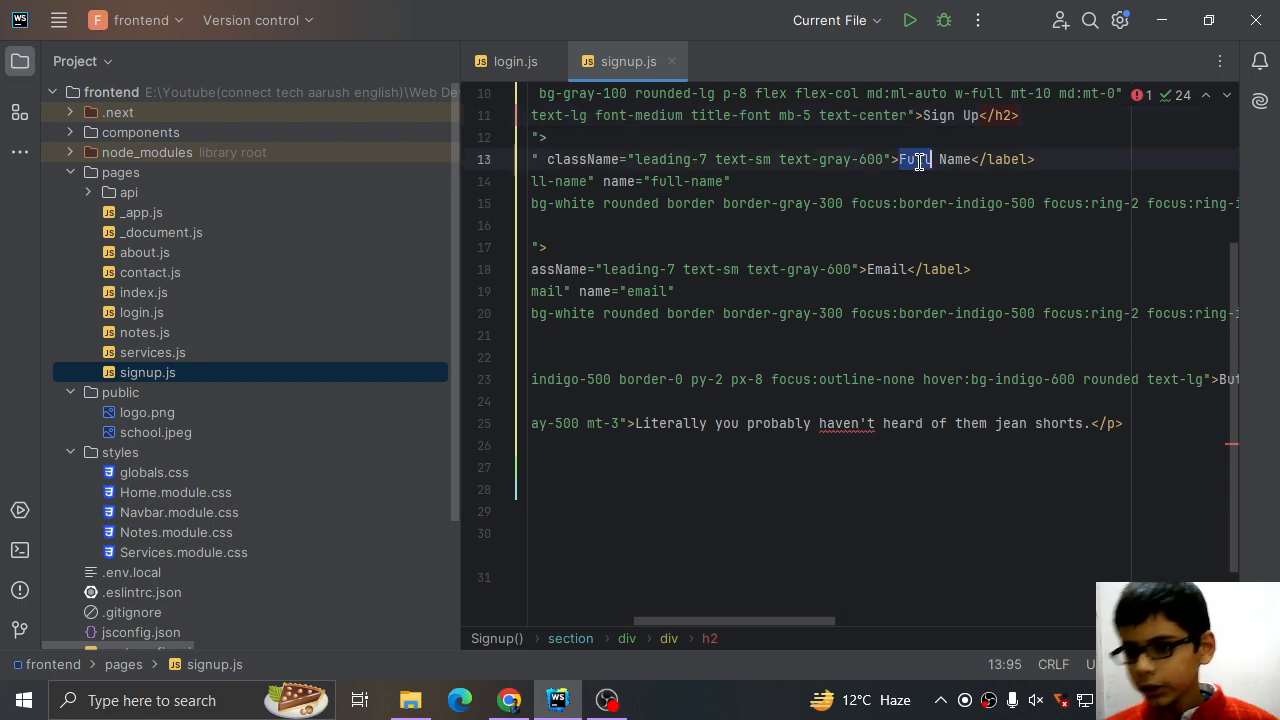
key("Delete")
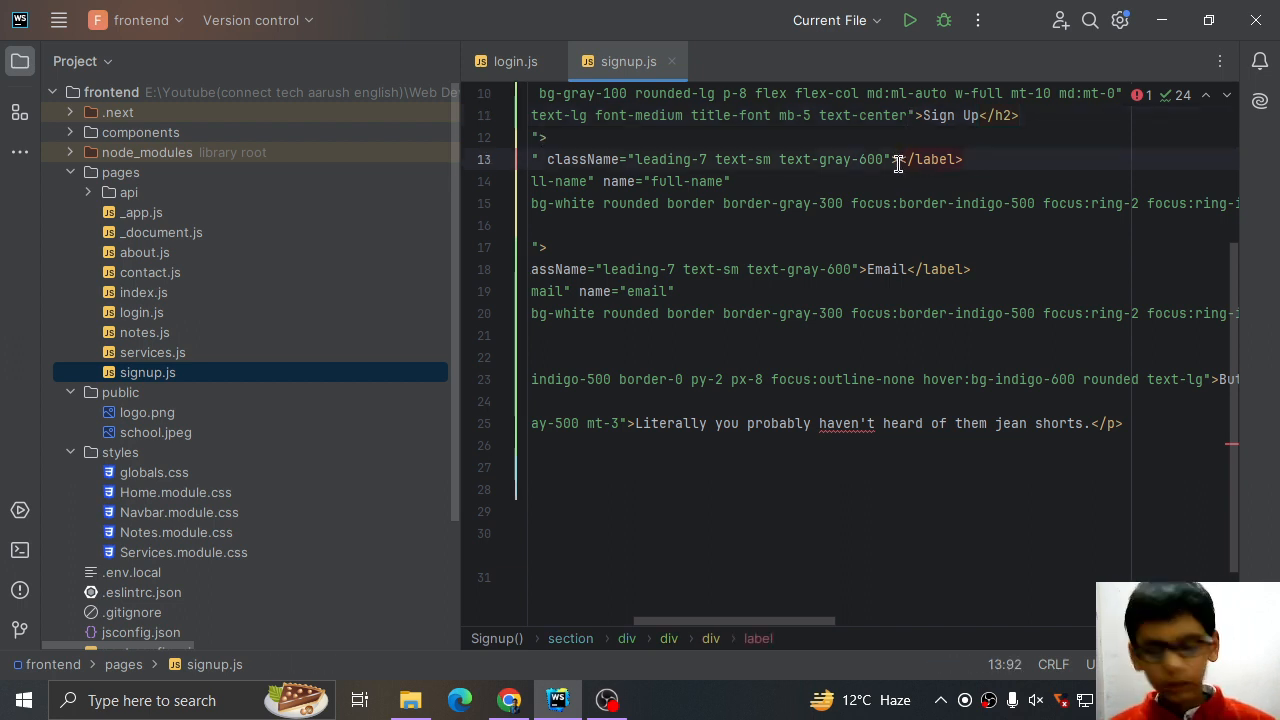
type("Email")
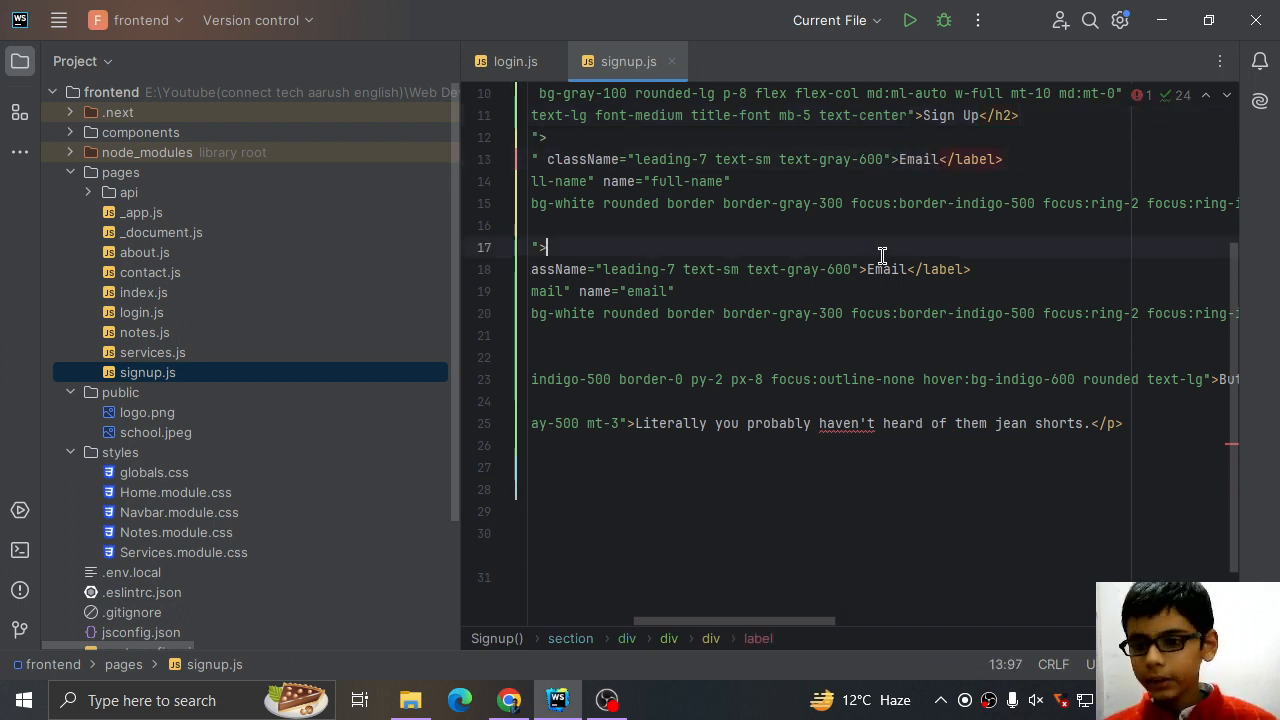
type("Pa")
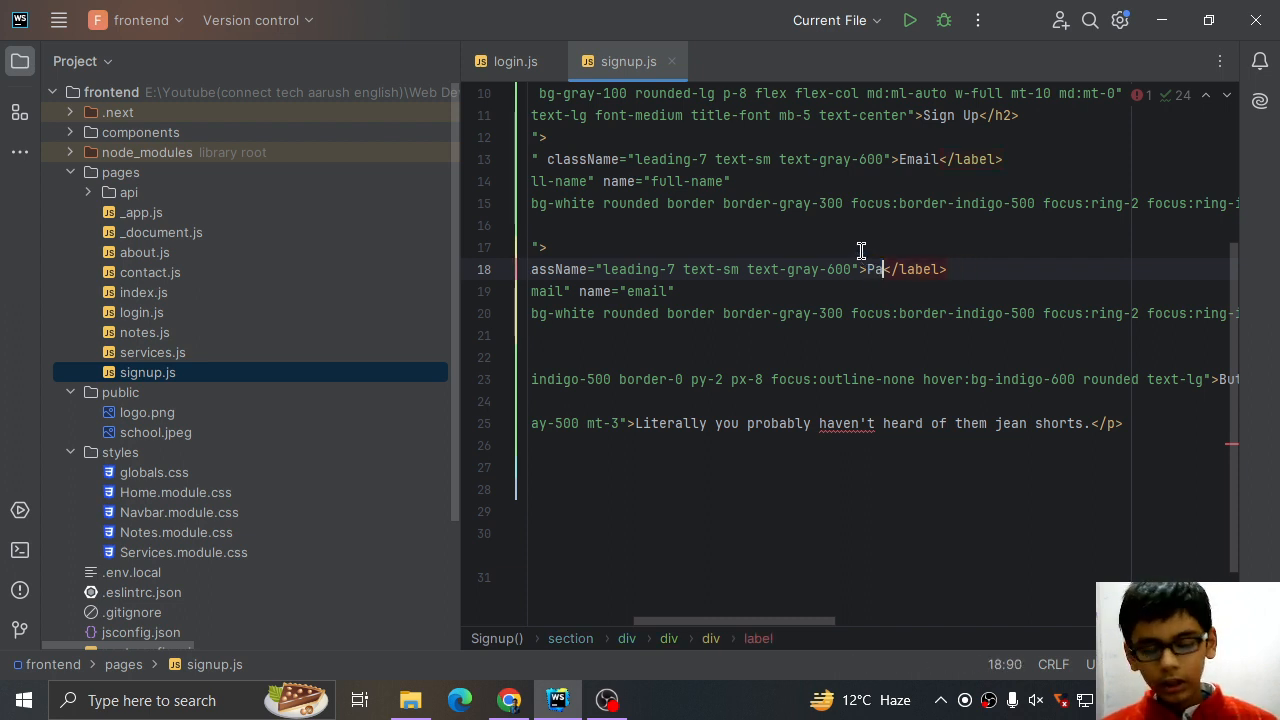
type("sw")
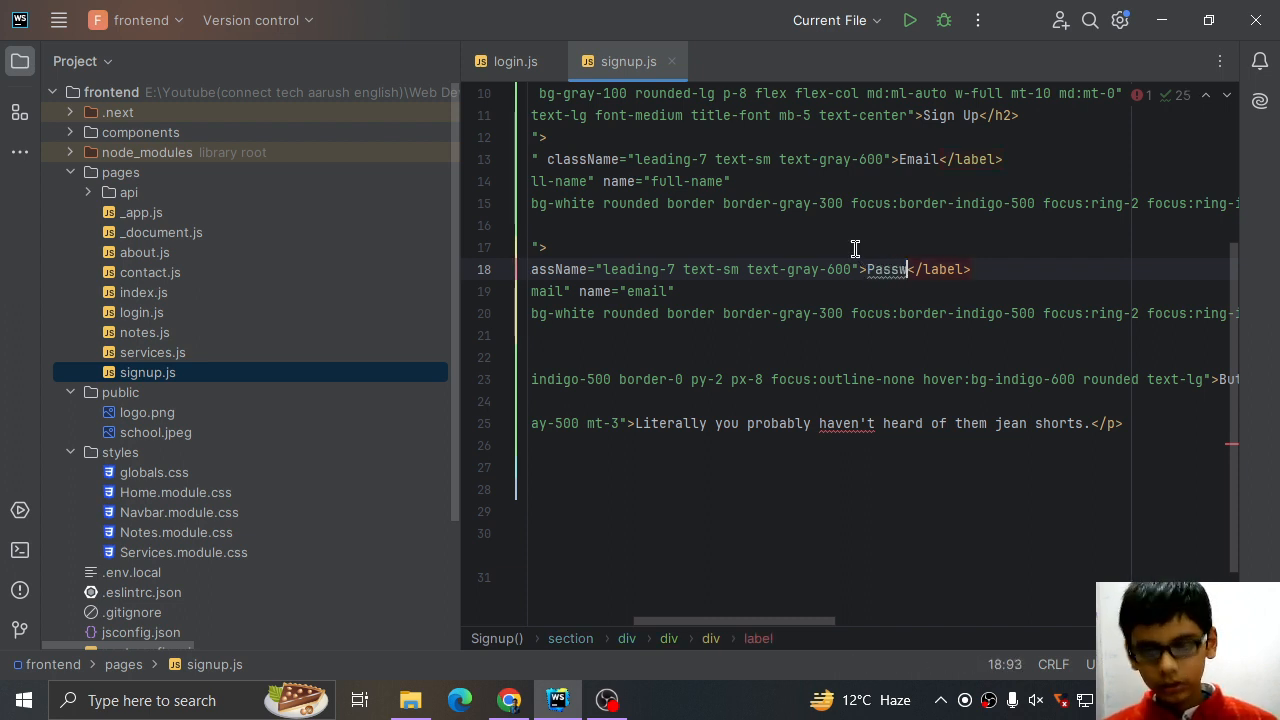
type("or")
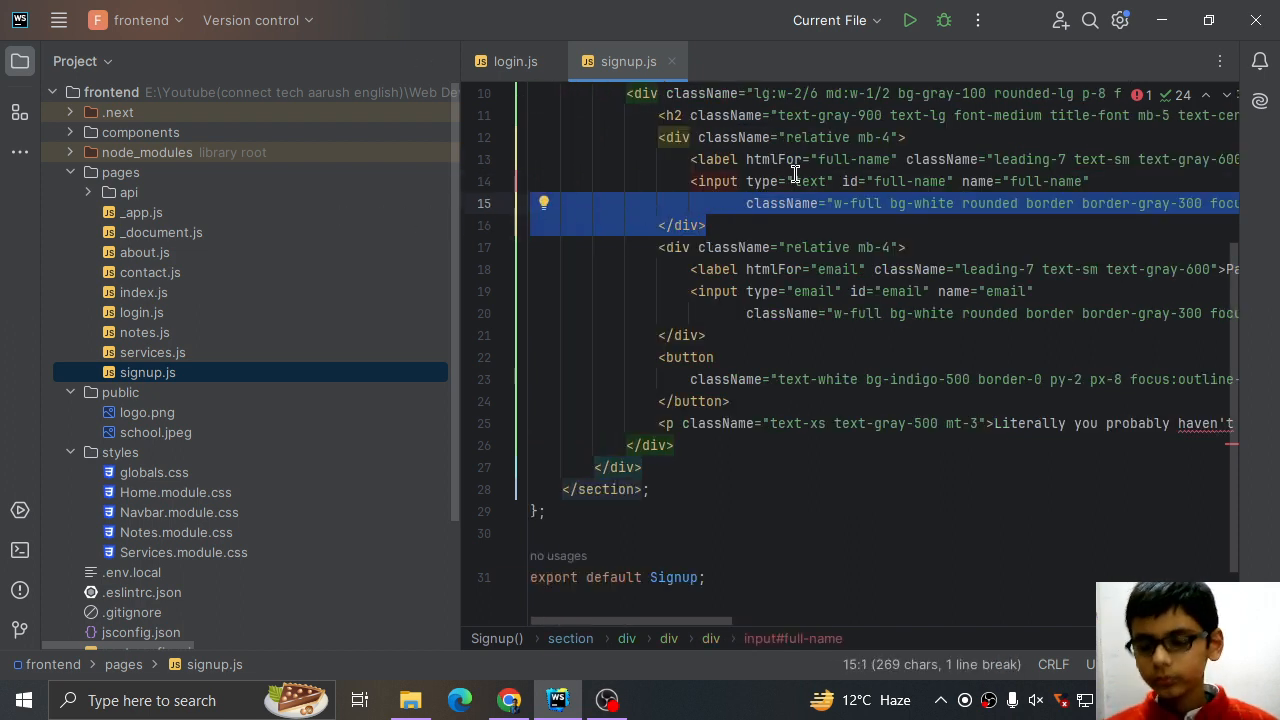
- Change the first field's id to email and select its input type
double_click(885, 181)
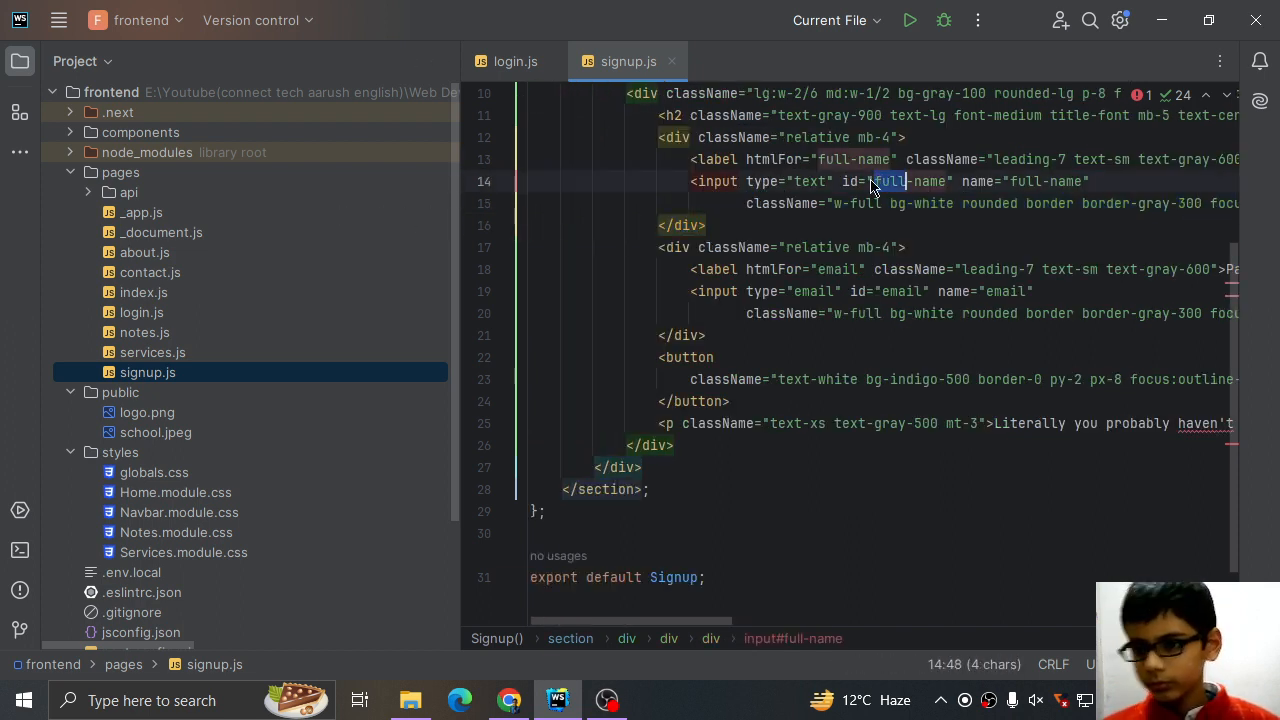
key("Delete")
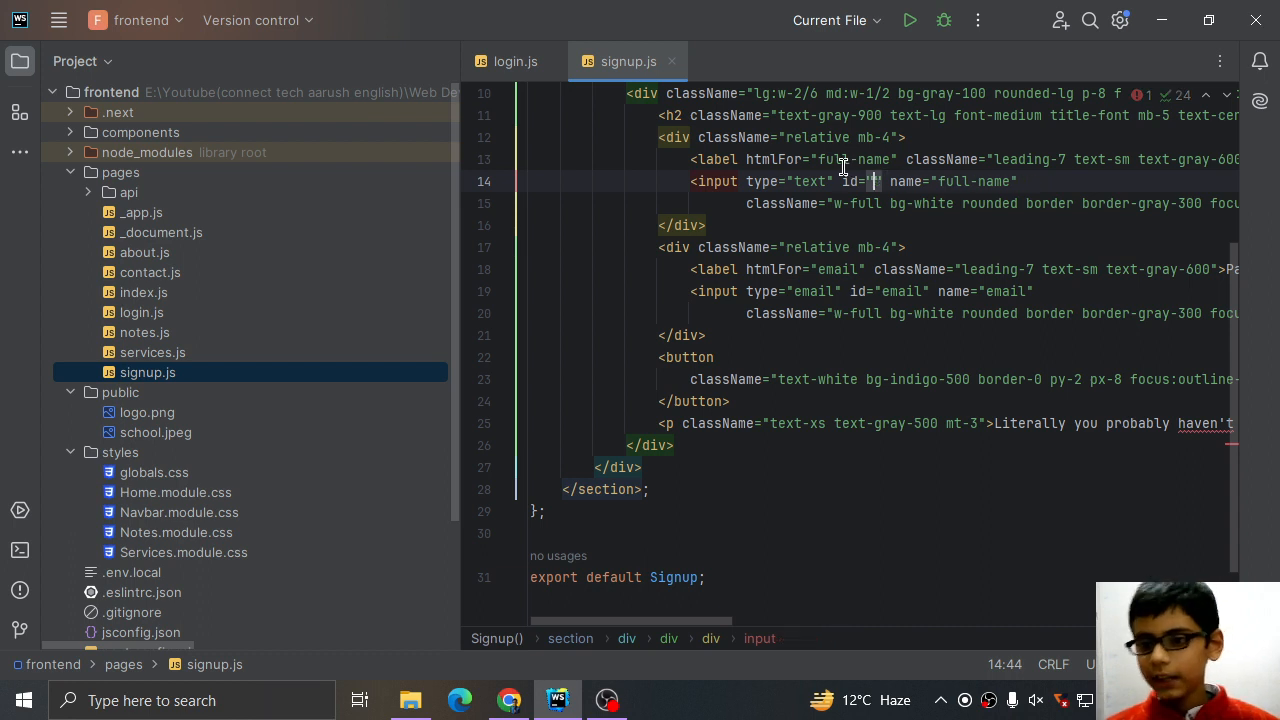
mouse_move(837, 160)
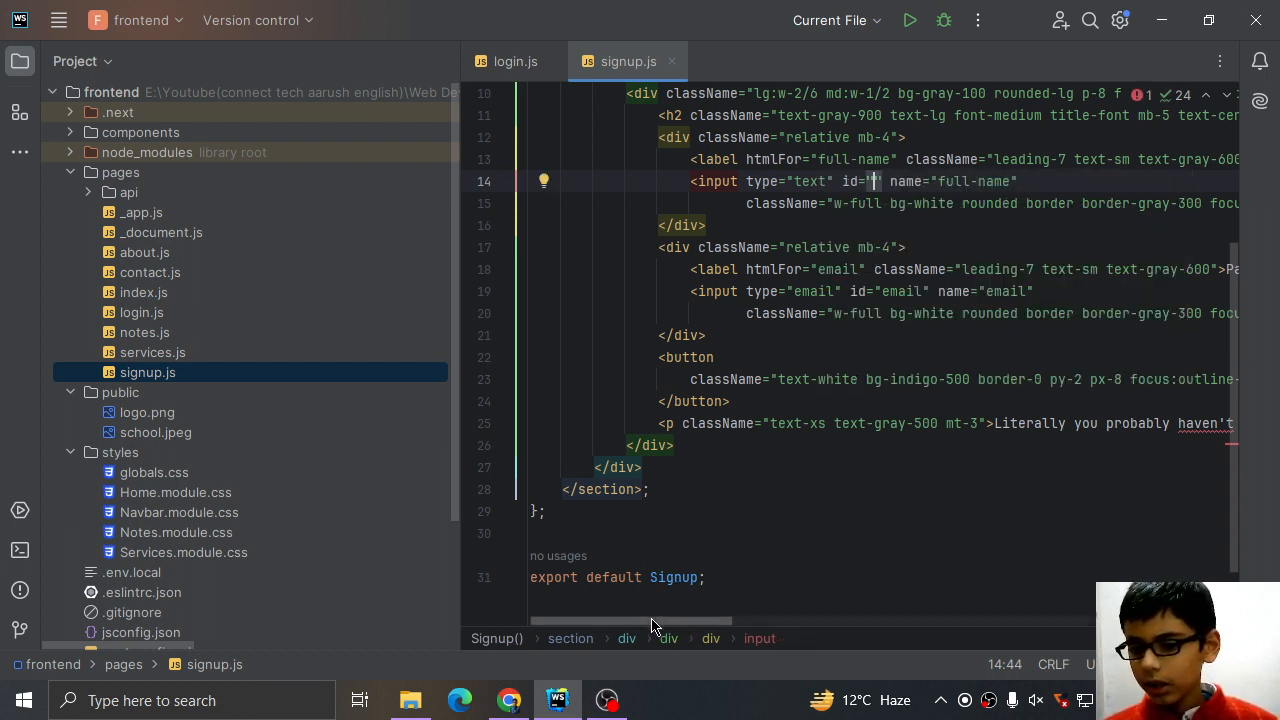
scroll("right", 3)
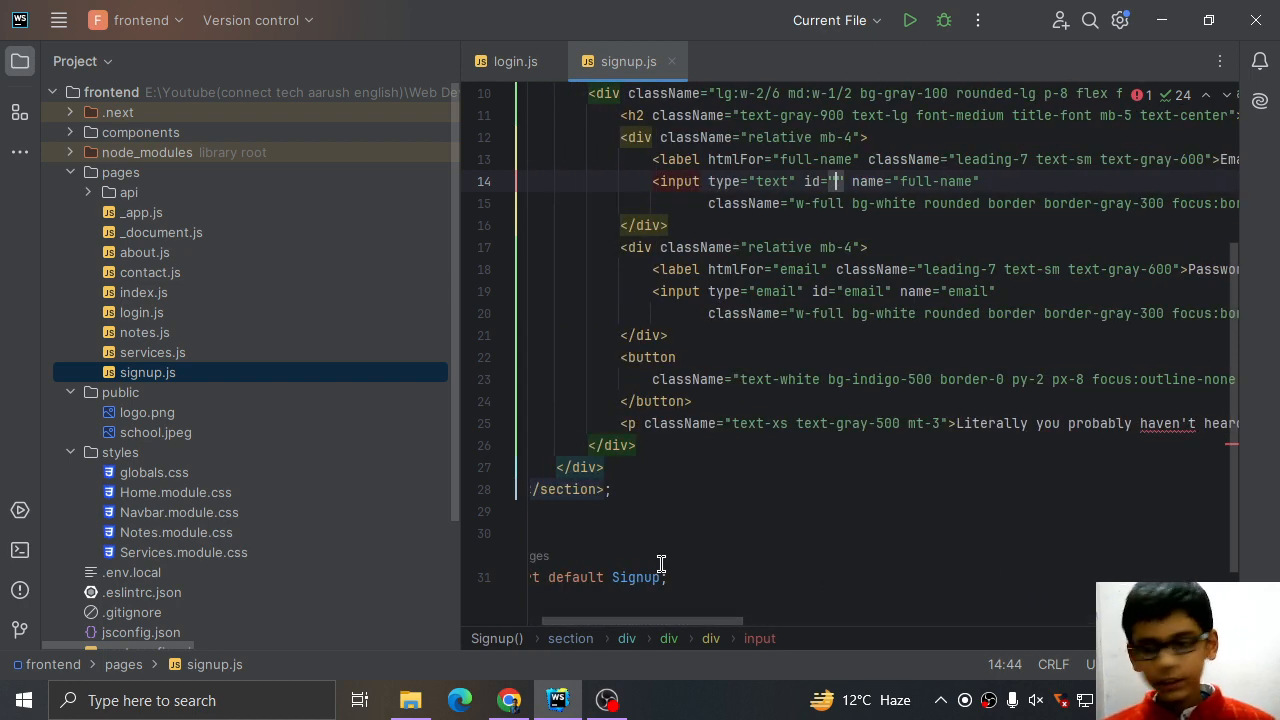
type("email")
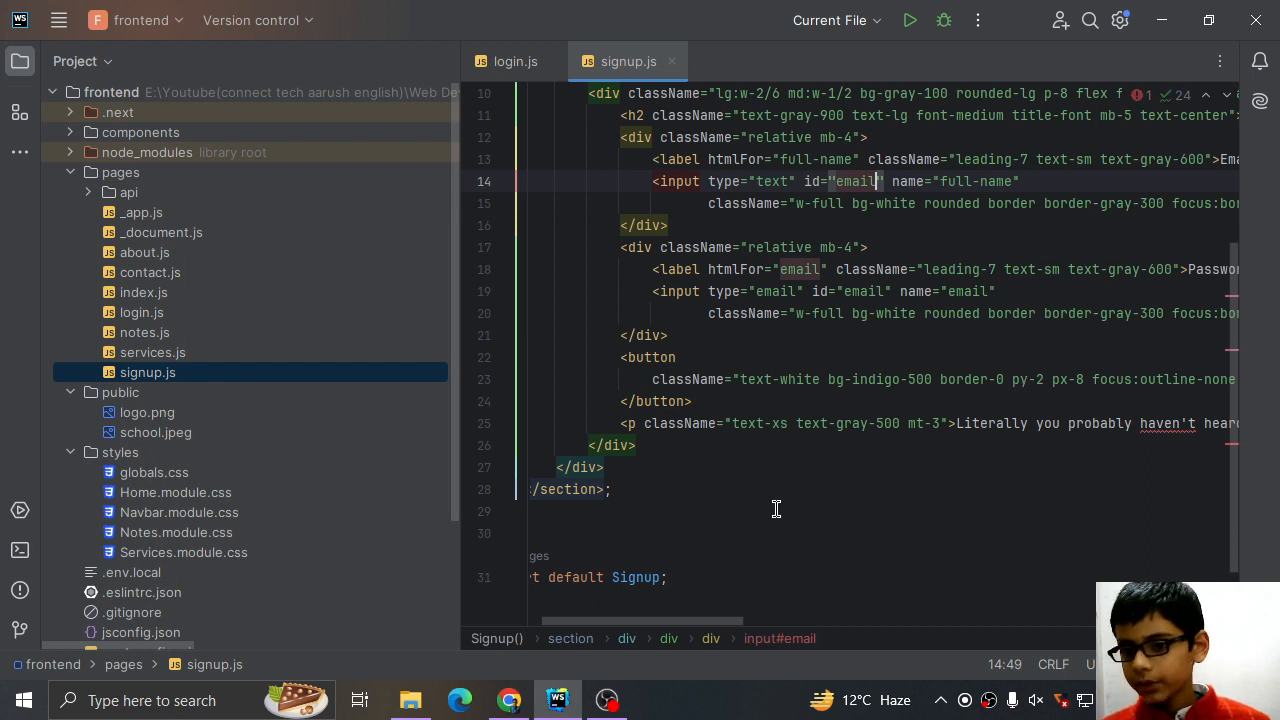
double_click(743, 313)
type("mail")
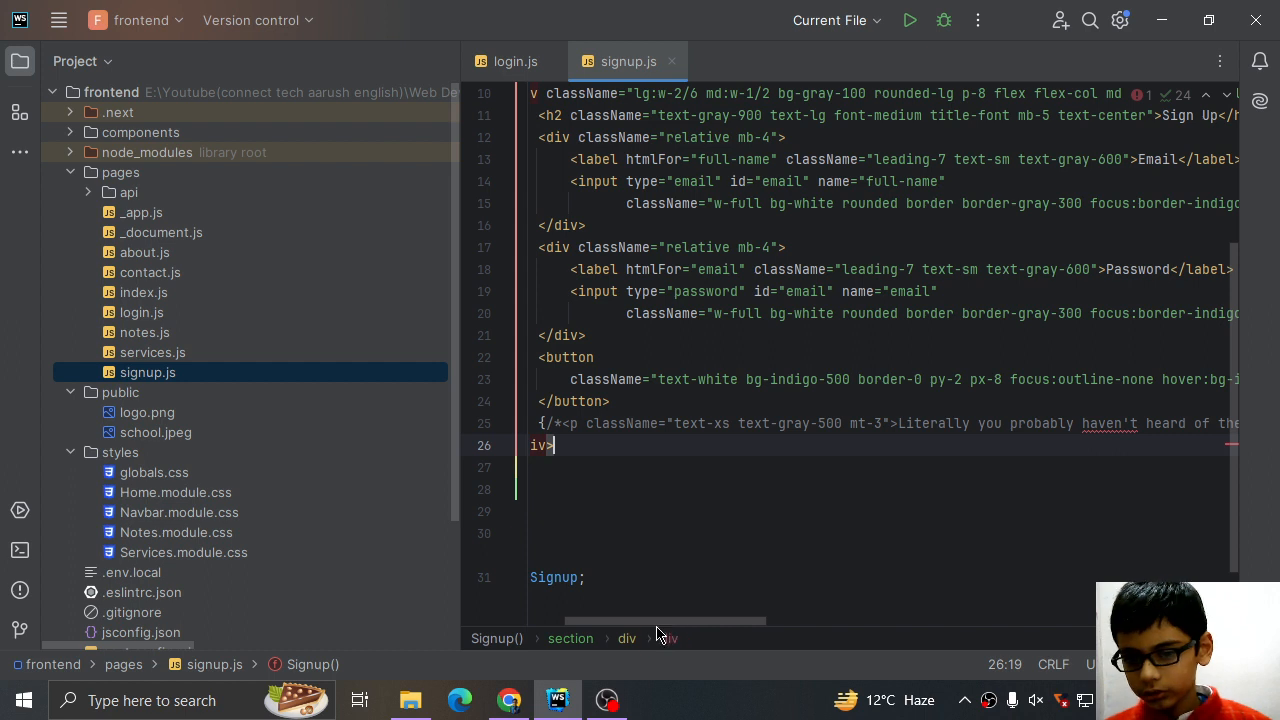
- Label the signup button 'Signup' and check the login page in the browser
scroll("right", 3)
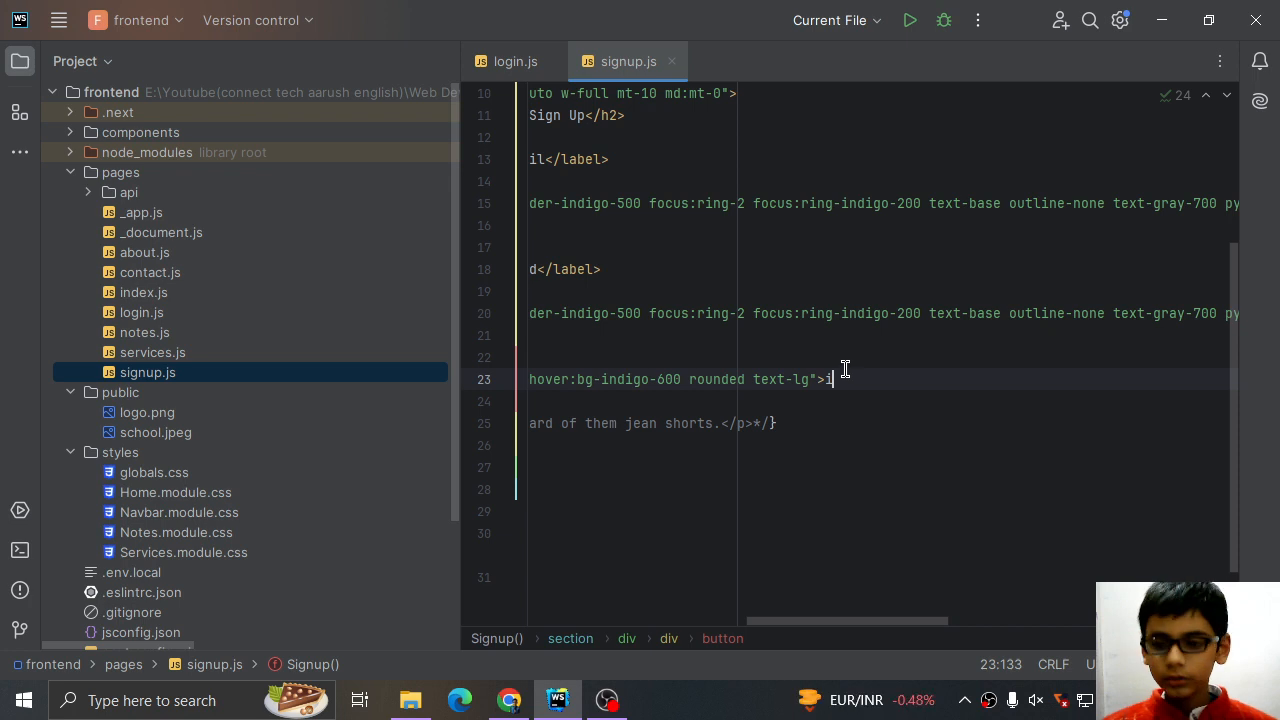
type("Signup")
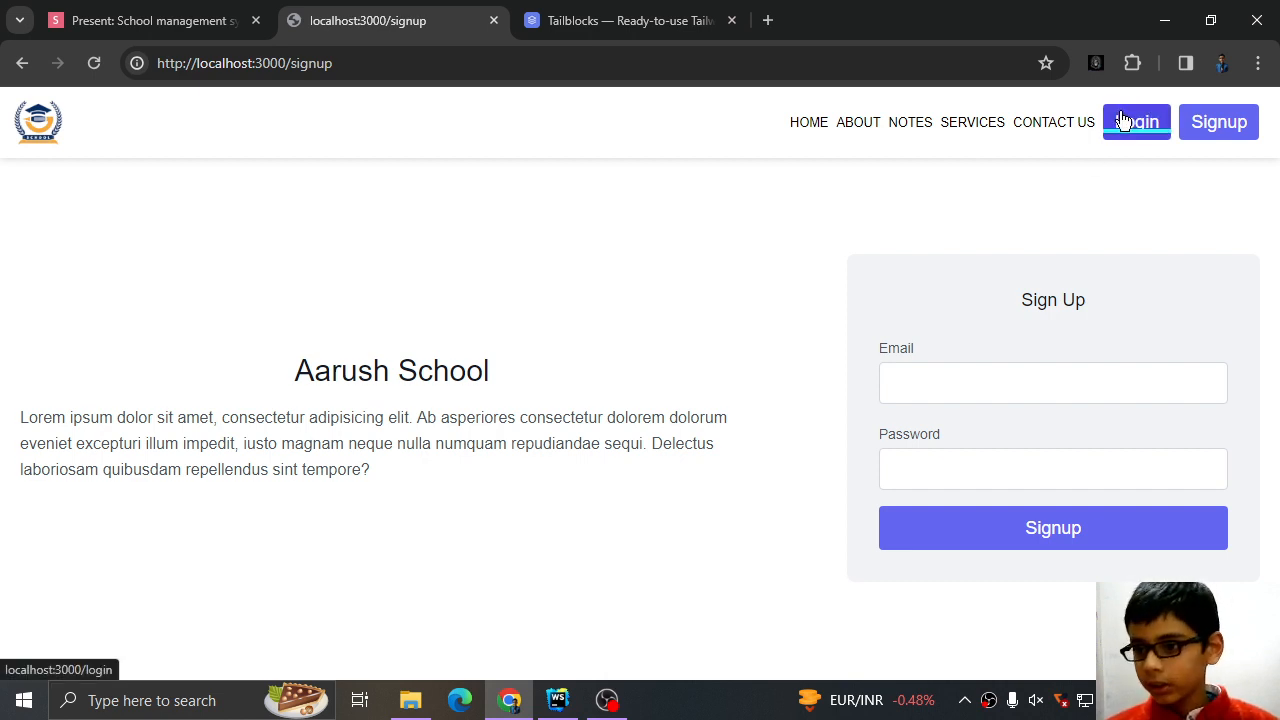
left_click(1137, 121)
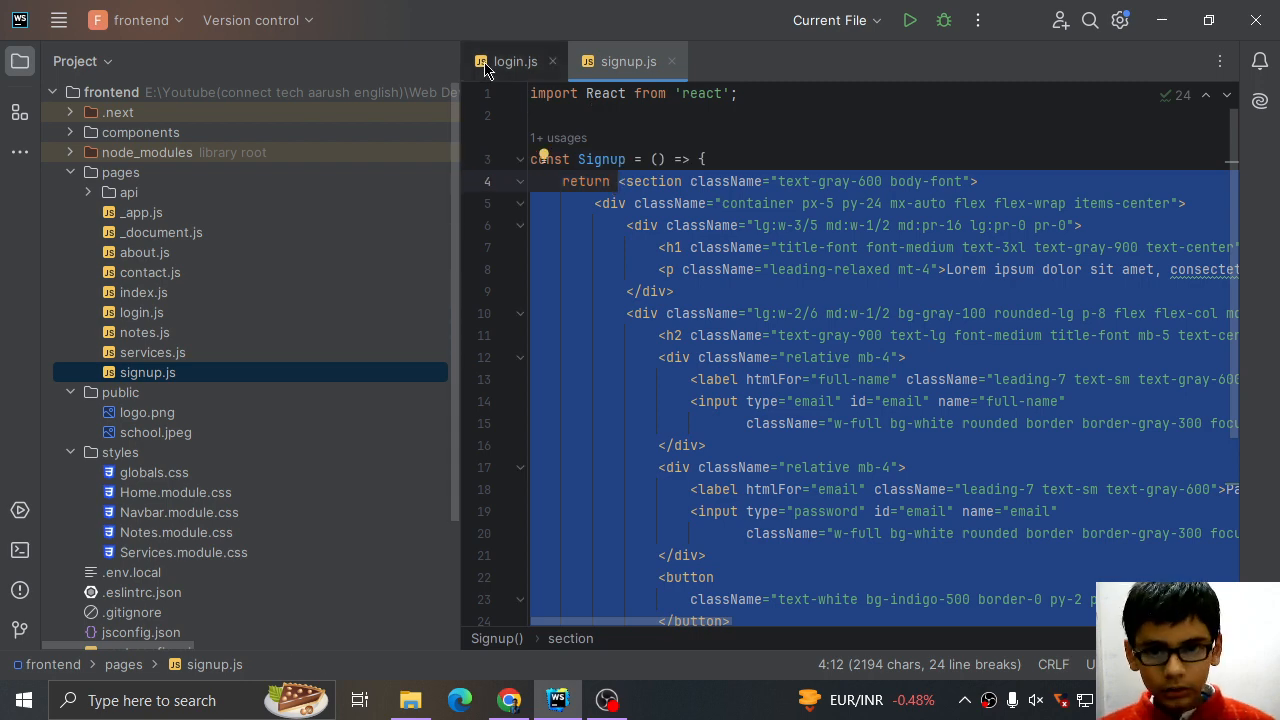
- Change login.js's form heading to 'Sign in' and view the login page in Chrome
left_click(514, 61)
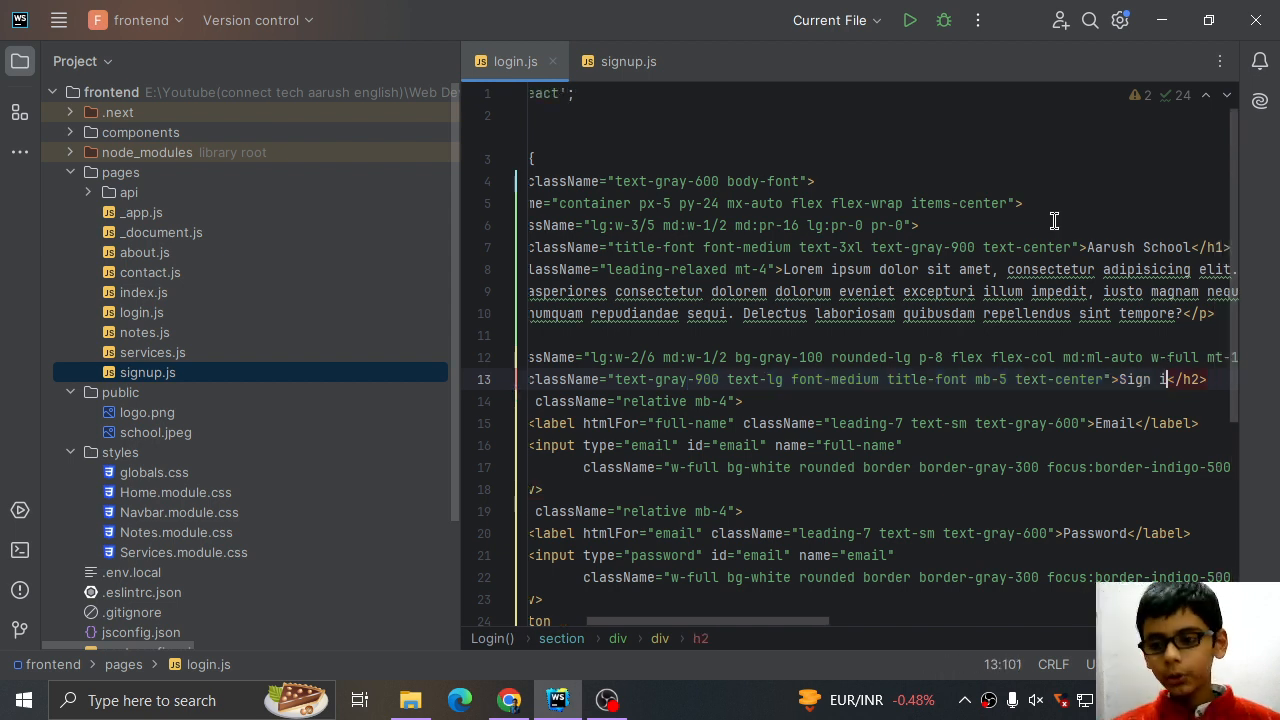
type("n")
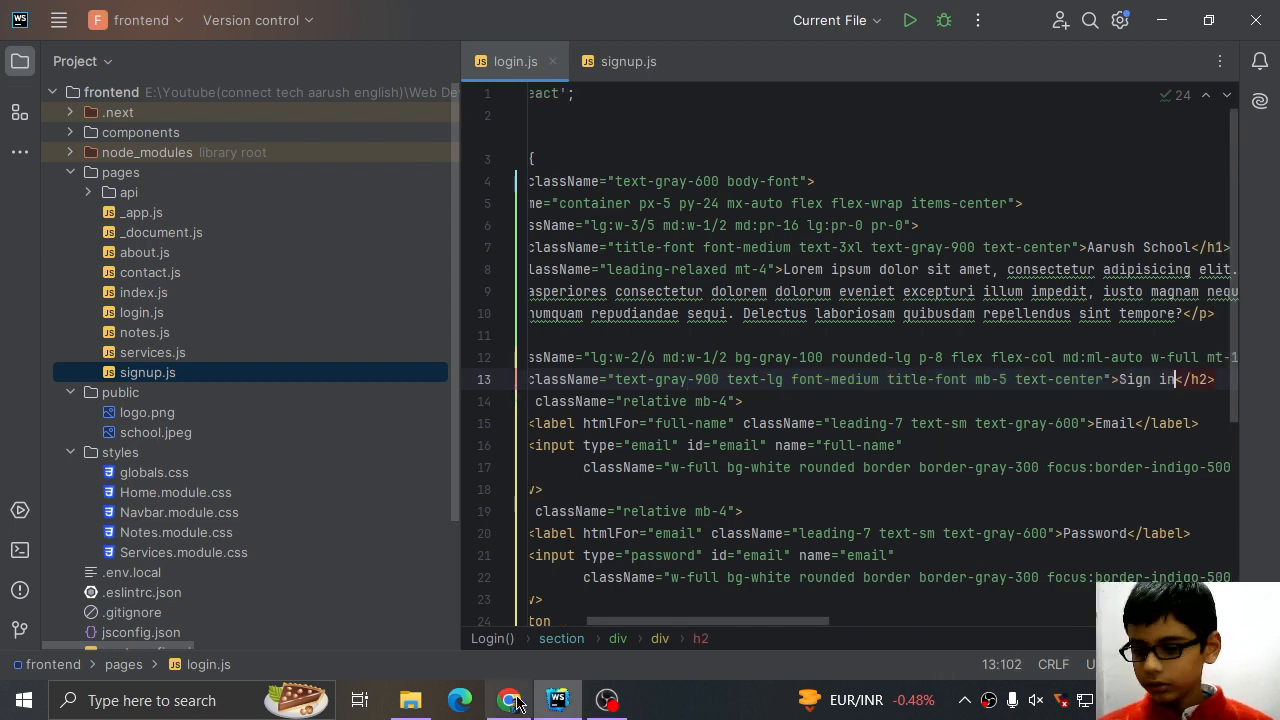
left_click(509, 700)
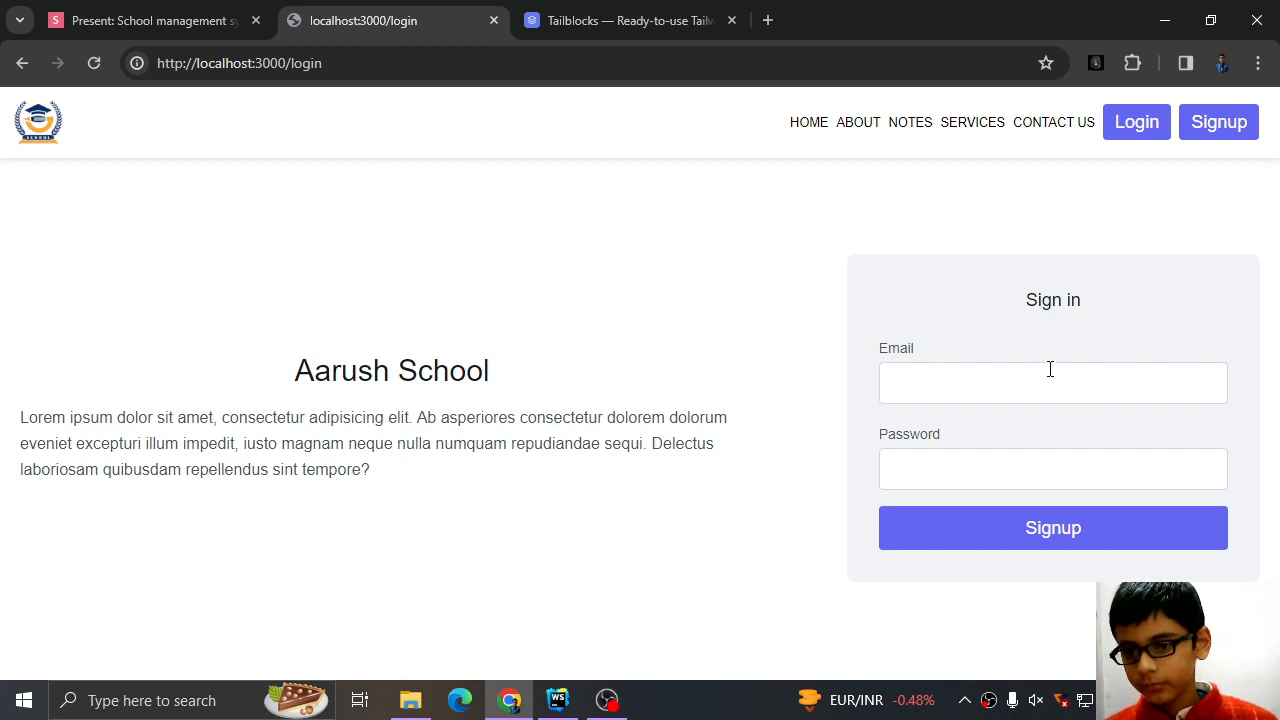
- Enter a test password in the Sign in form and decline saving it
left_click(1052, 468)
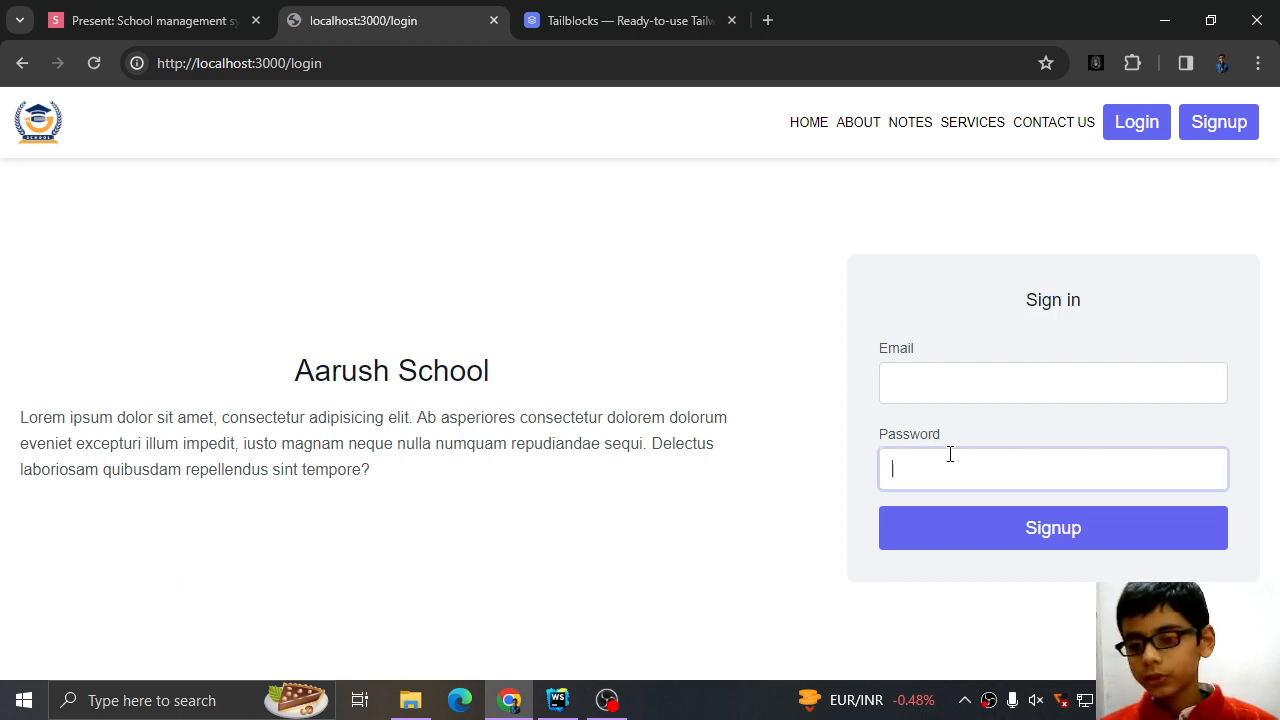
type("••••")
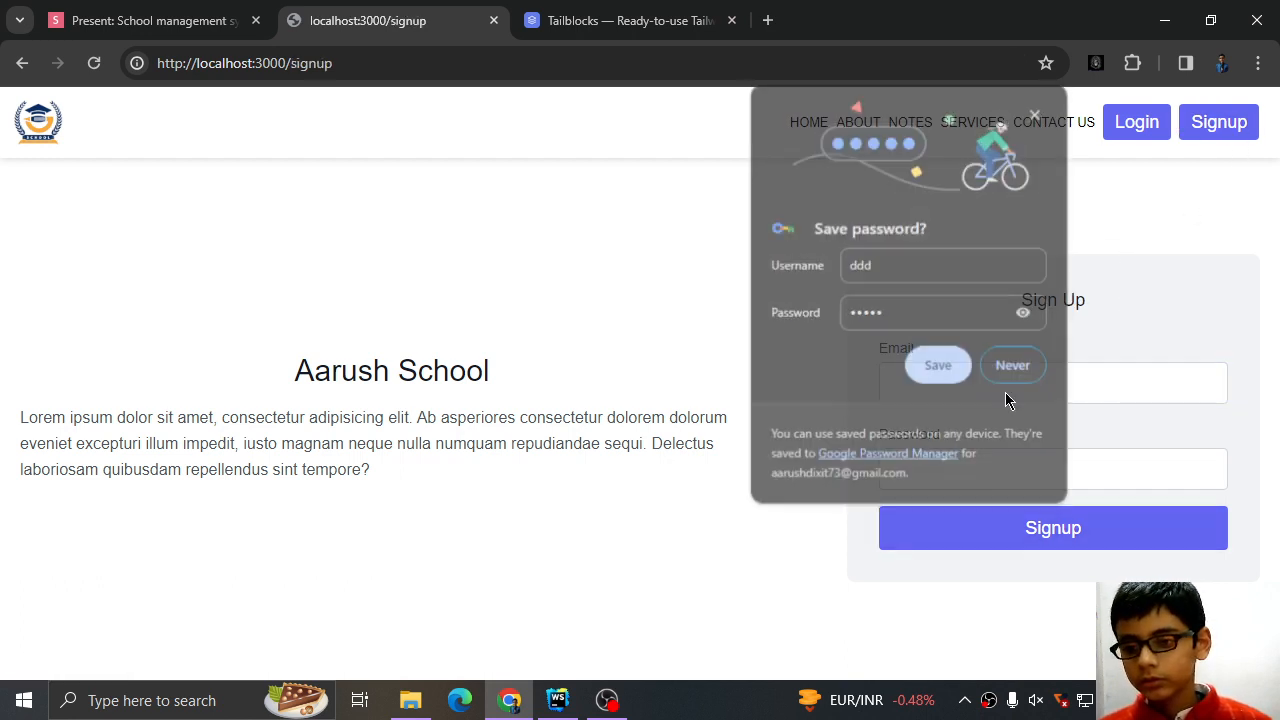
left_click(1012, 365)
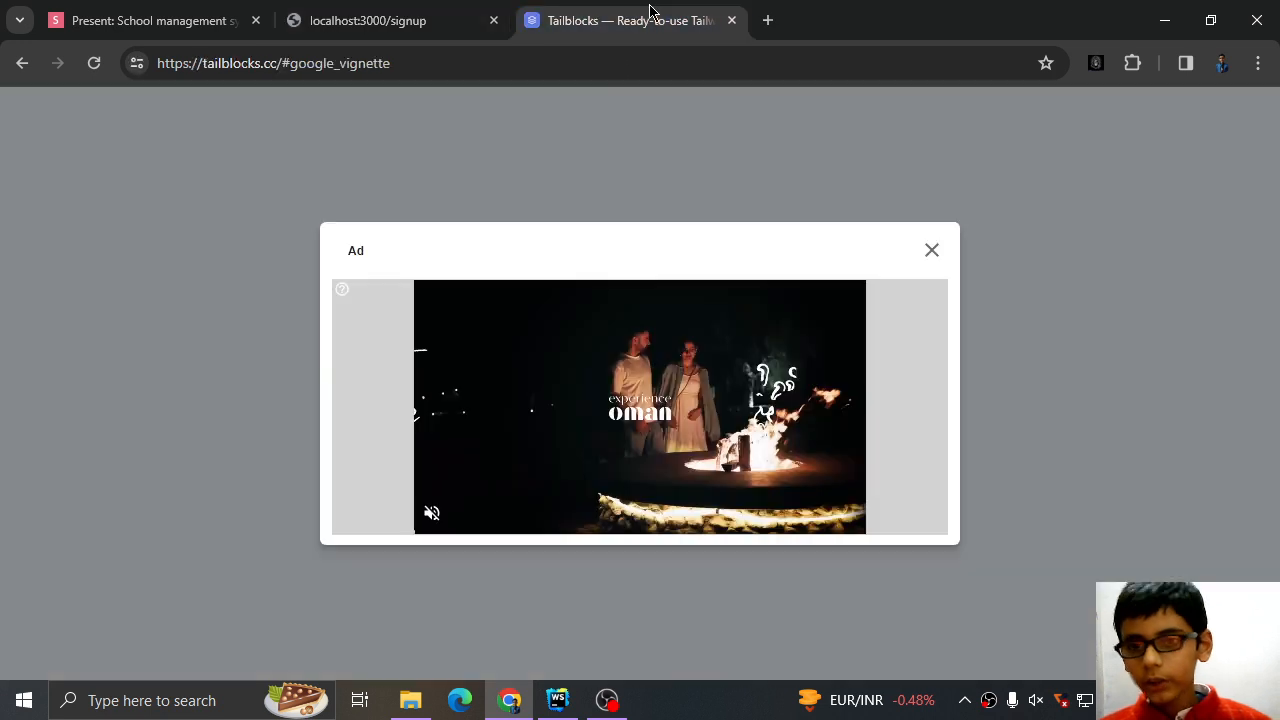
- Close the Tailblocks tab and return to WebStorm
left_click(732, 20)
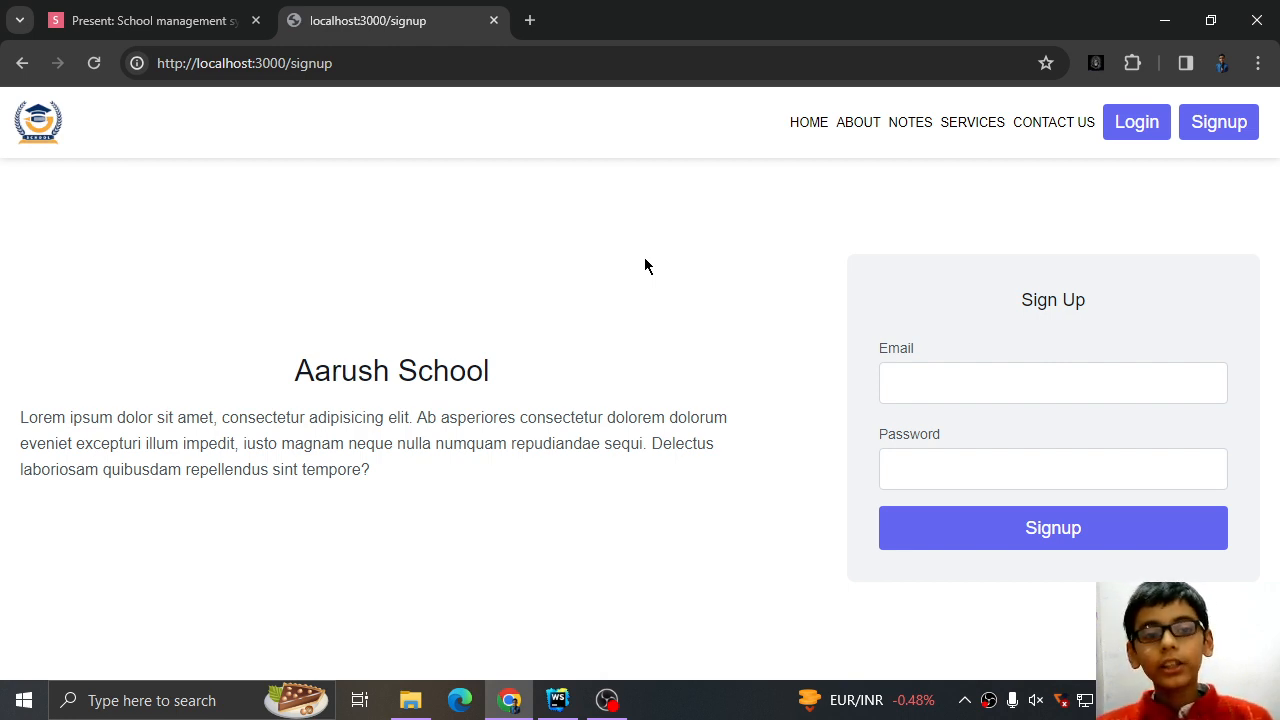
mouse_move(622, 555)
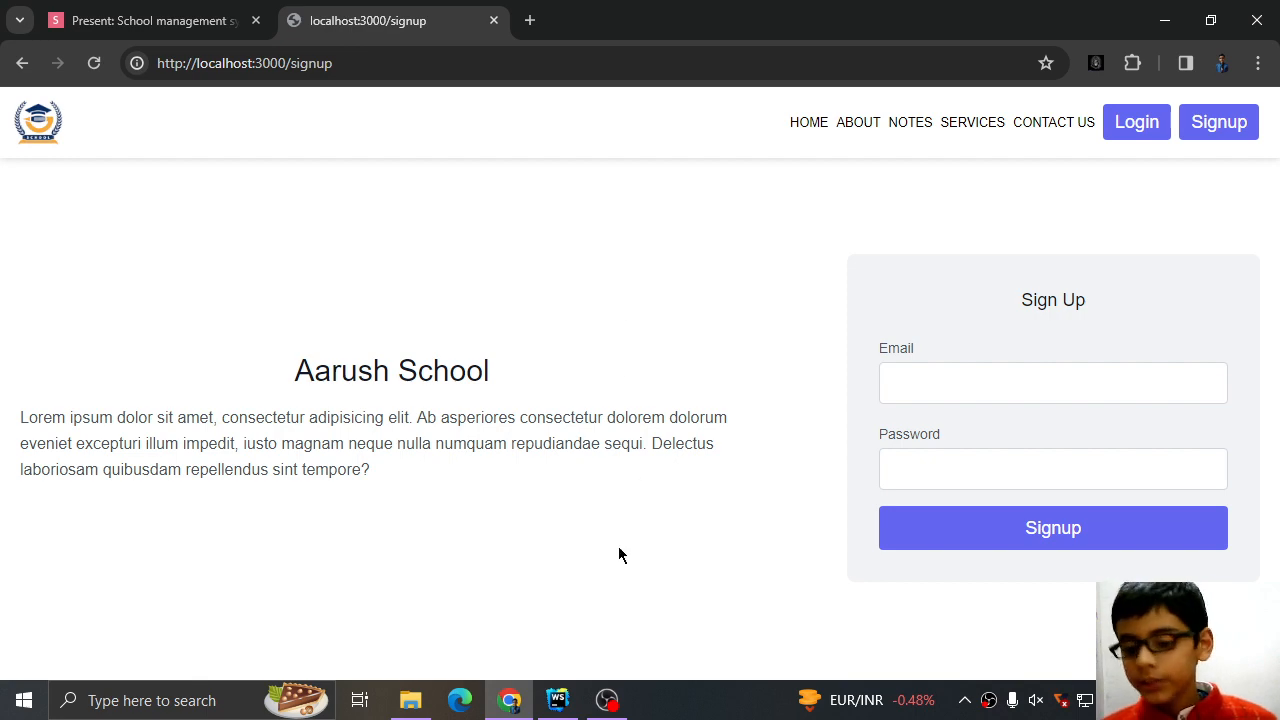
left_click(557, 700)
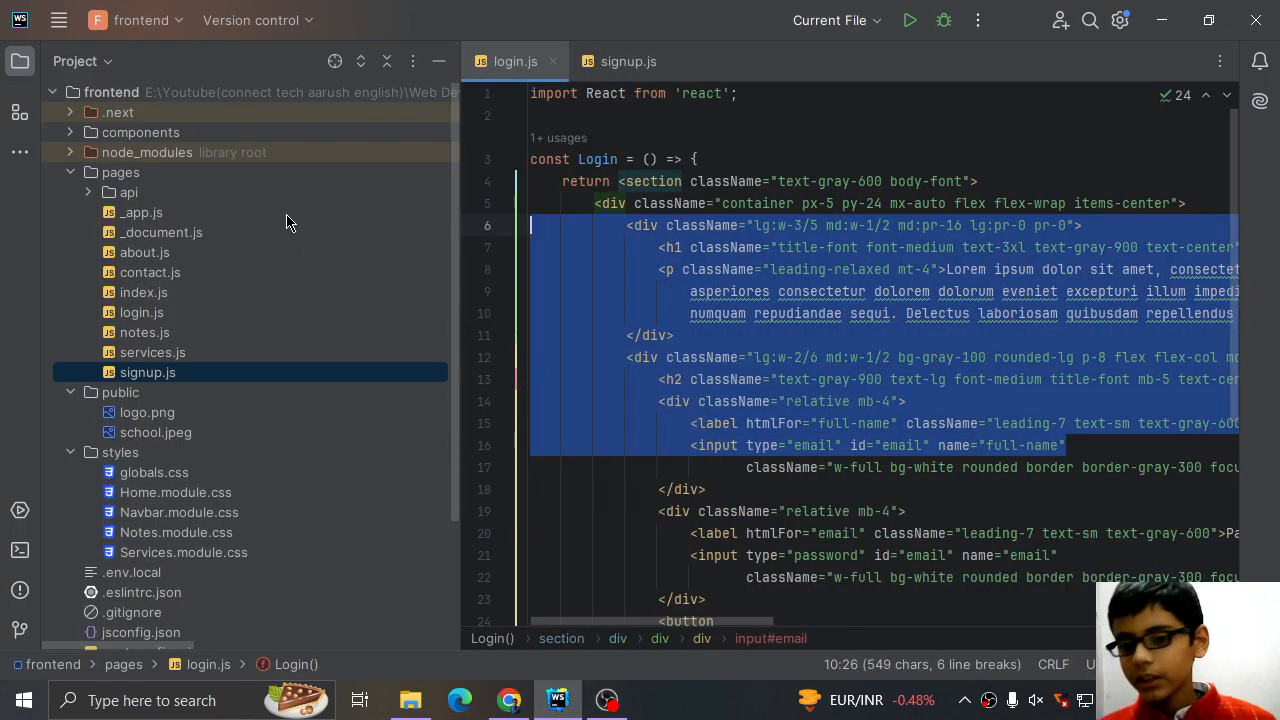
left_click(779, 115)
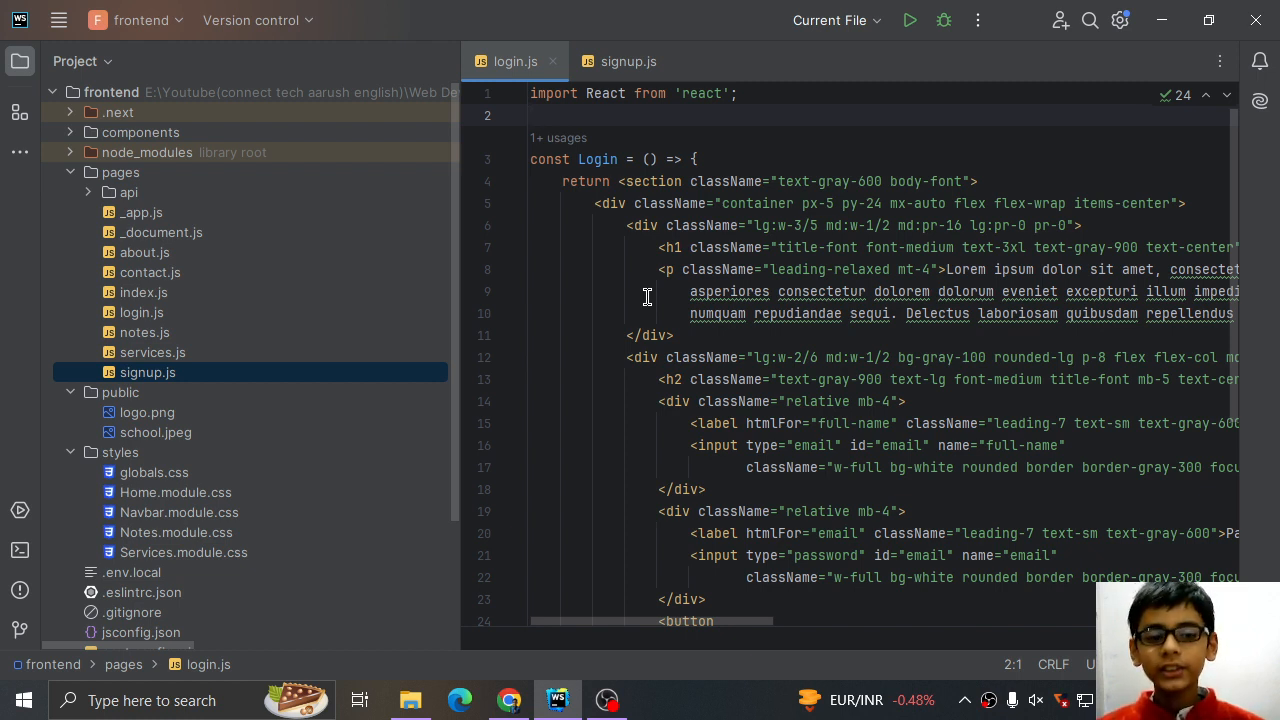
mouse_move(625, 571)
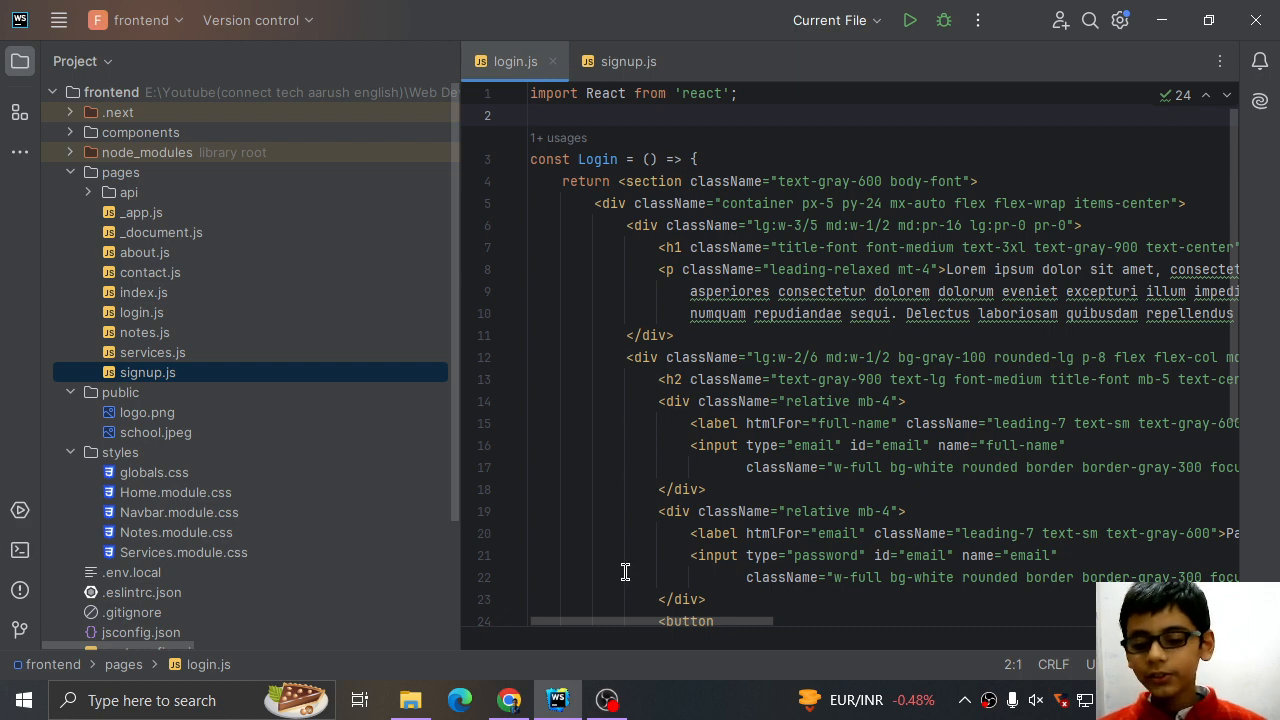